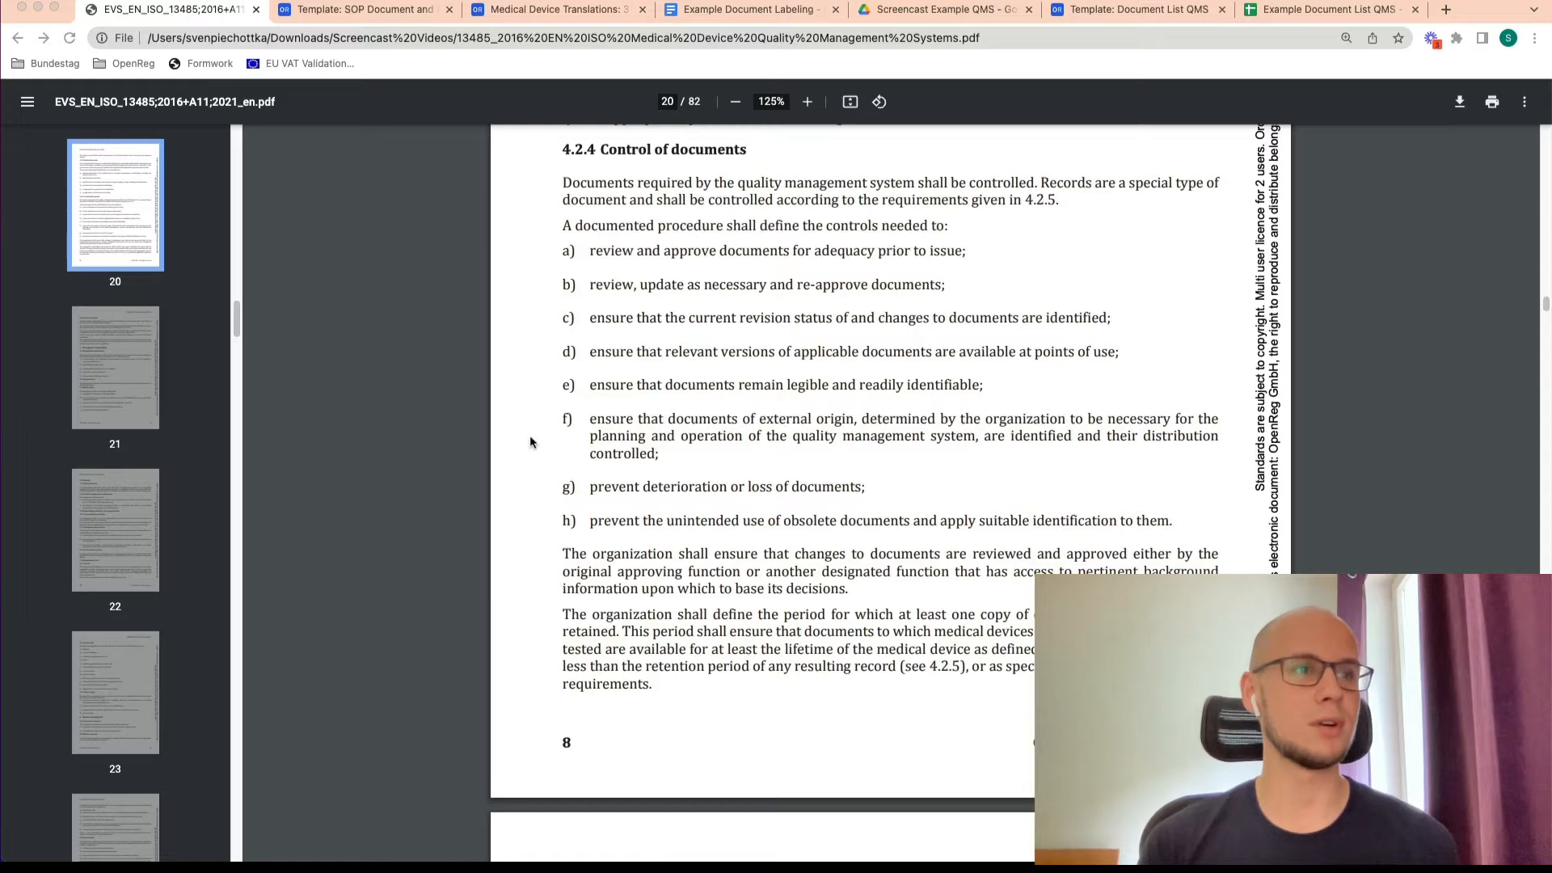
# Review the SOP Document and Record Control template summary, then open Medical Device Translations
pyautogui.scroll(-3)
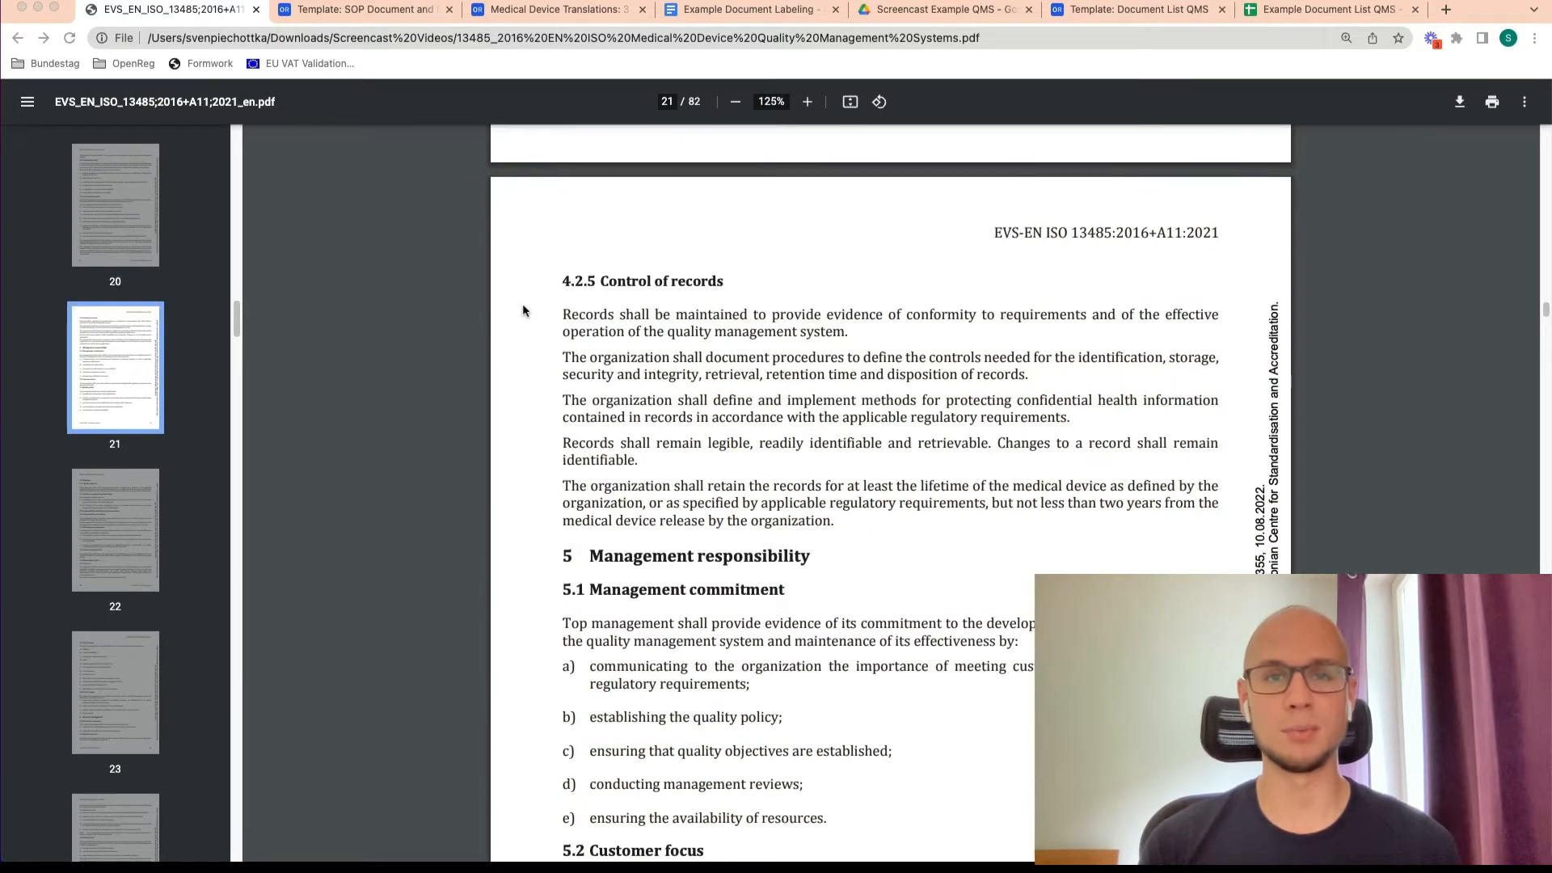
pyautogui.scroll(3)
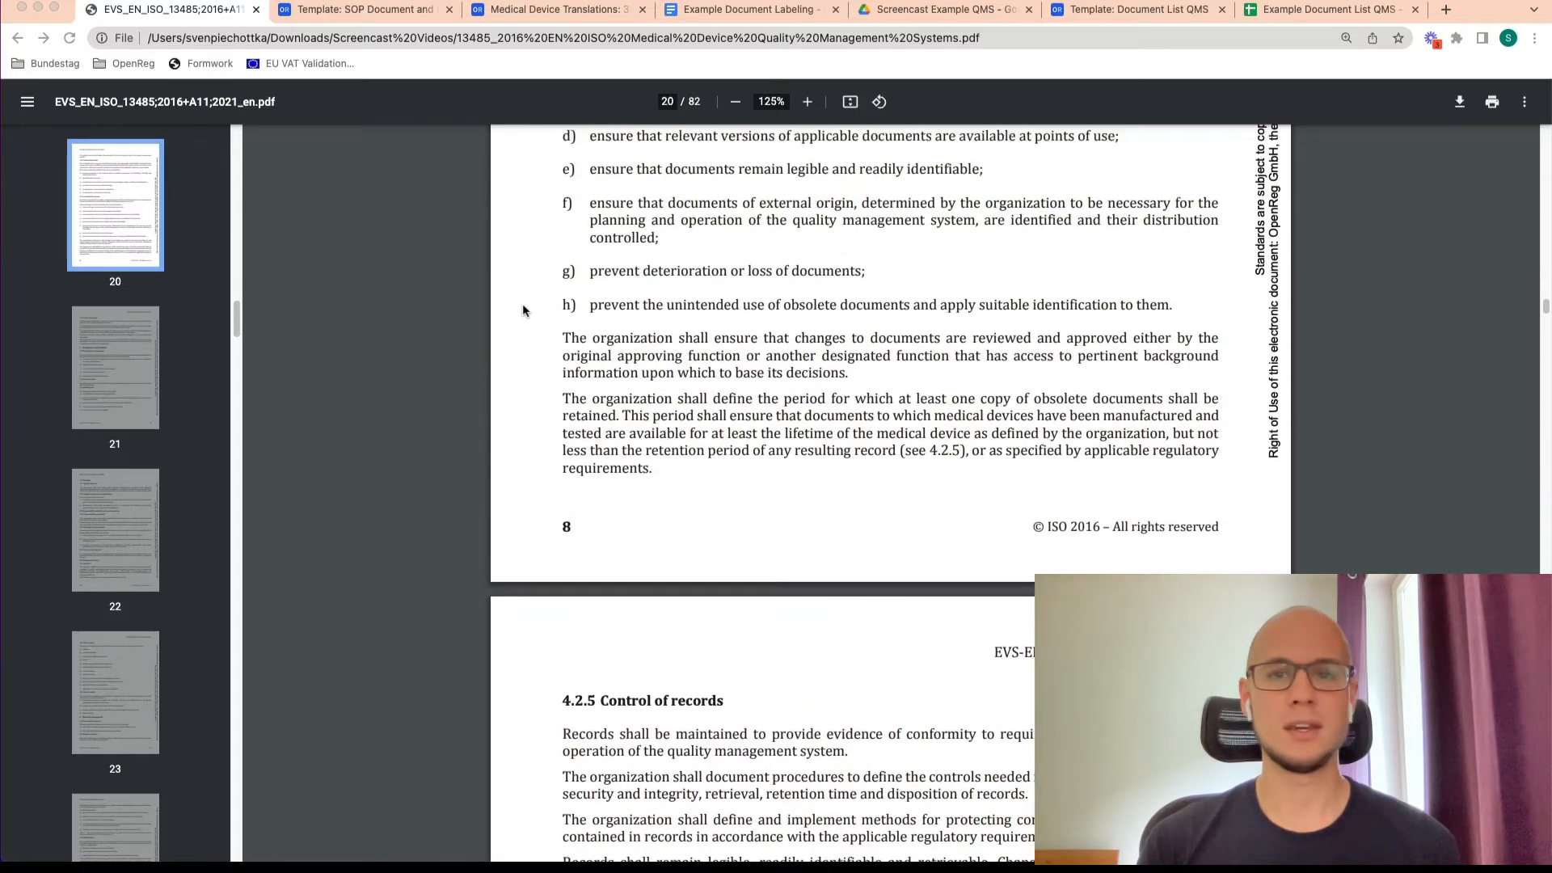
pyautogui.scroll(3)
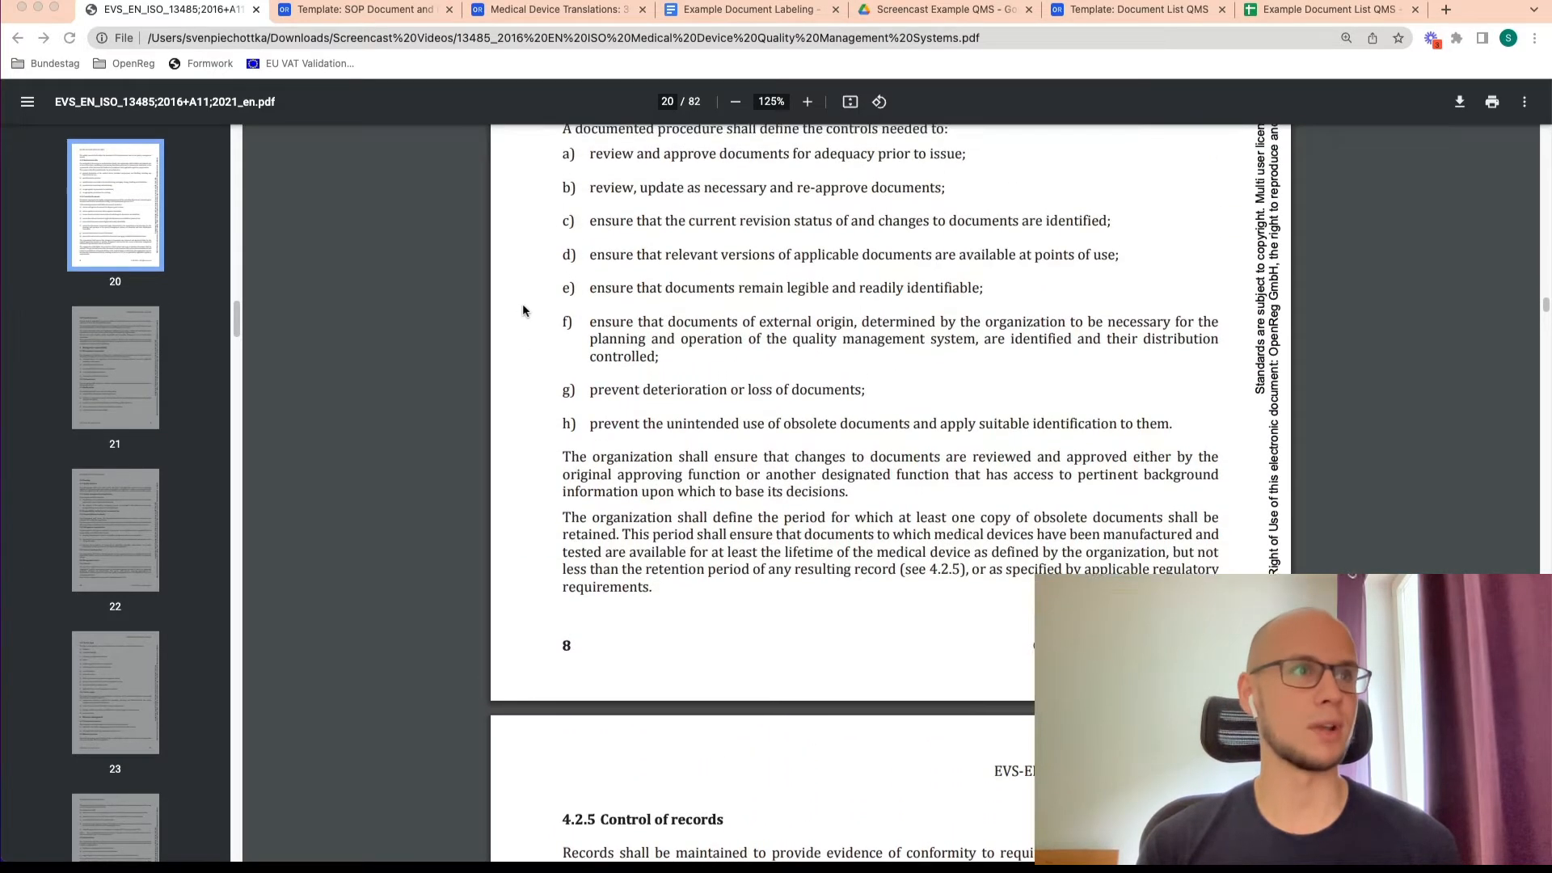
pyautogui.scroll(3)
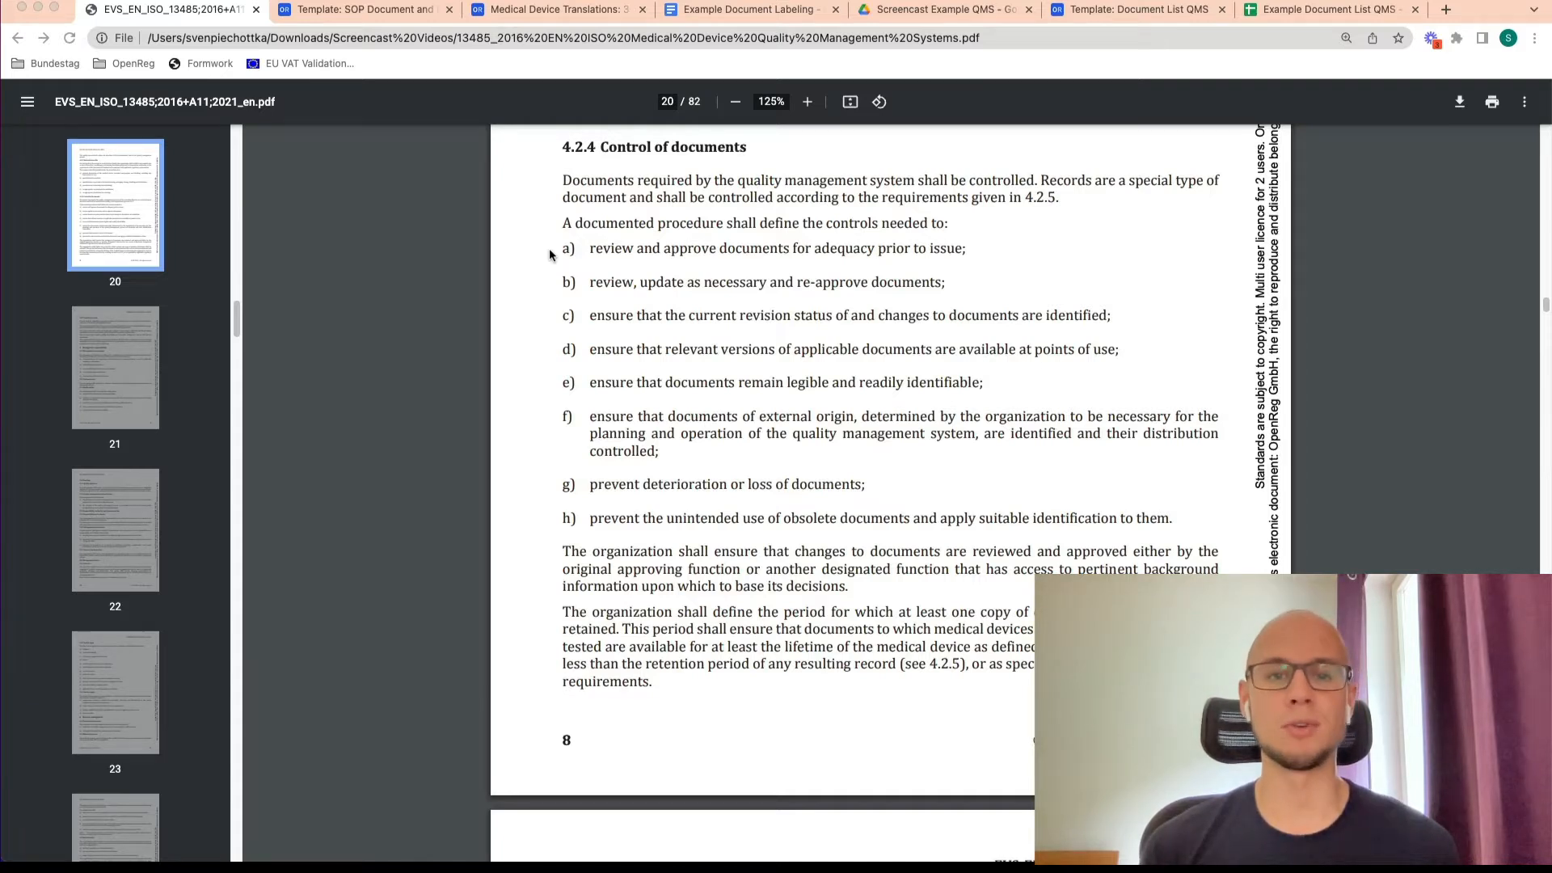
pyautogui.moveTo(773, 270)
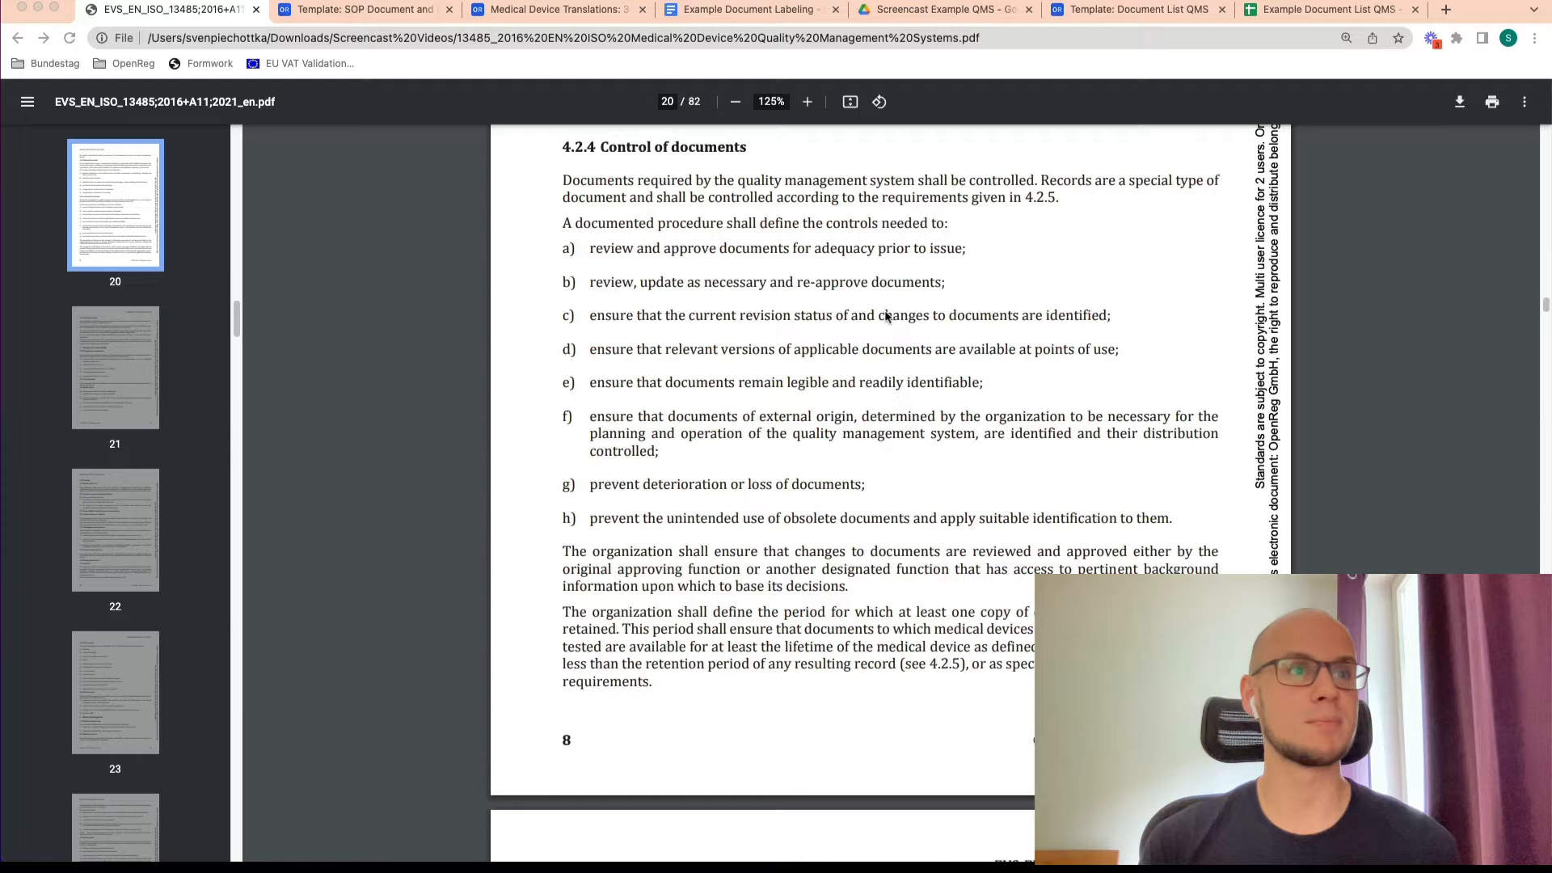
pyautogui.moveTo(989, 330)
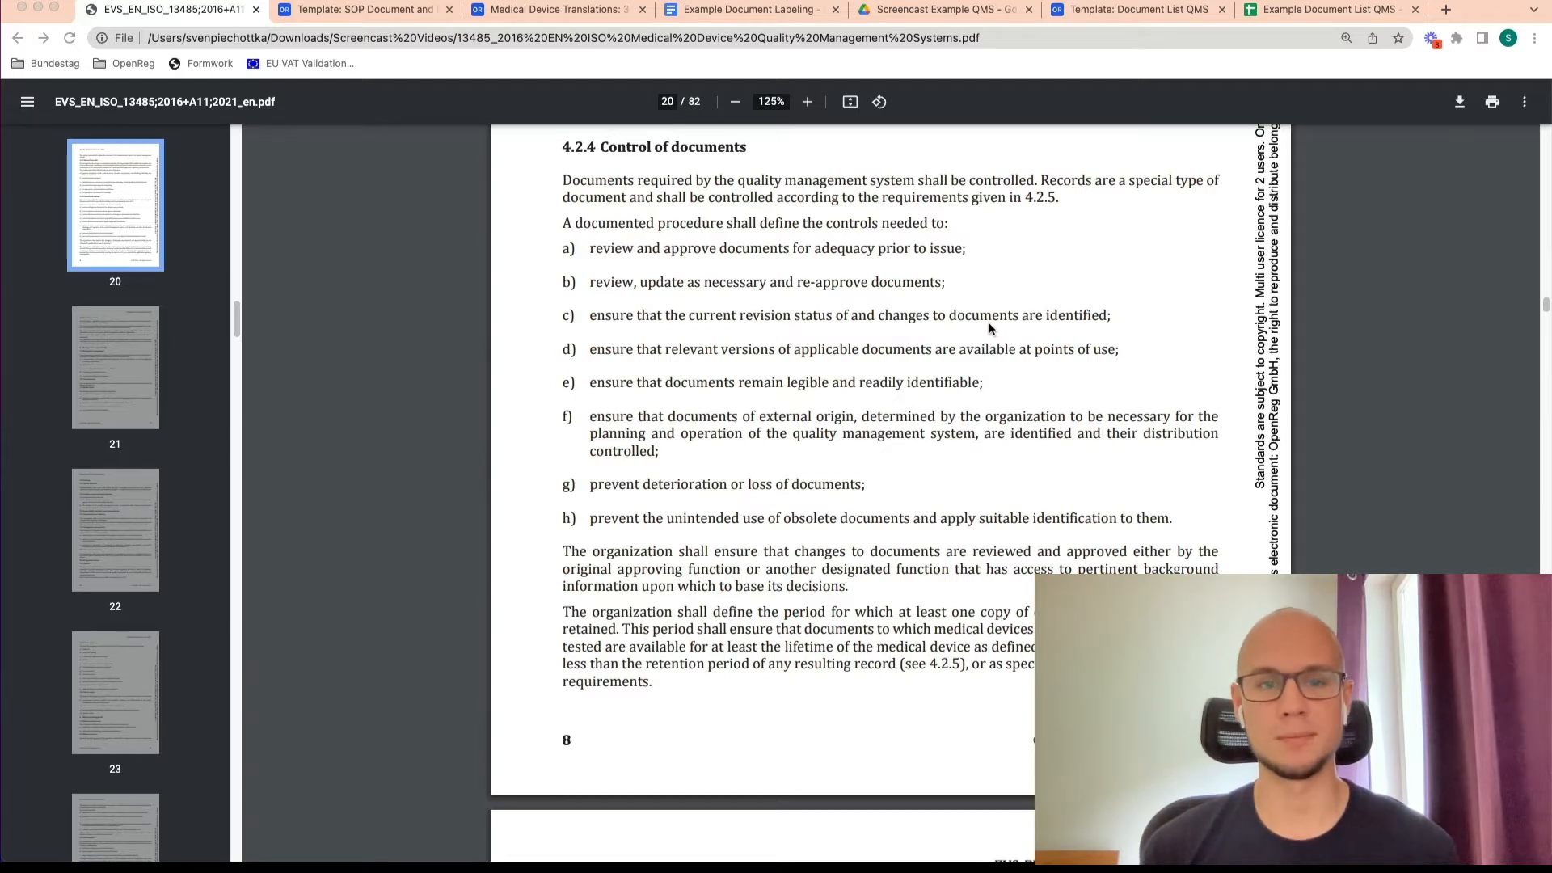
pyautogui.moveTo(821, 295)
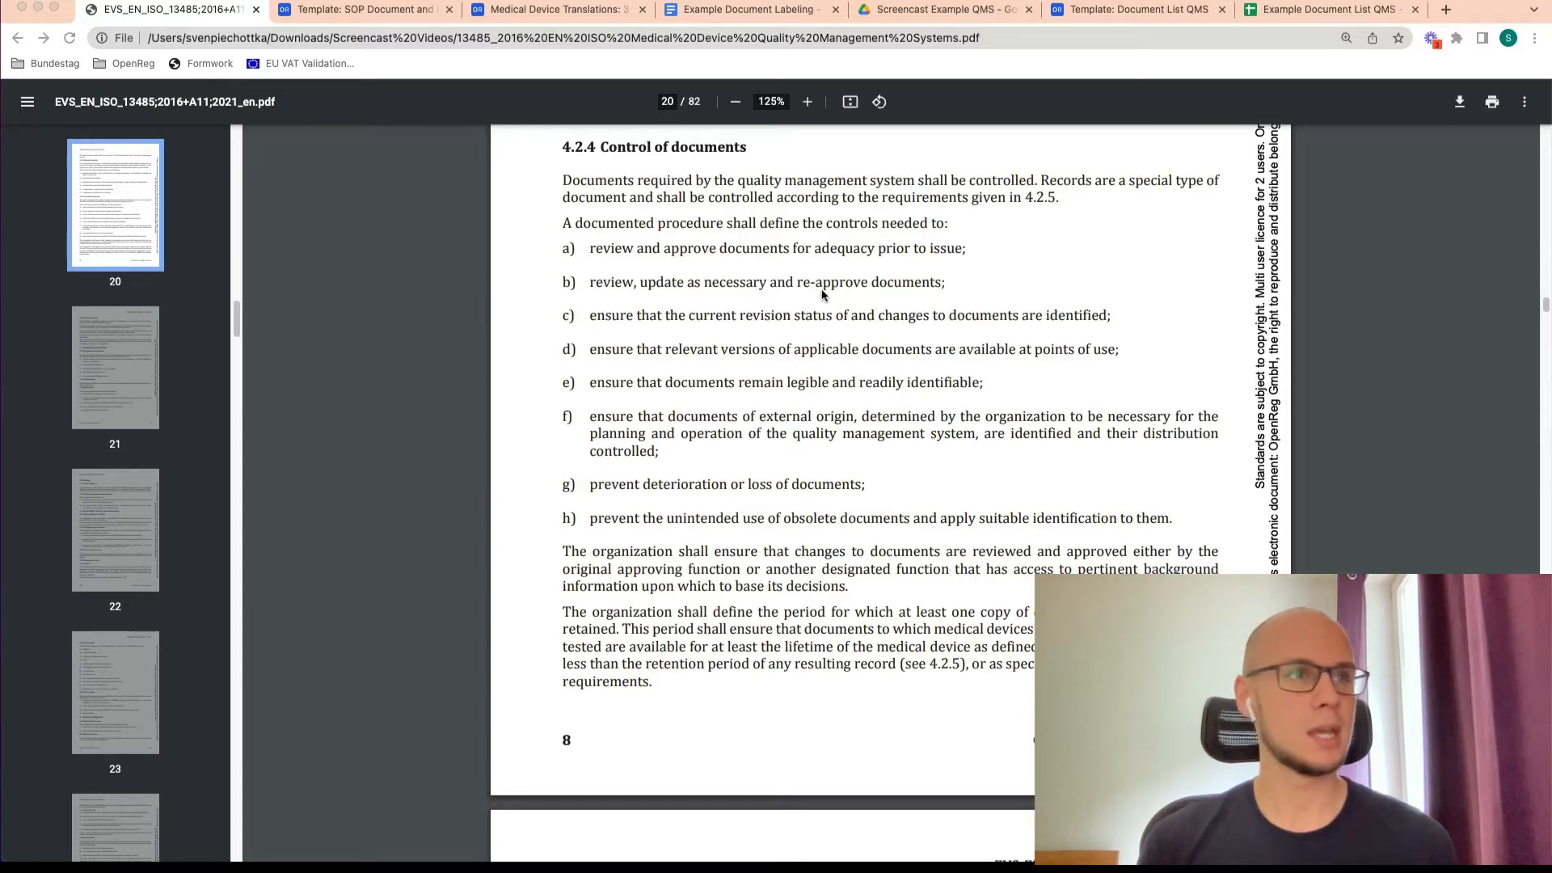
pyautogui.moveTo(528, 383)
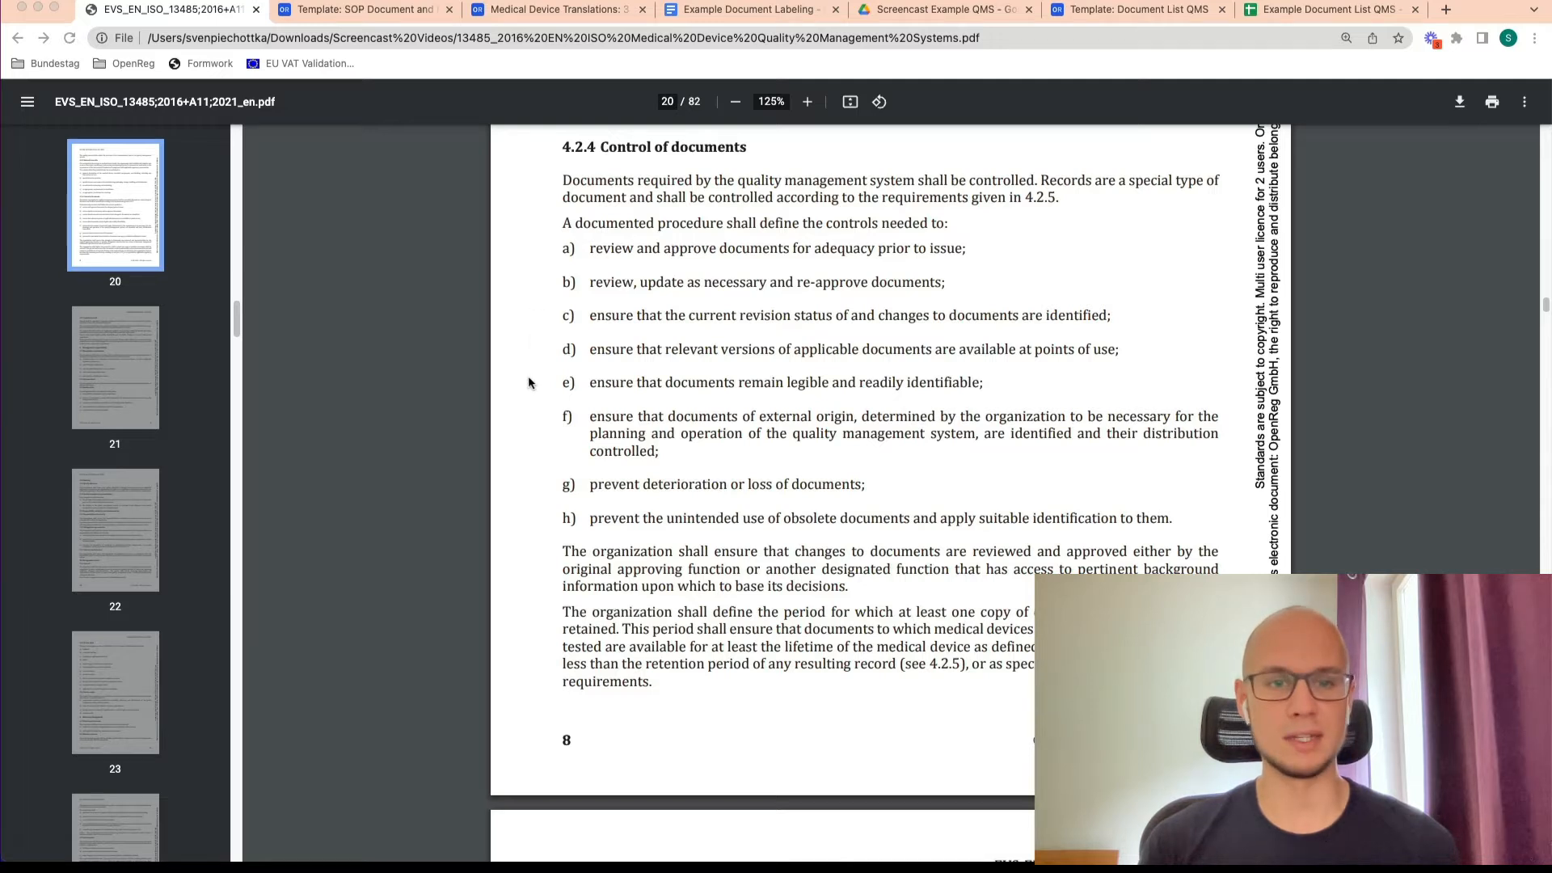
pyautogui.moveTo(527, 422)
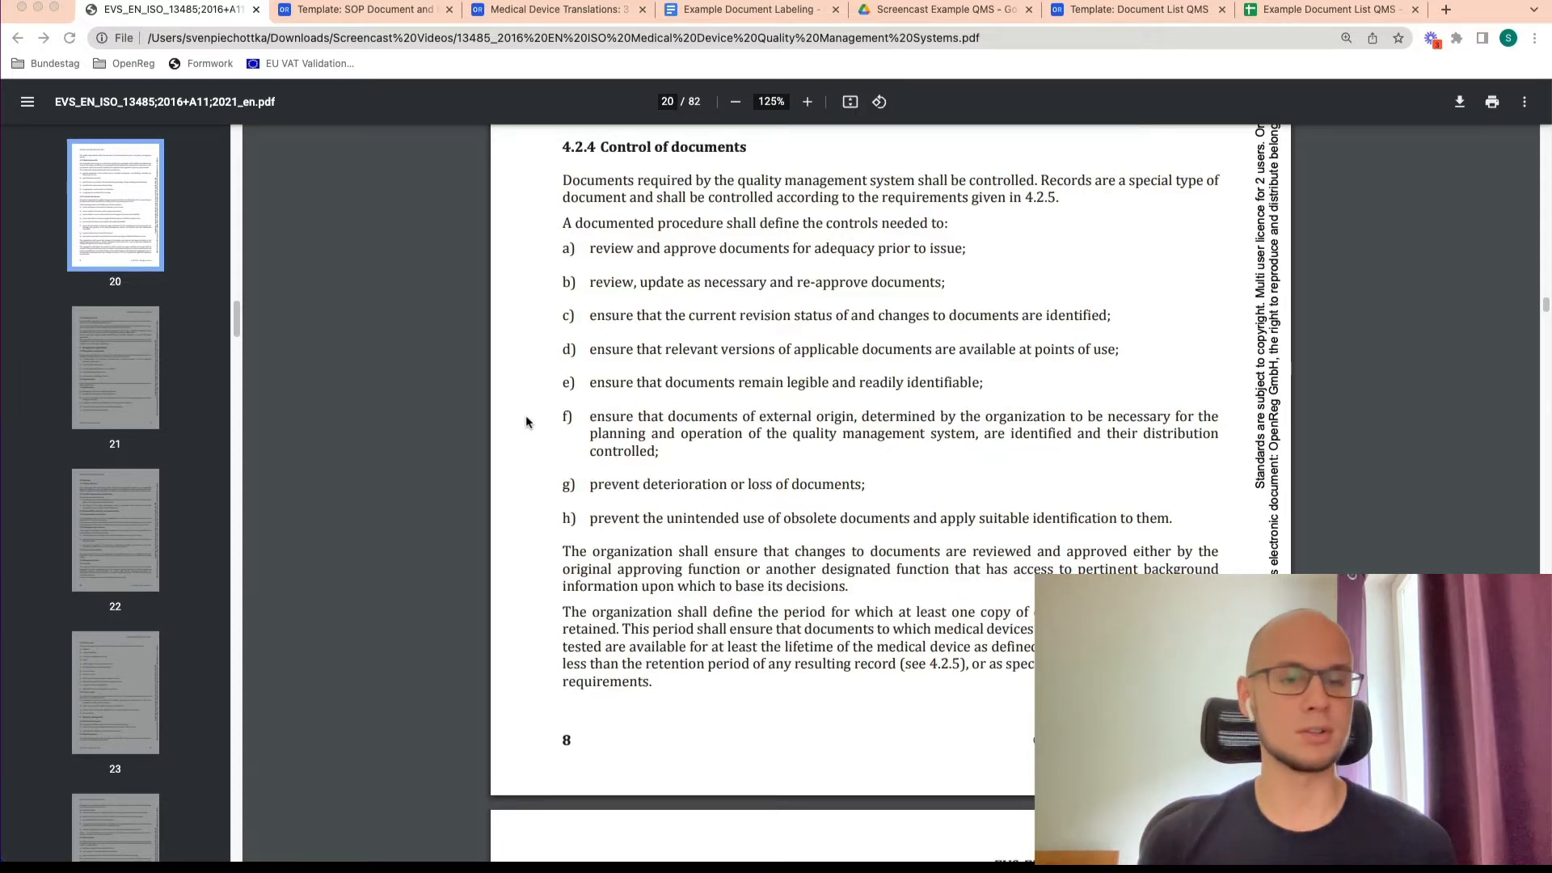
pyautogui.moveTo(521, 499)
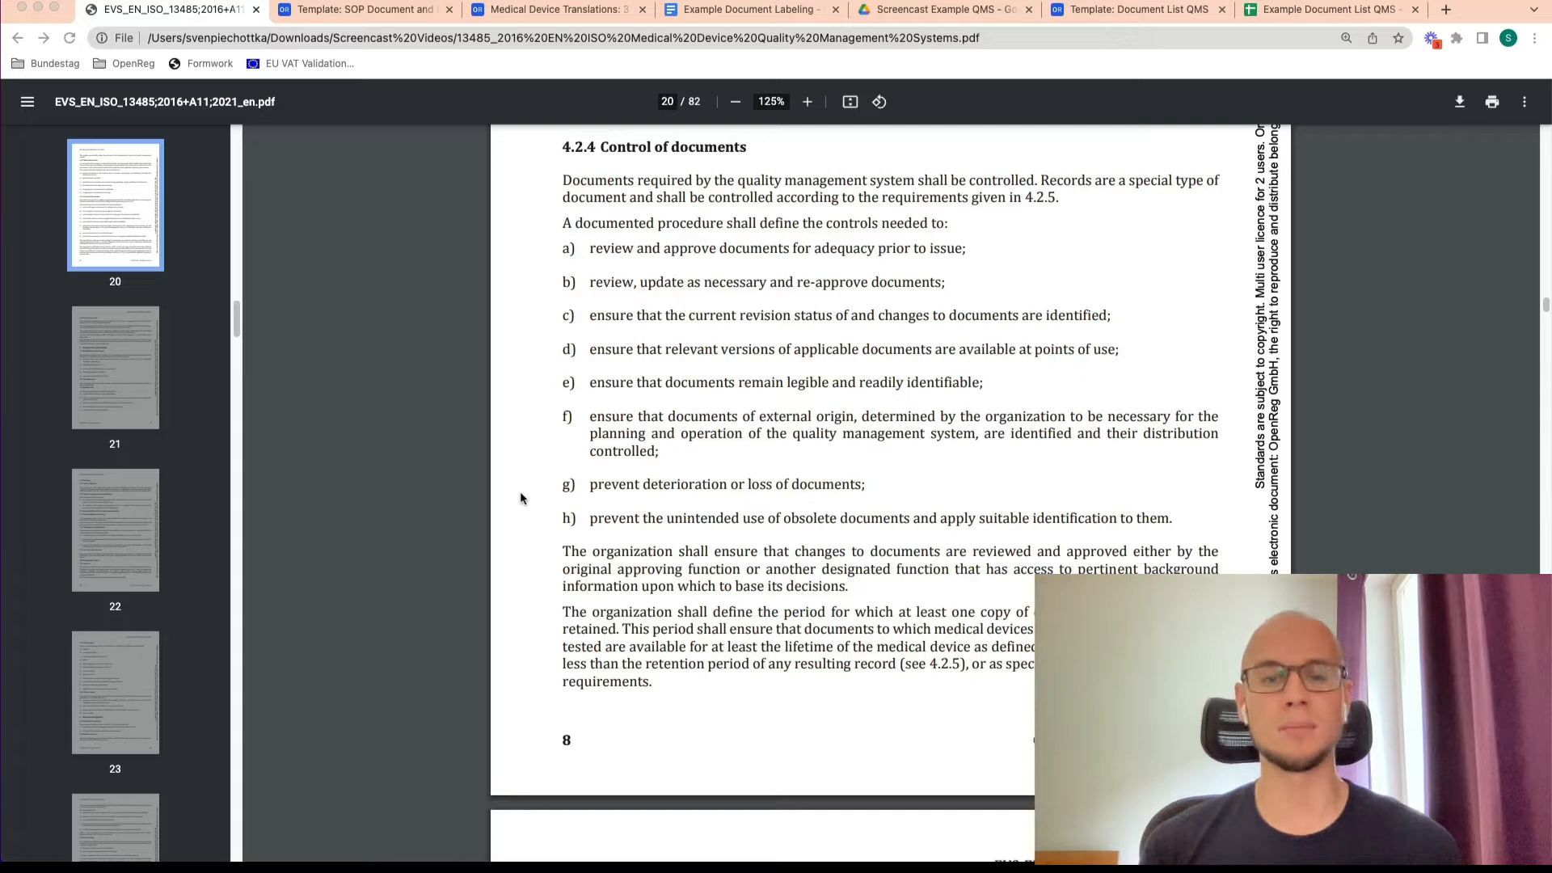
pyautogui.moveTo(532, 609)
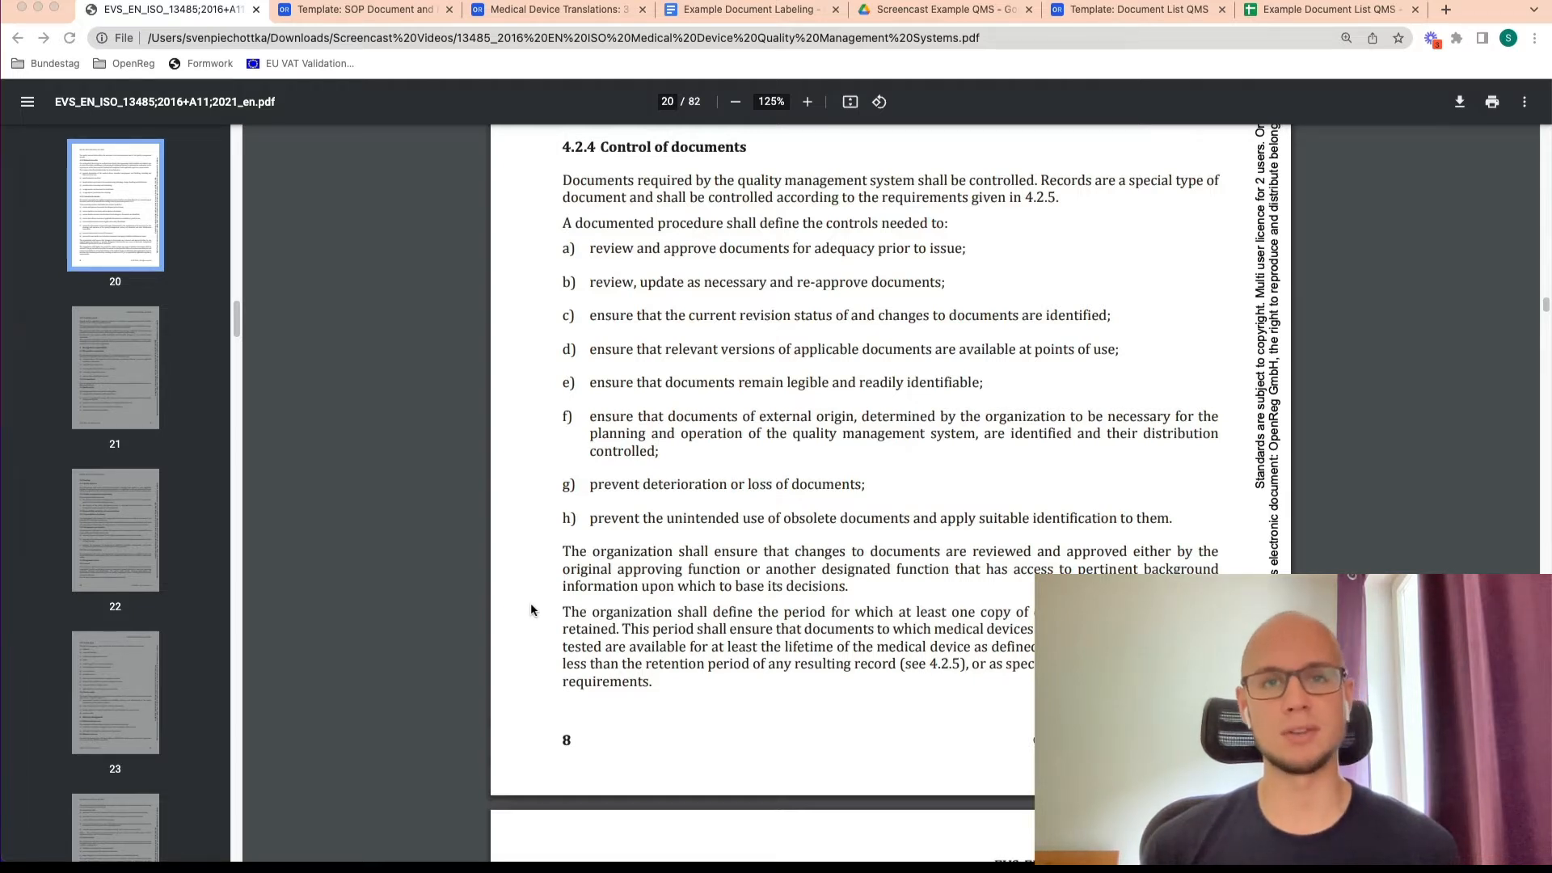
pyautogui.click(361, 9)
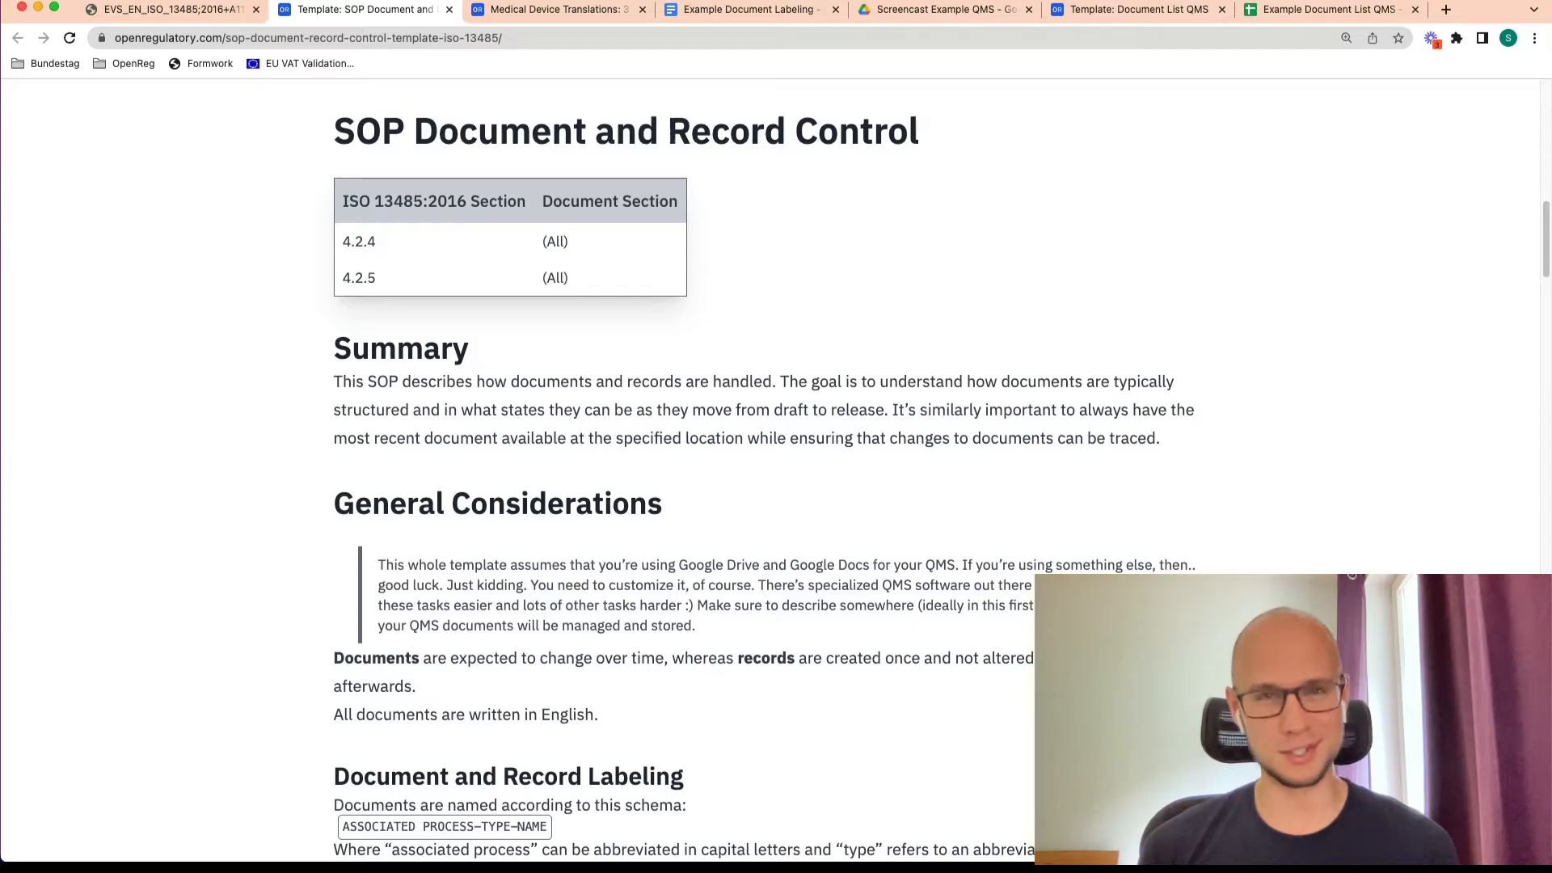
pyautogui.scroll(-3)
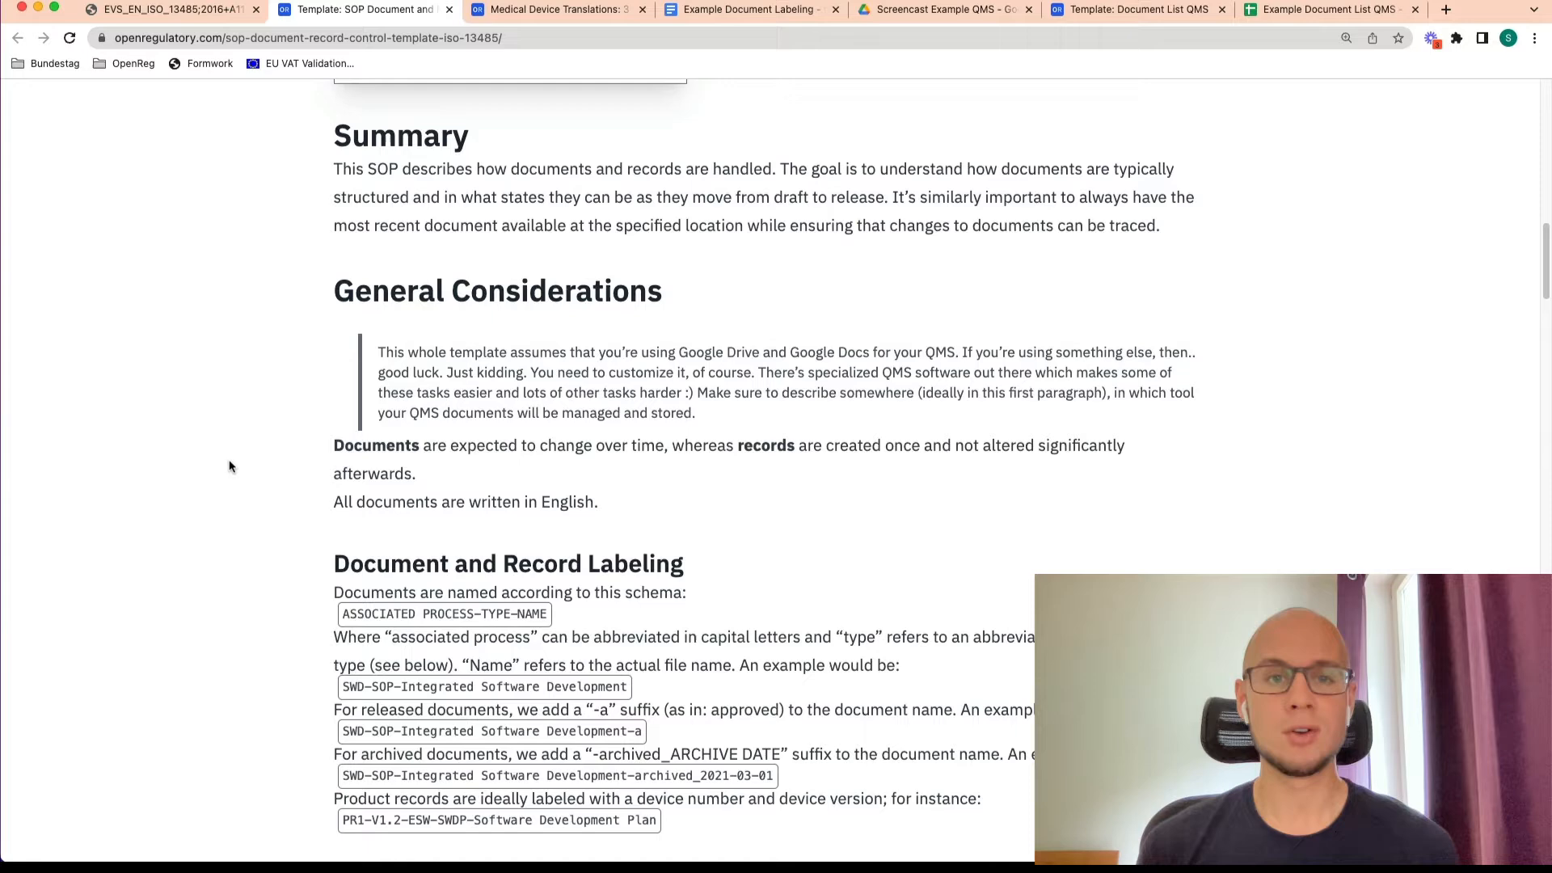
pyautogui.click(555, 9)
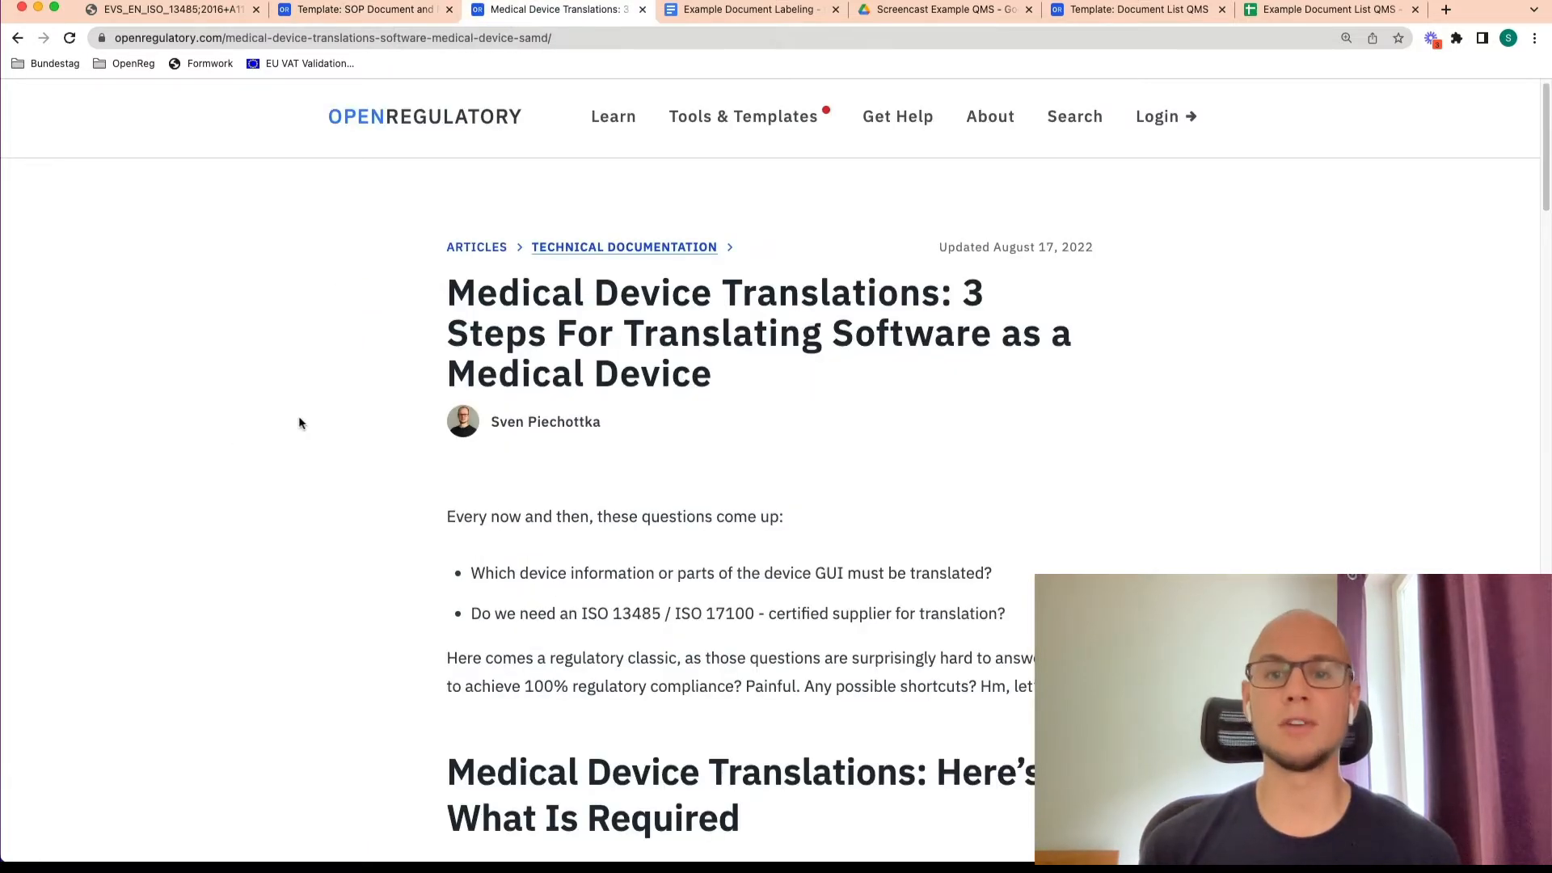
# Switch back to the Template: SOP Document and Record Control tab
pyautogui.click(363, 9)
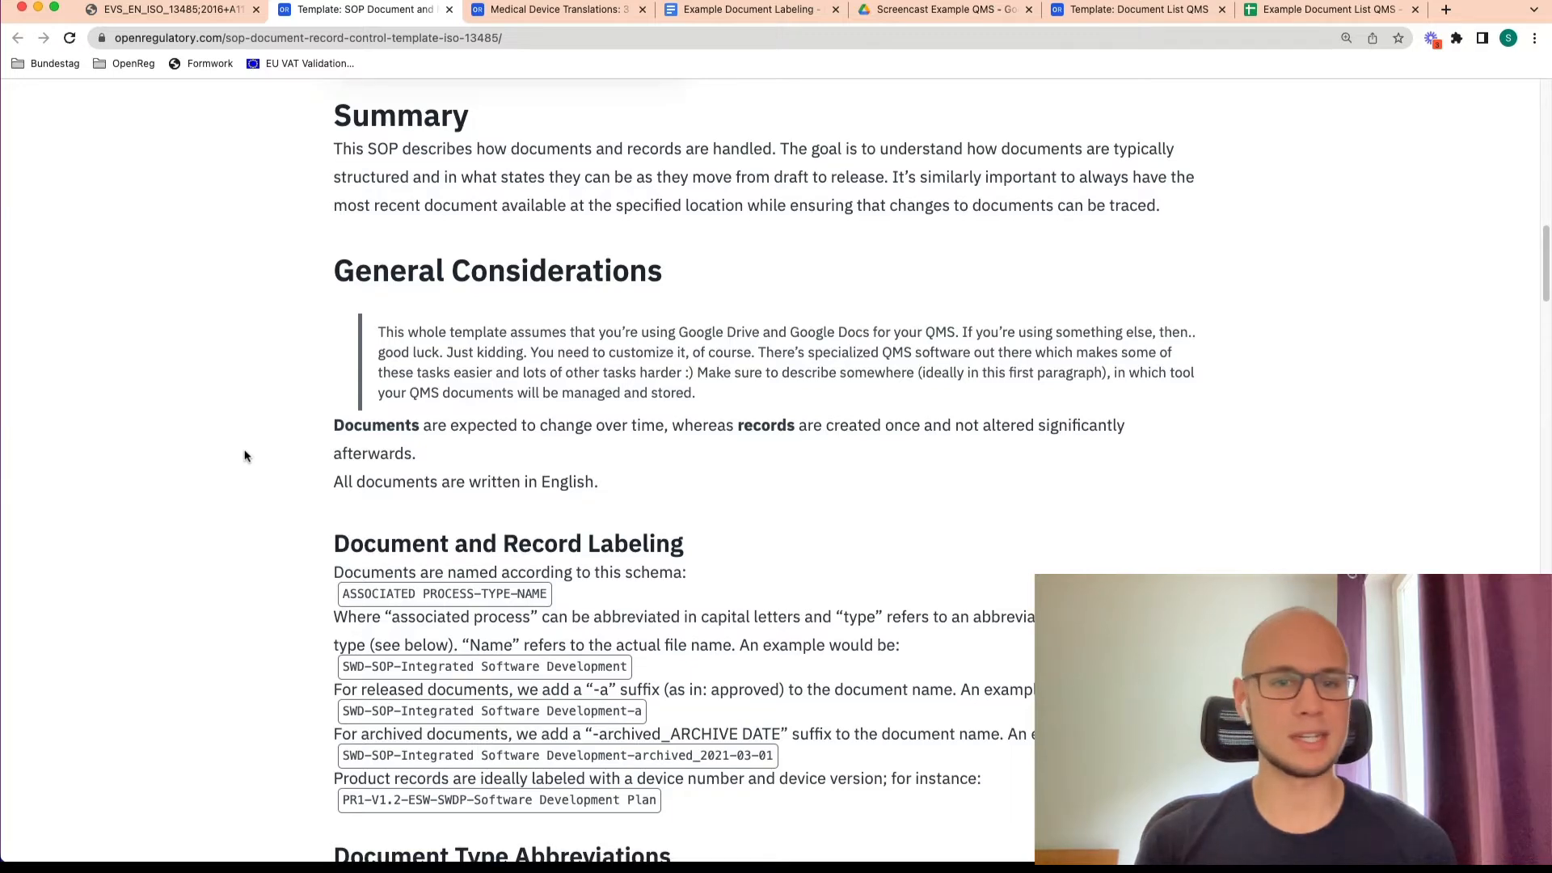
# Review the Document Type Abbreviations table, then switch to the Example Document Labeling doc
pyautogui.scroll(-3)
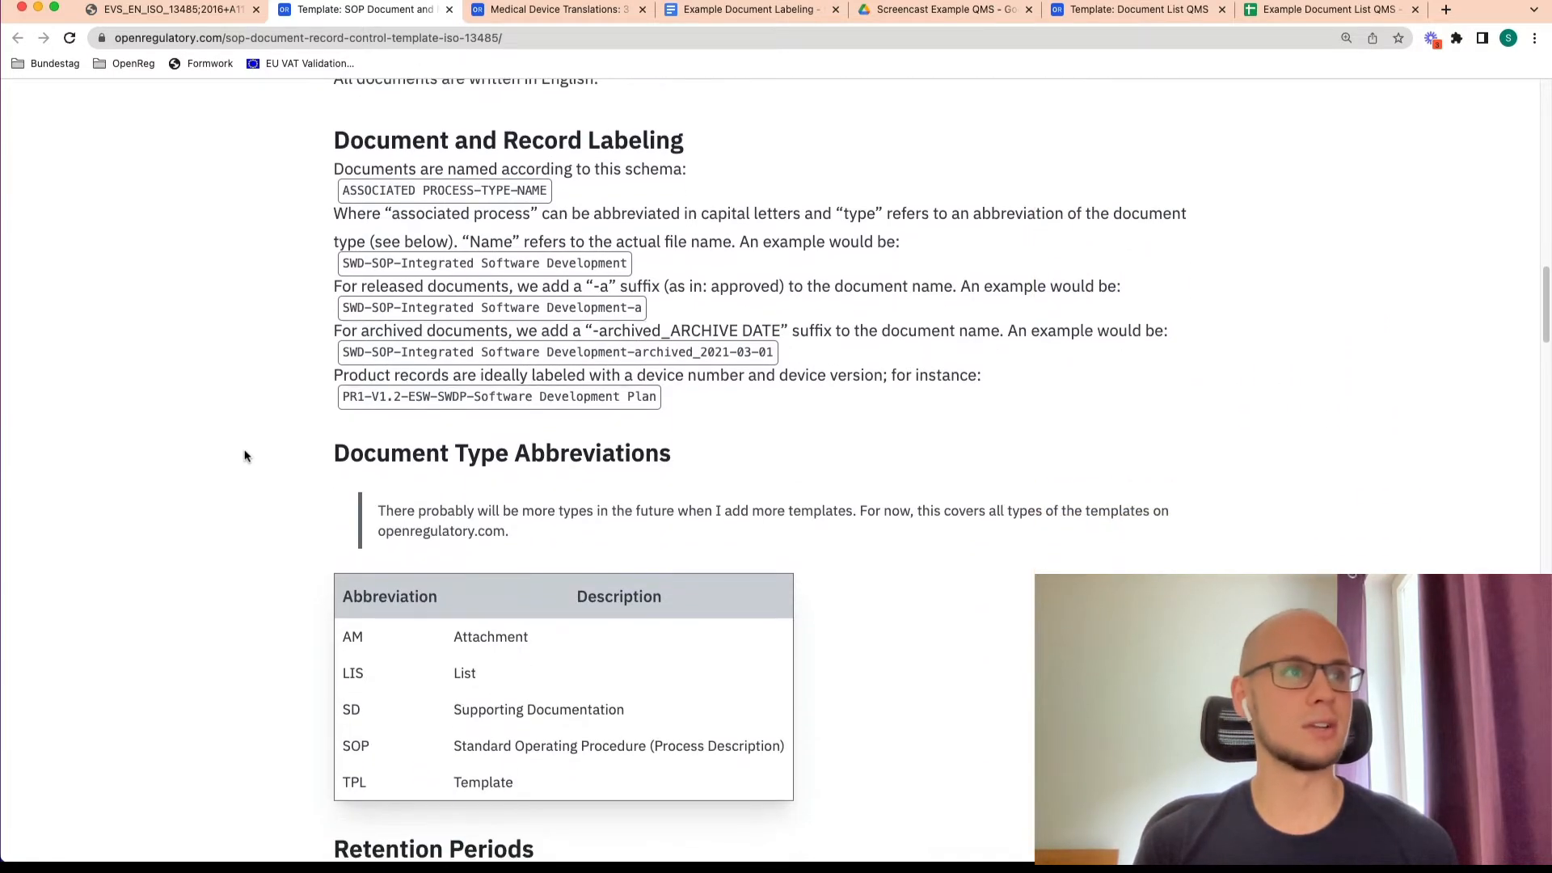
pyautogui.scroll(3)
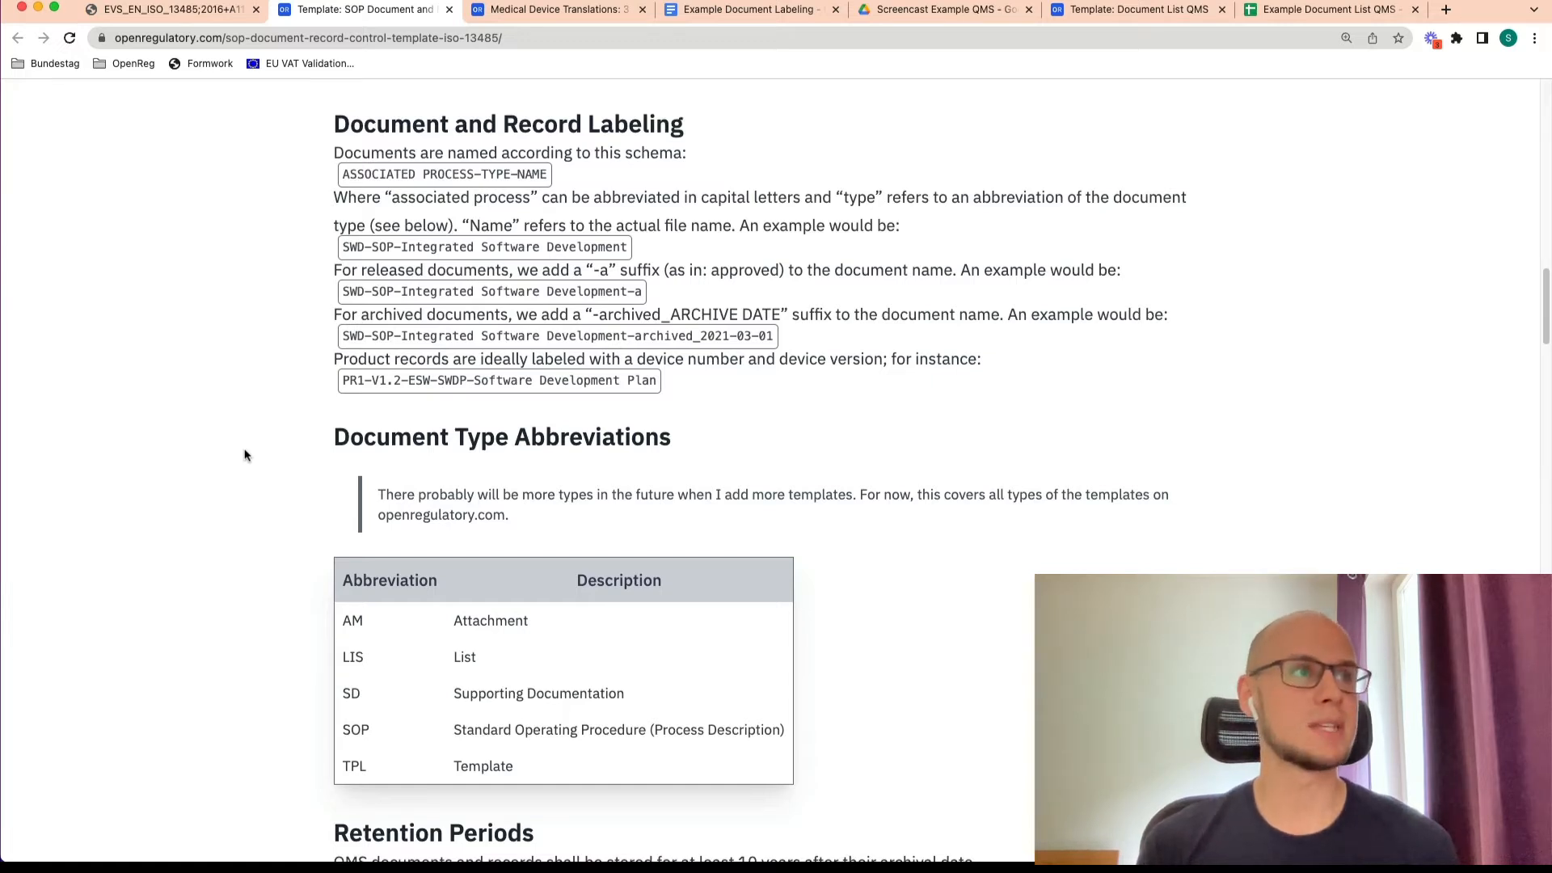
pyautogui.moveTo(291, 220)
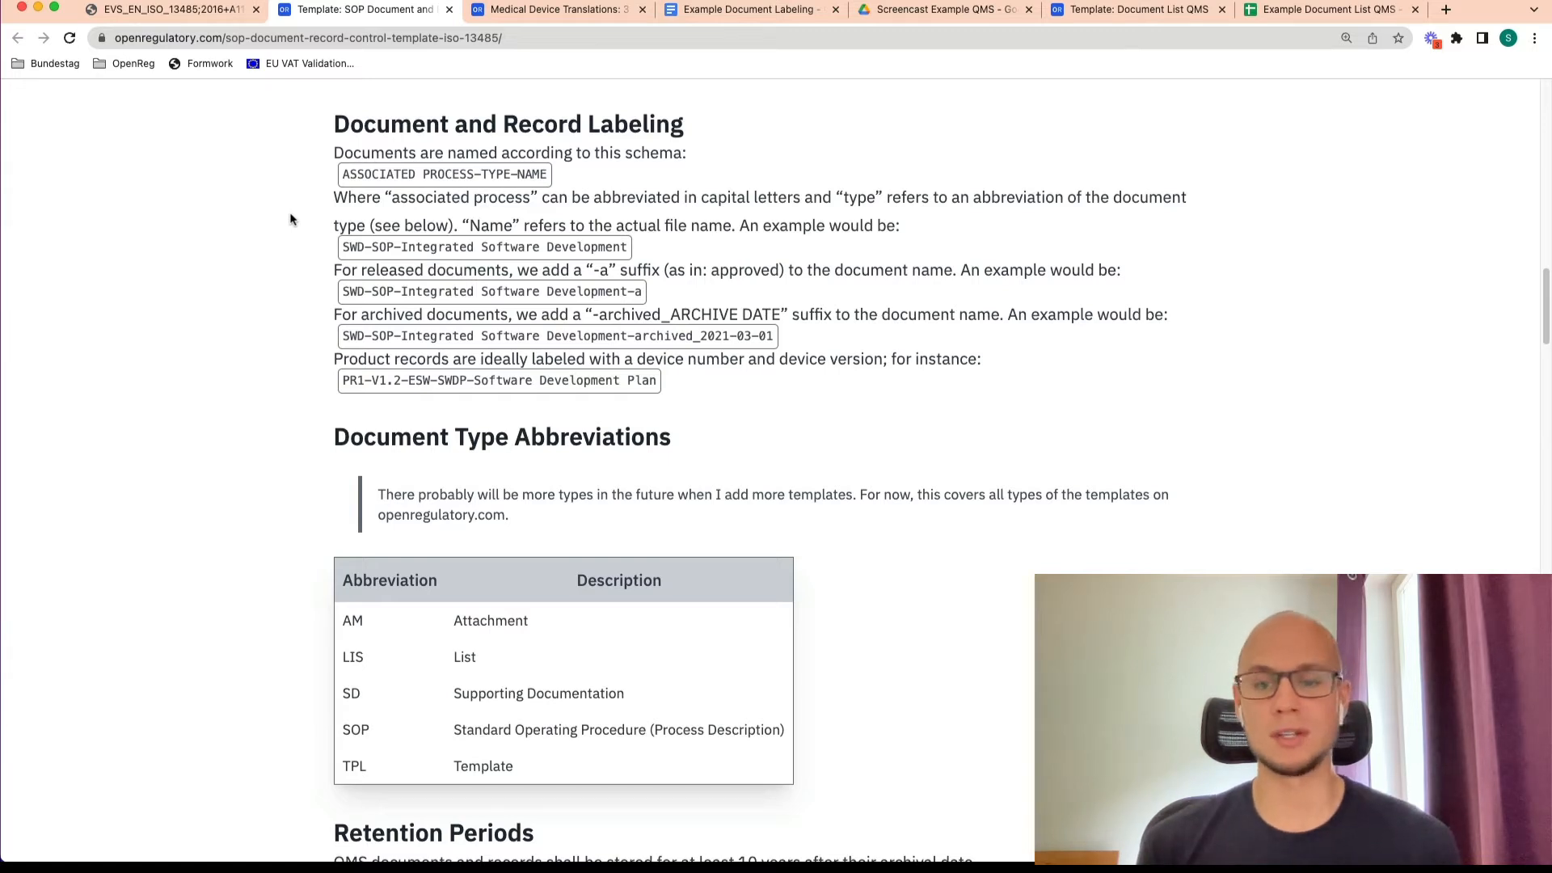
pyautogui.moveTo(283, 424)
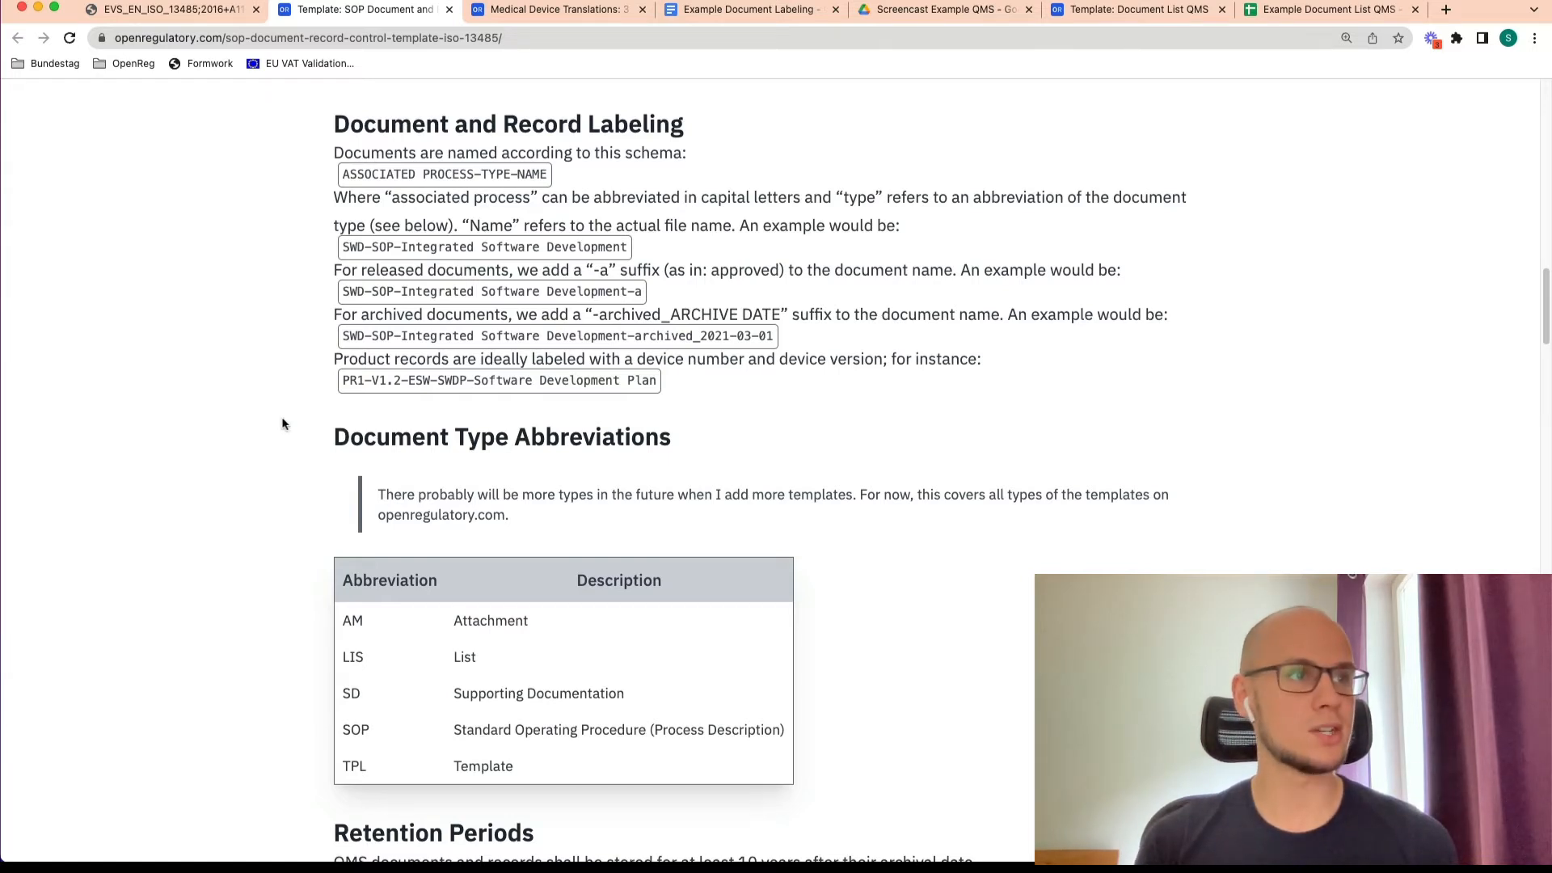
pyautogui.moveTo(301, 622)
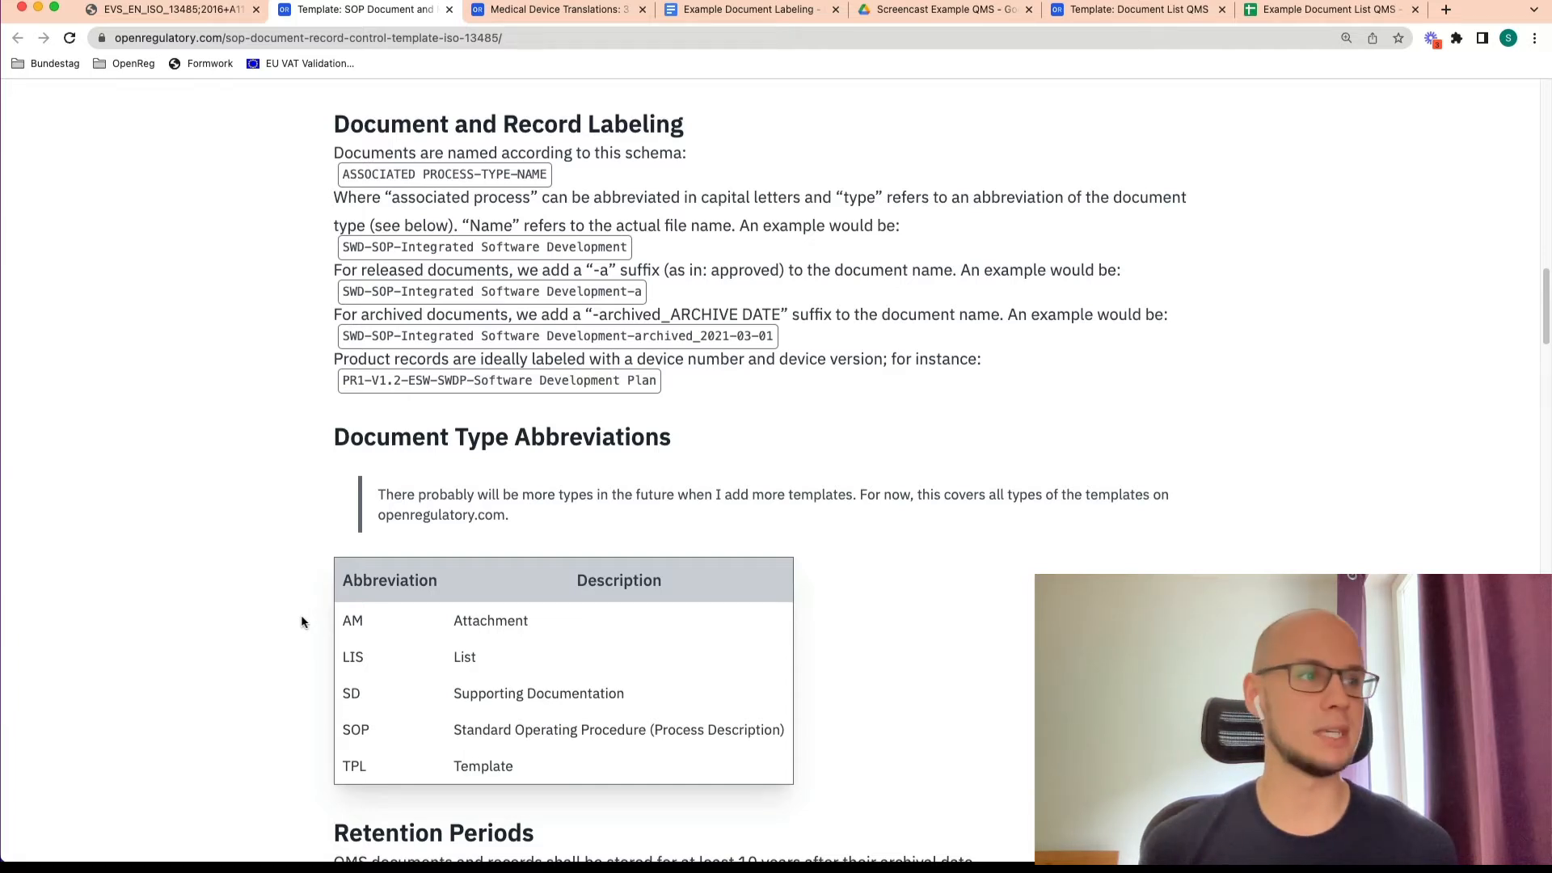
pyautogui.moveTo(317, 708)
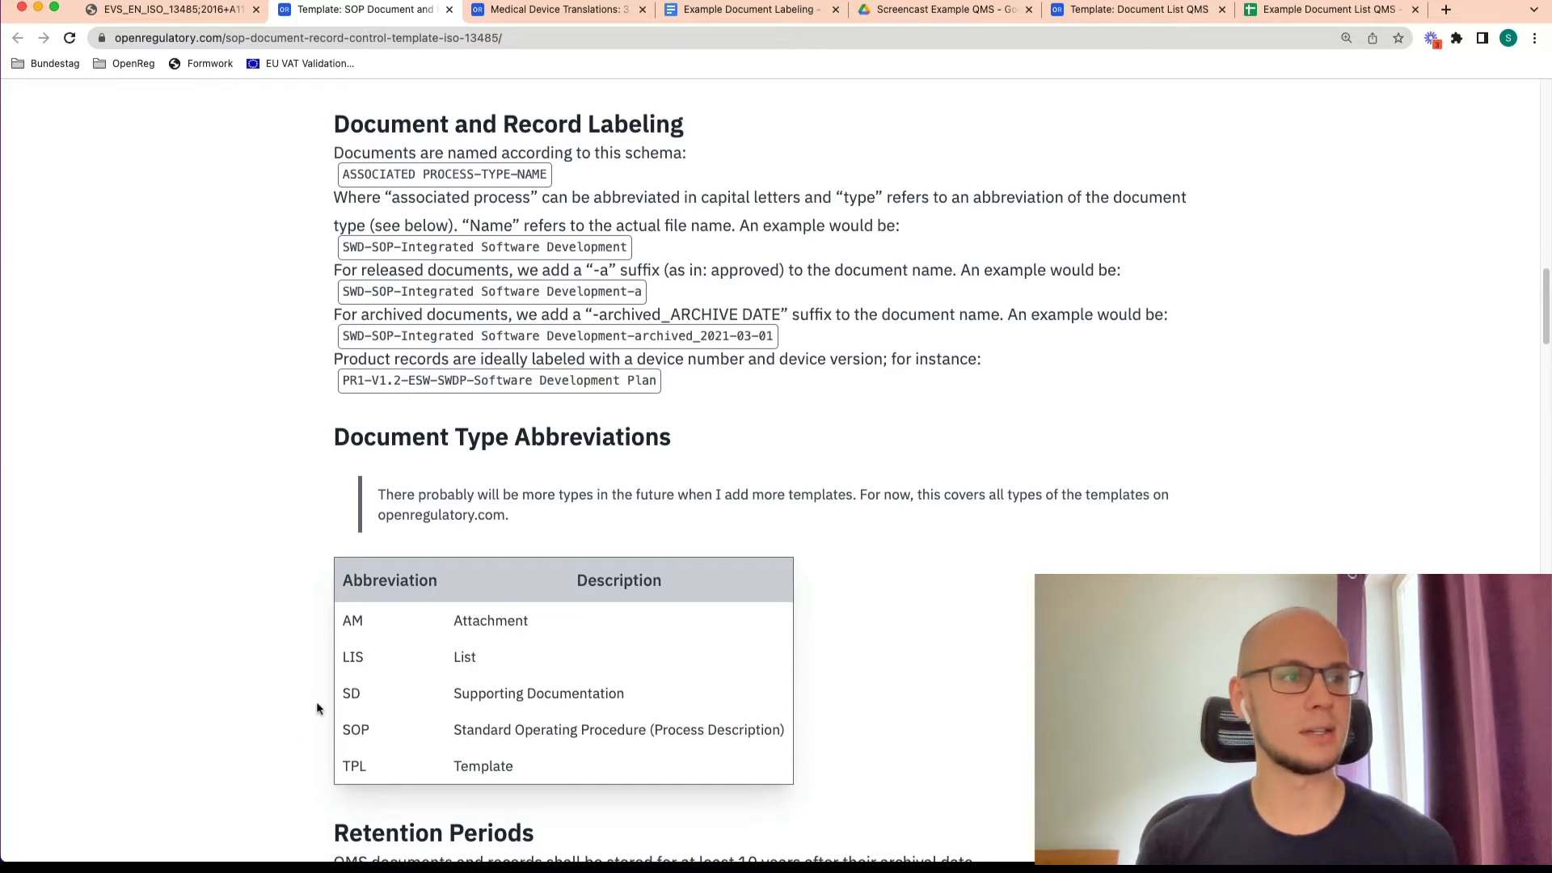
pyautogui.moveTo(320, 670)
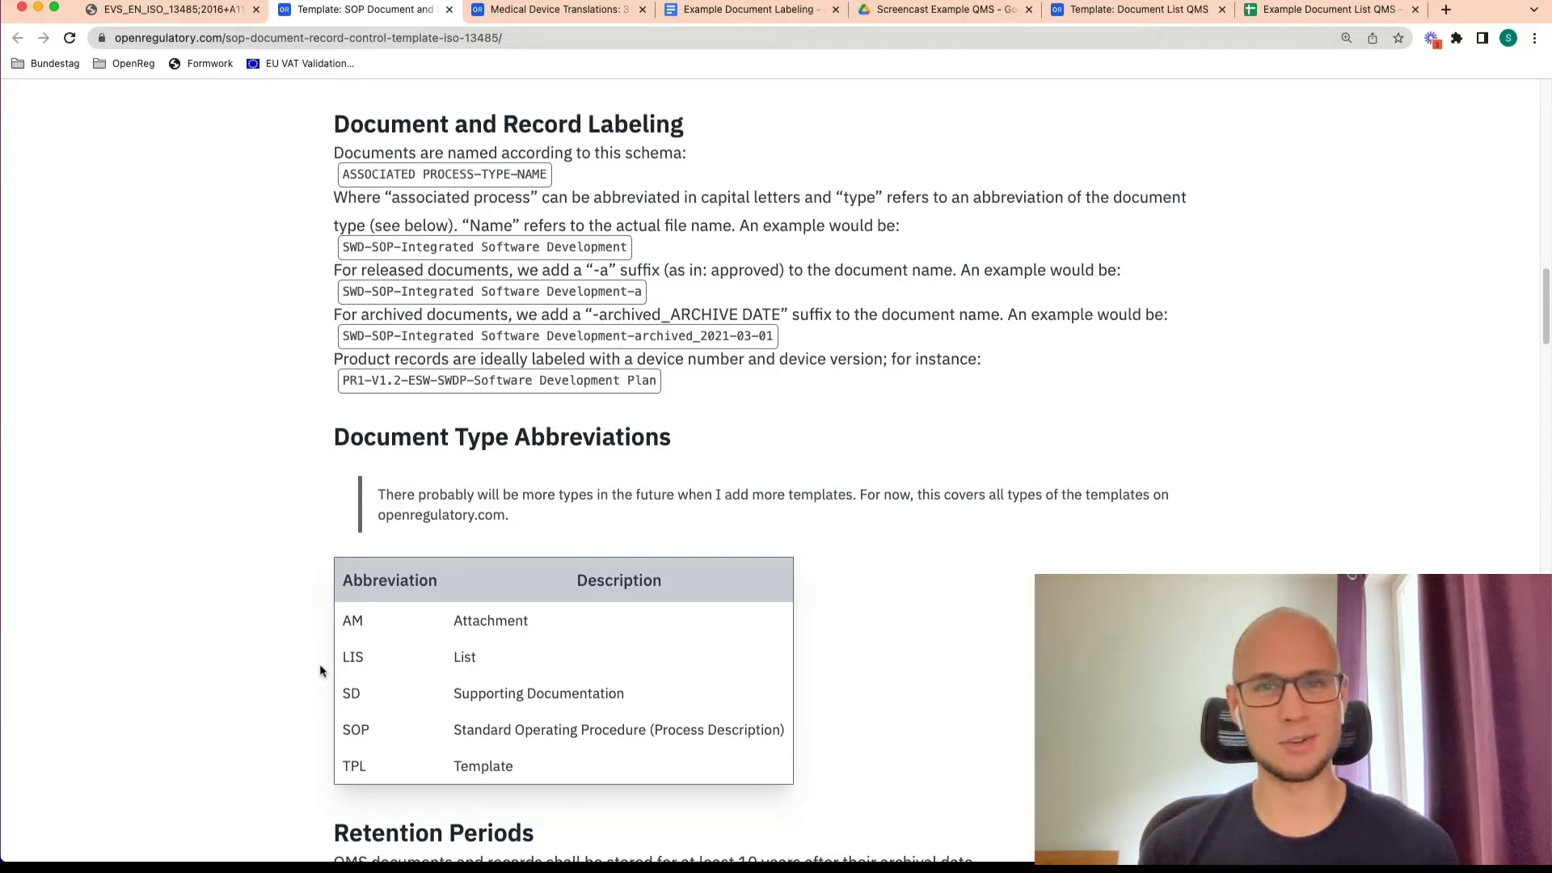
pyautogui.click(746, 8)
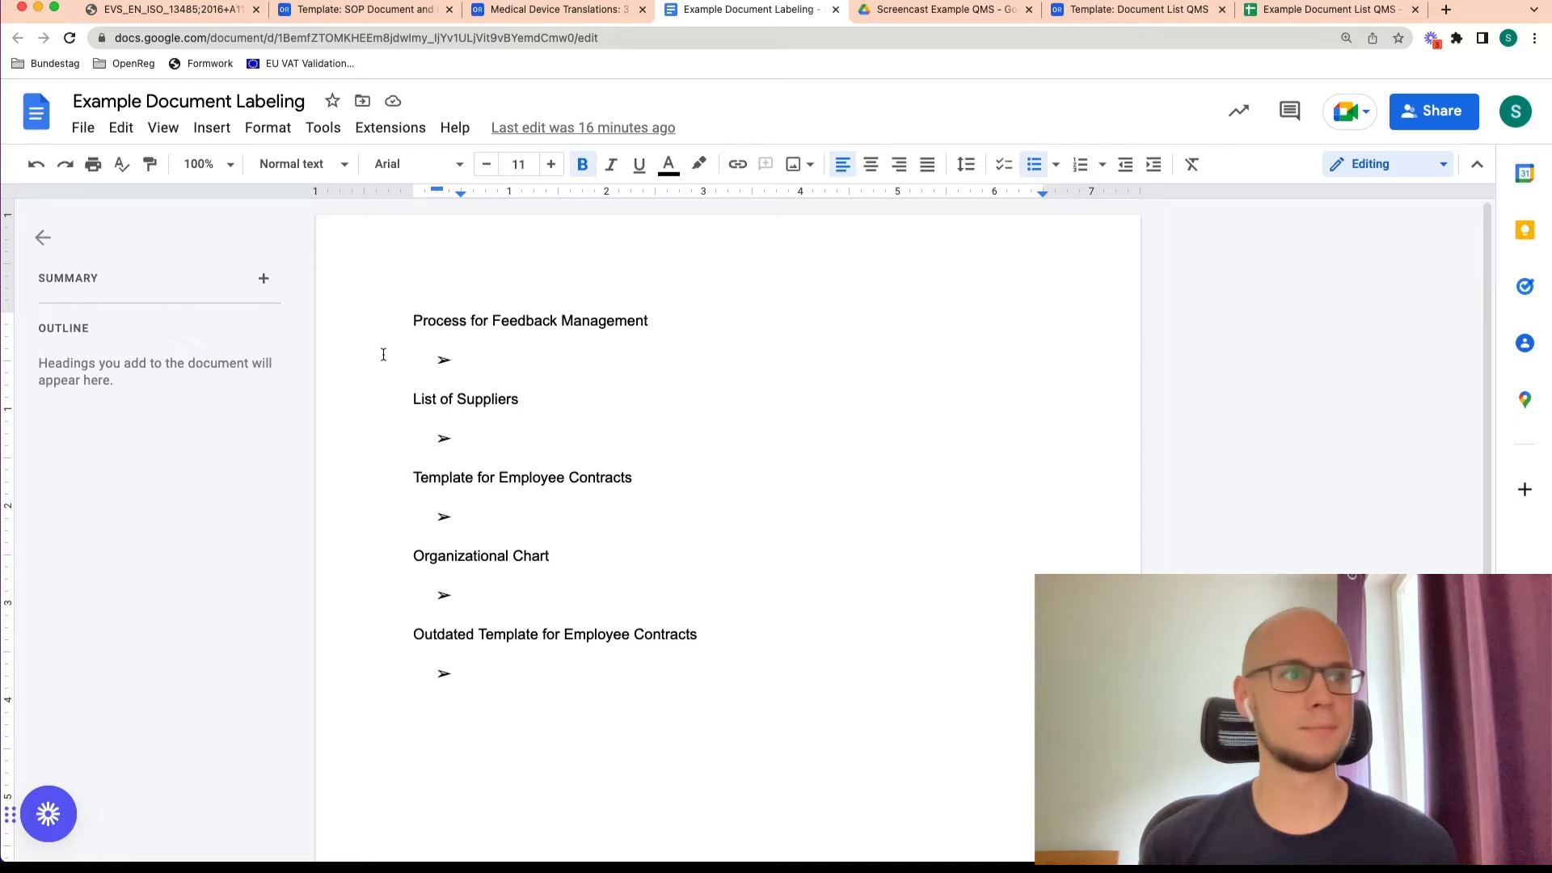
# Label the feedback entry 'FBM-SOP-Feedback Management'
pyautogui.click(465, 358)
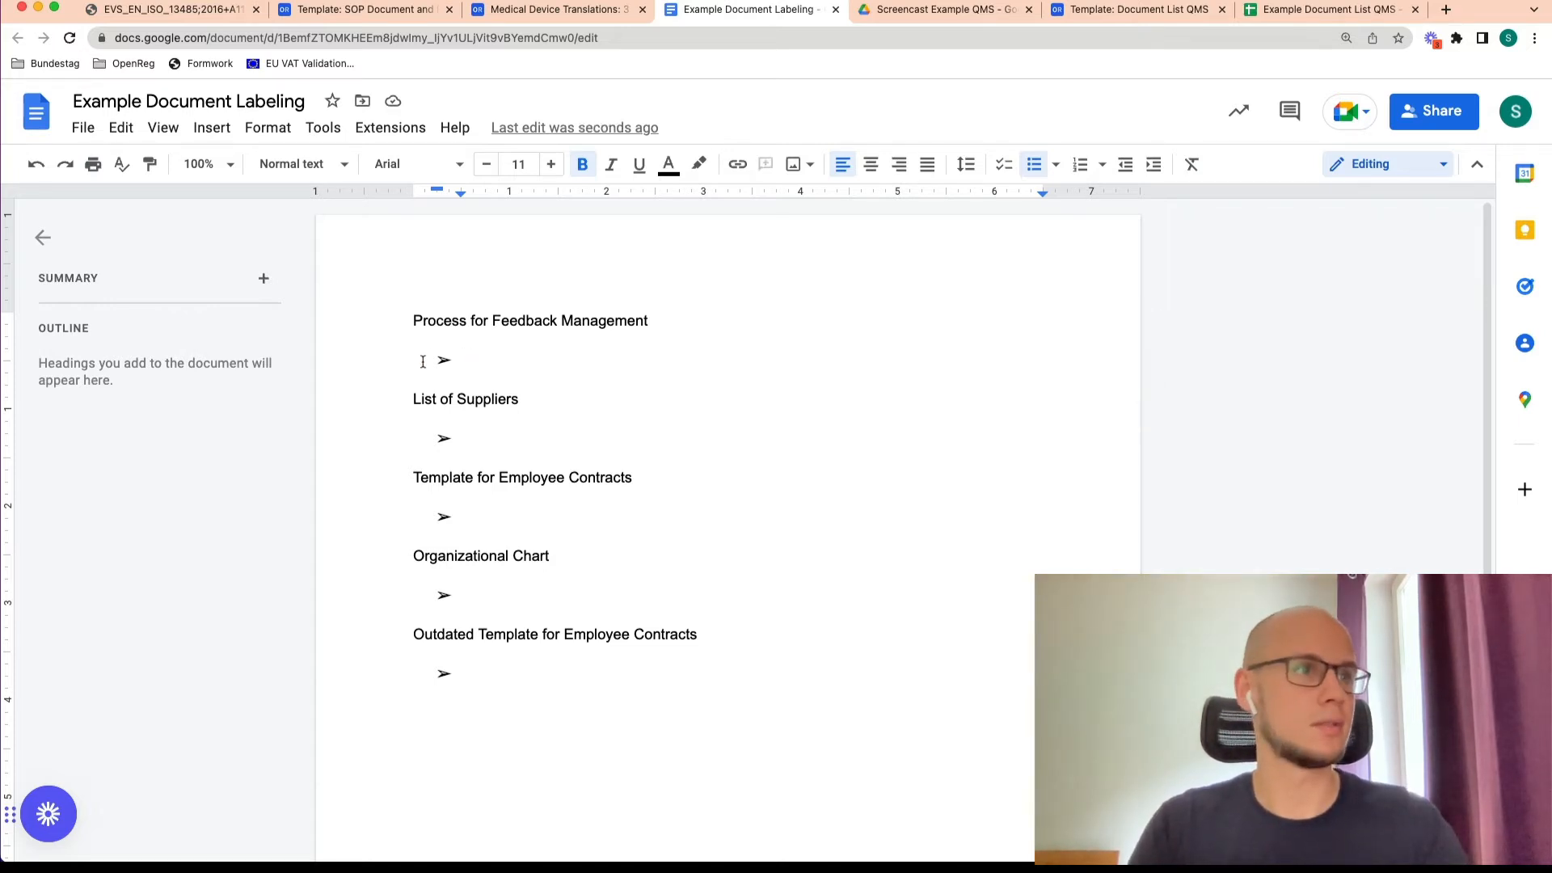
pyautogui.write('F')
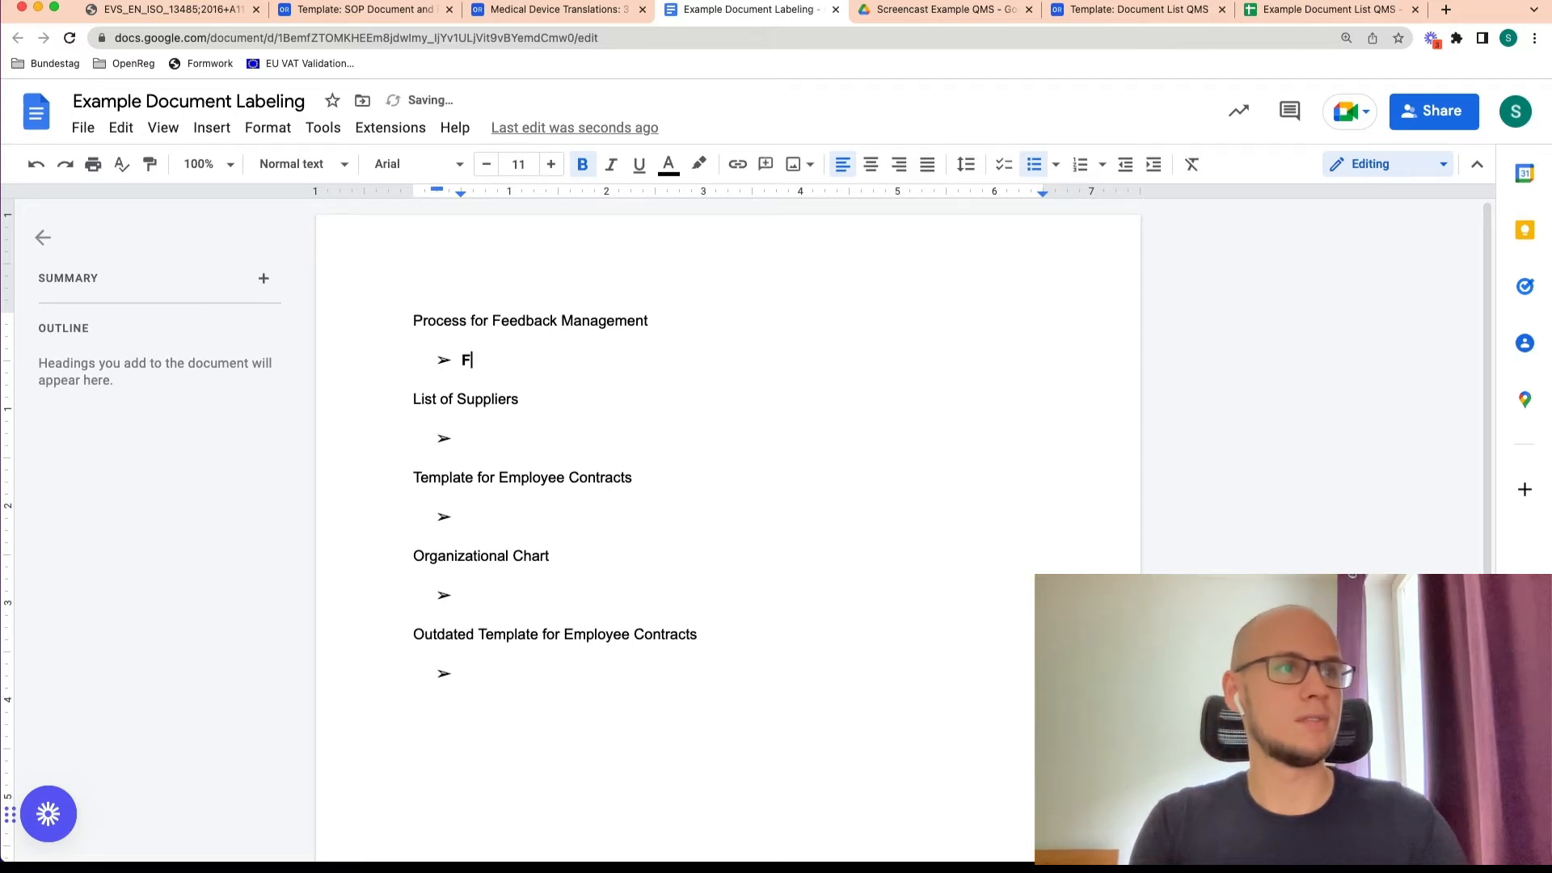
pyautogui.write('BM')
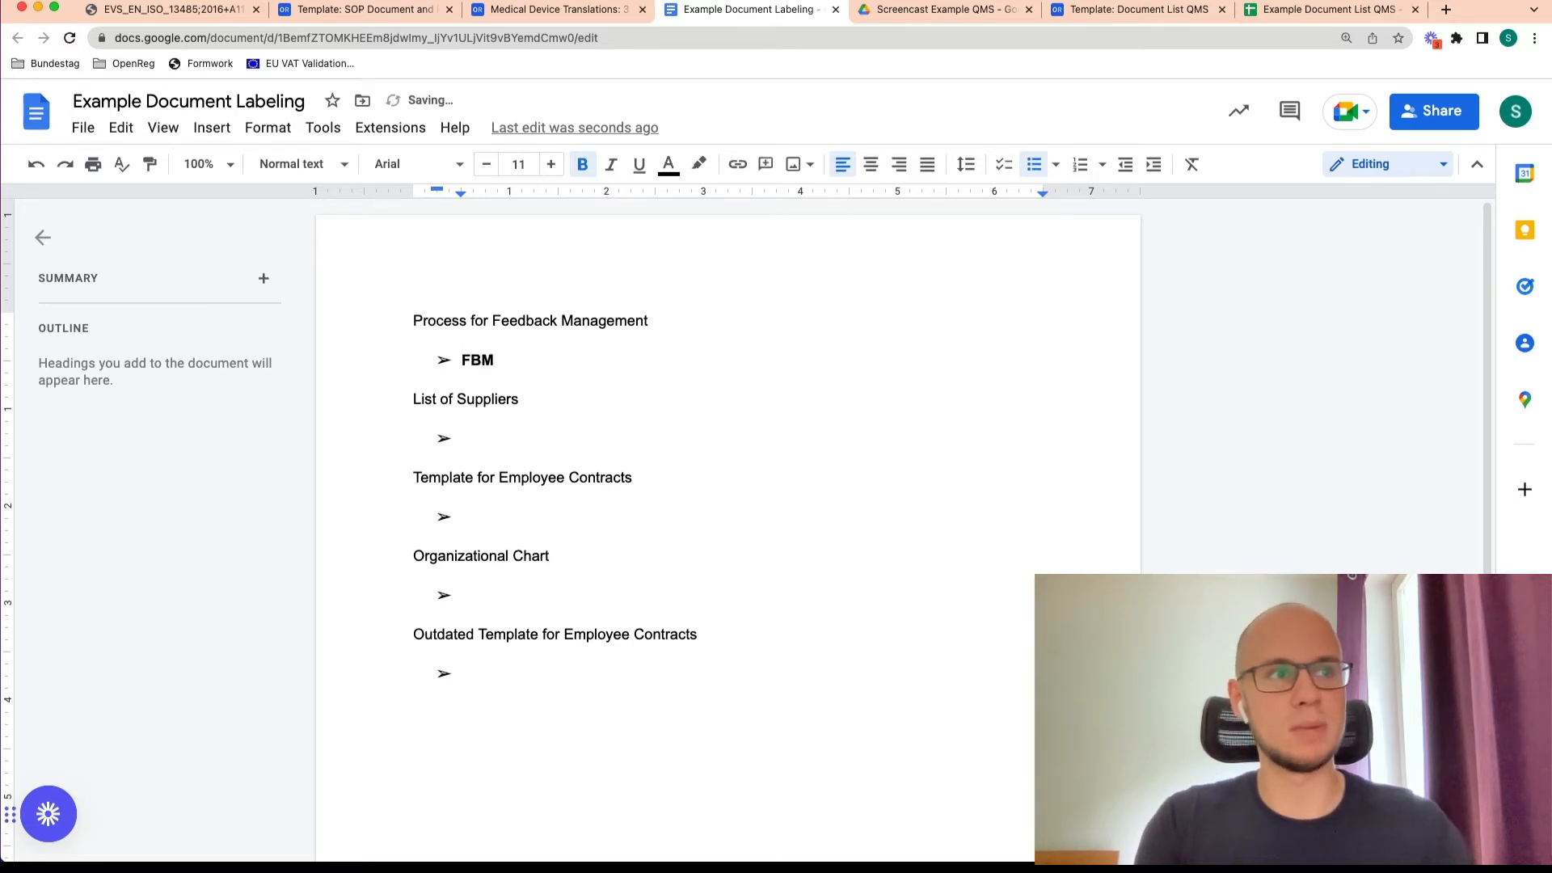
pyautogui.write('-')
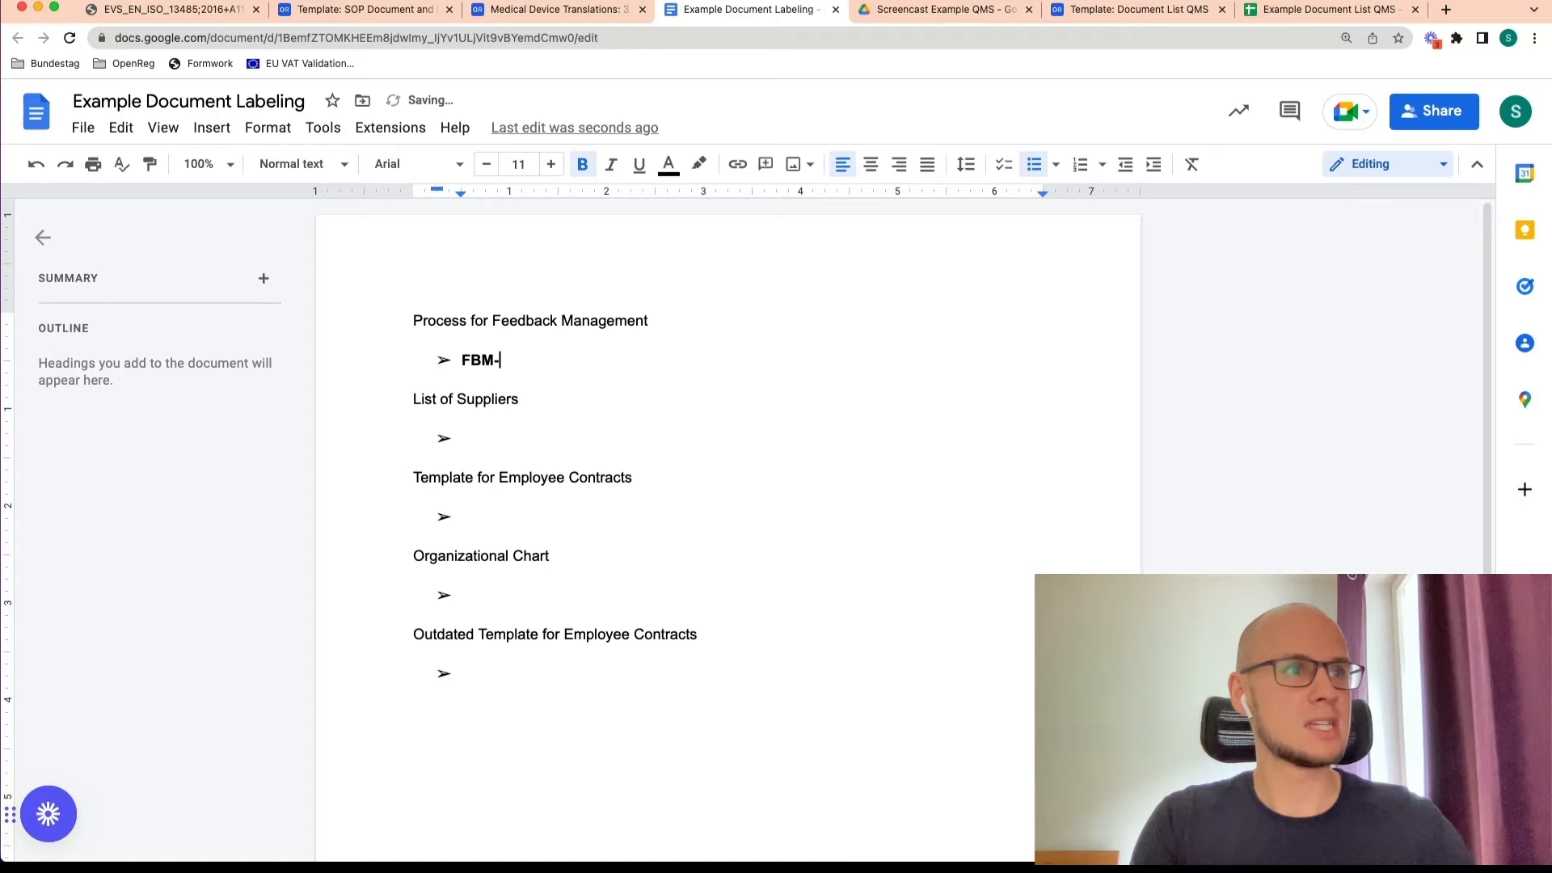
pyautogui.write('SOP')
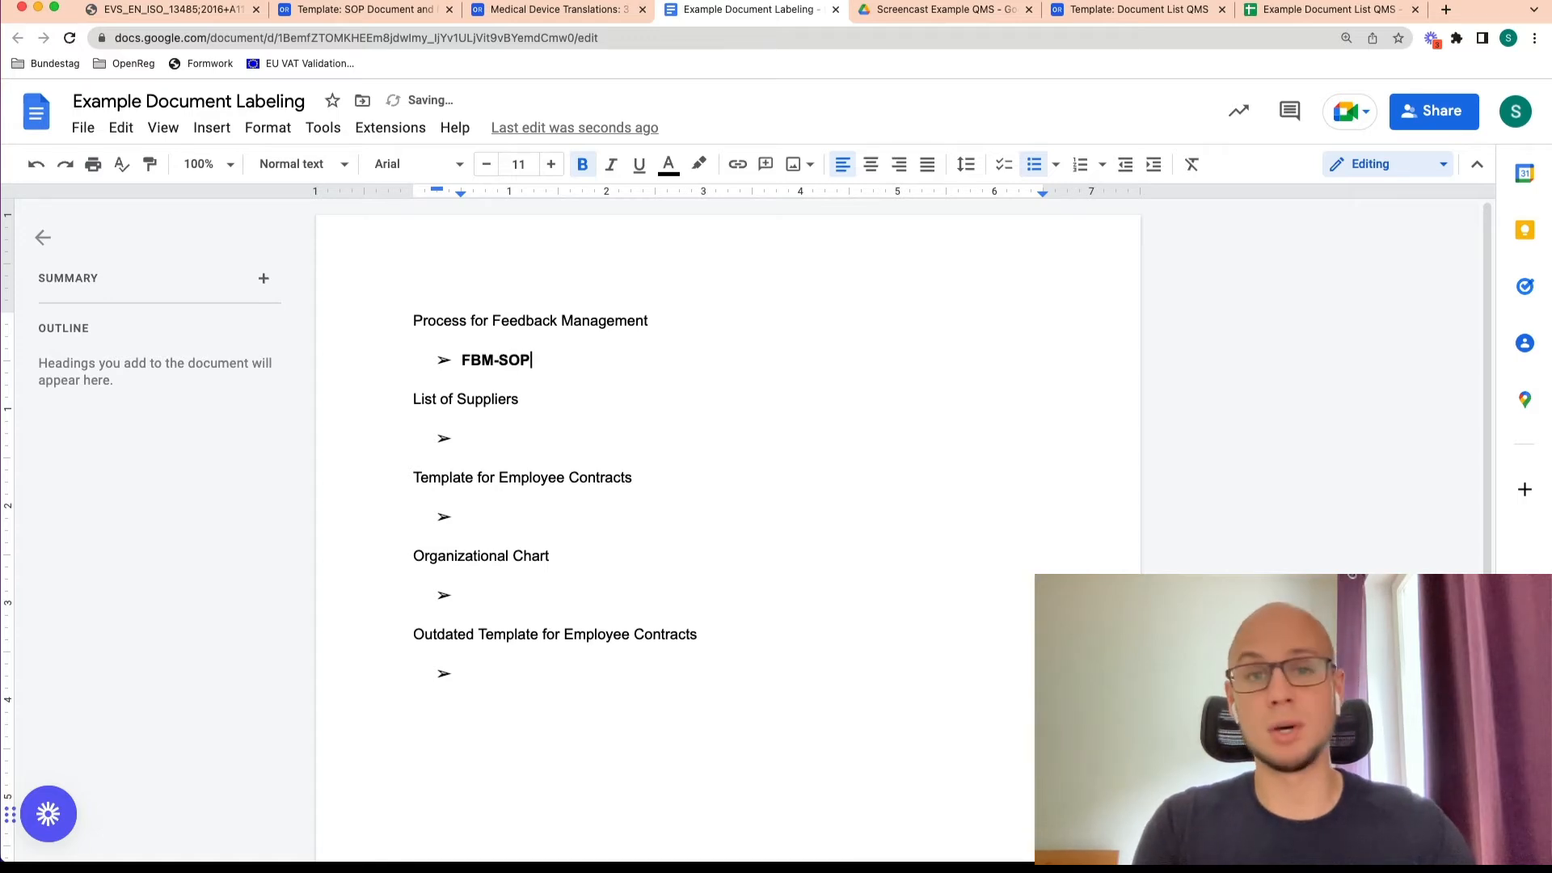
pyautogui.write('-')
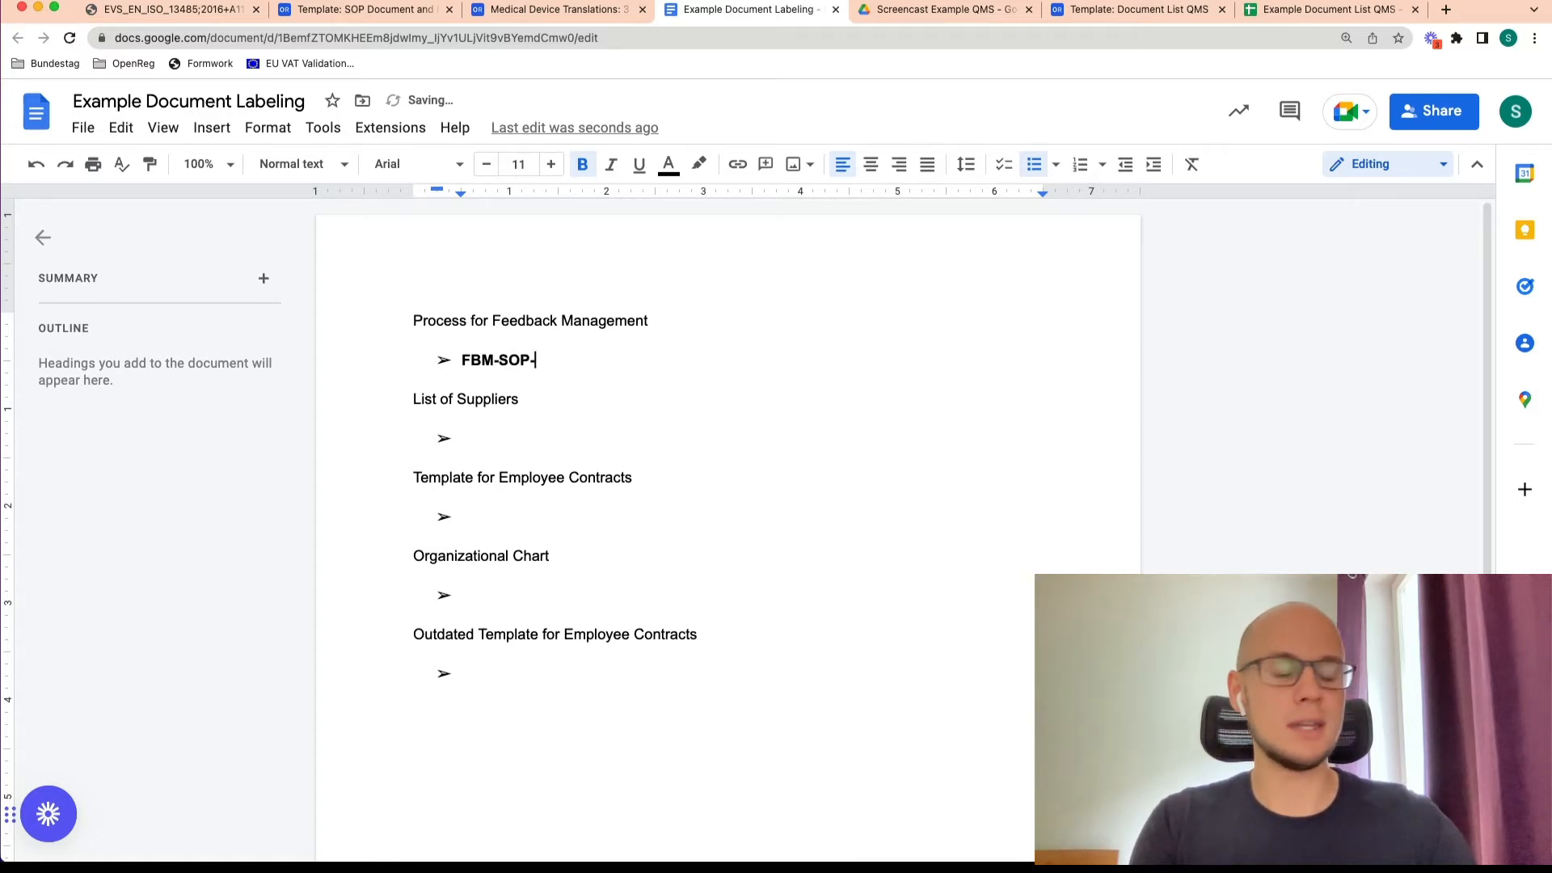
pyautogui.write('Feedback')
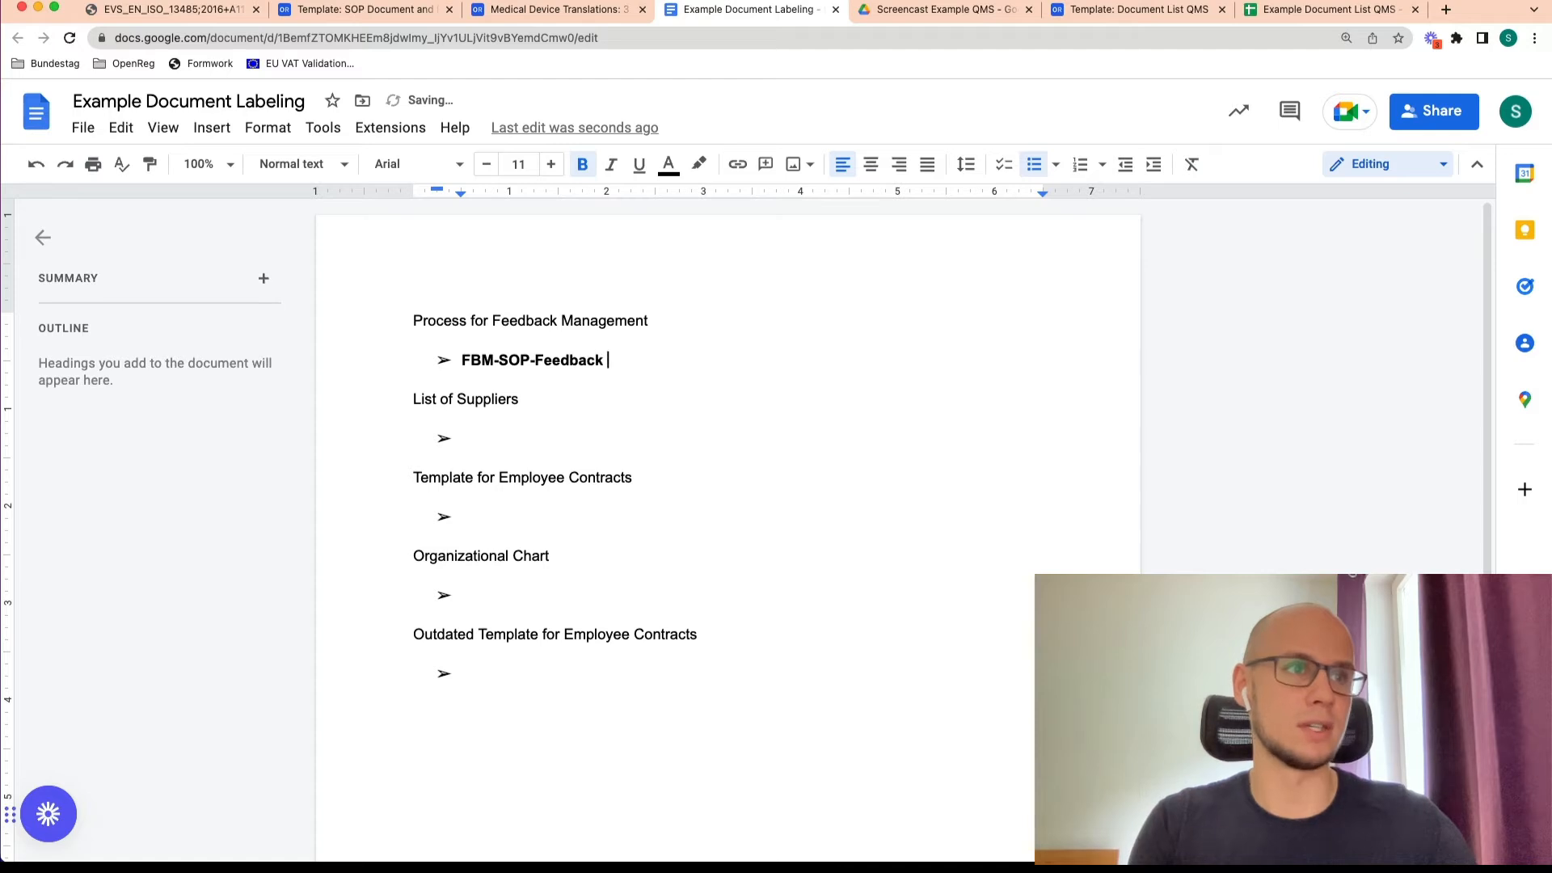
pyautogui.write('Management')
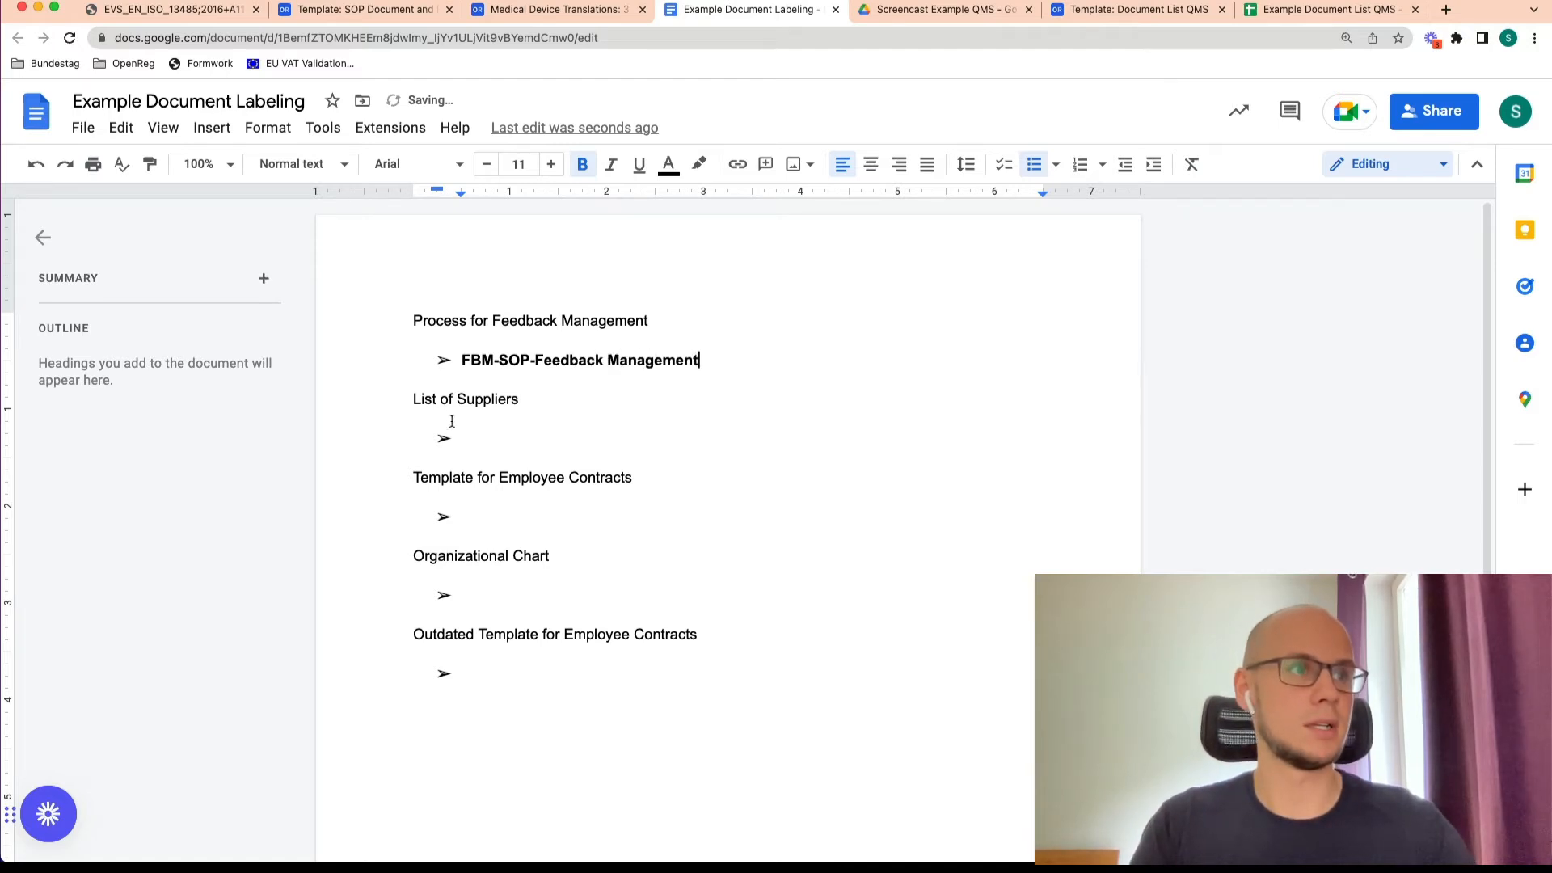
# Label the empty bullet under List of Suppliers 'PCH-LIS-Supplier List'
pyautogui.click(461, 437)
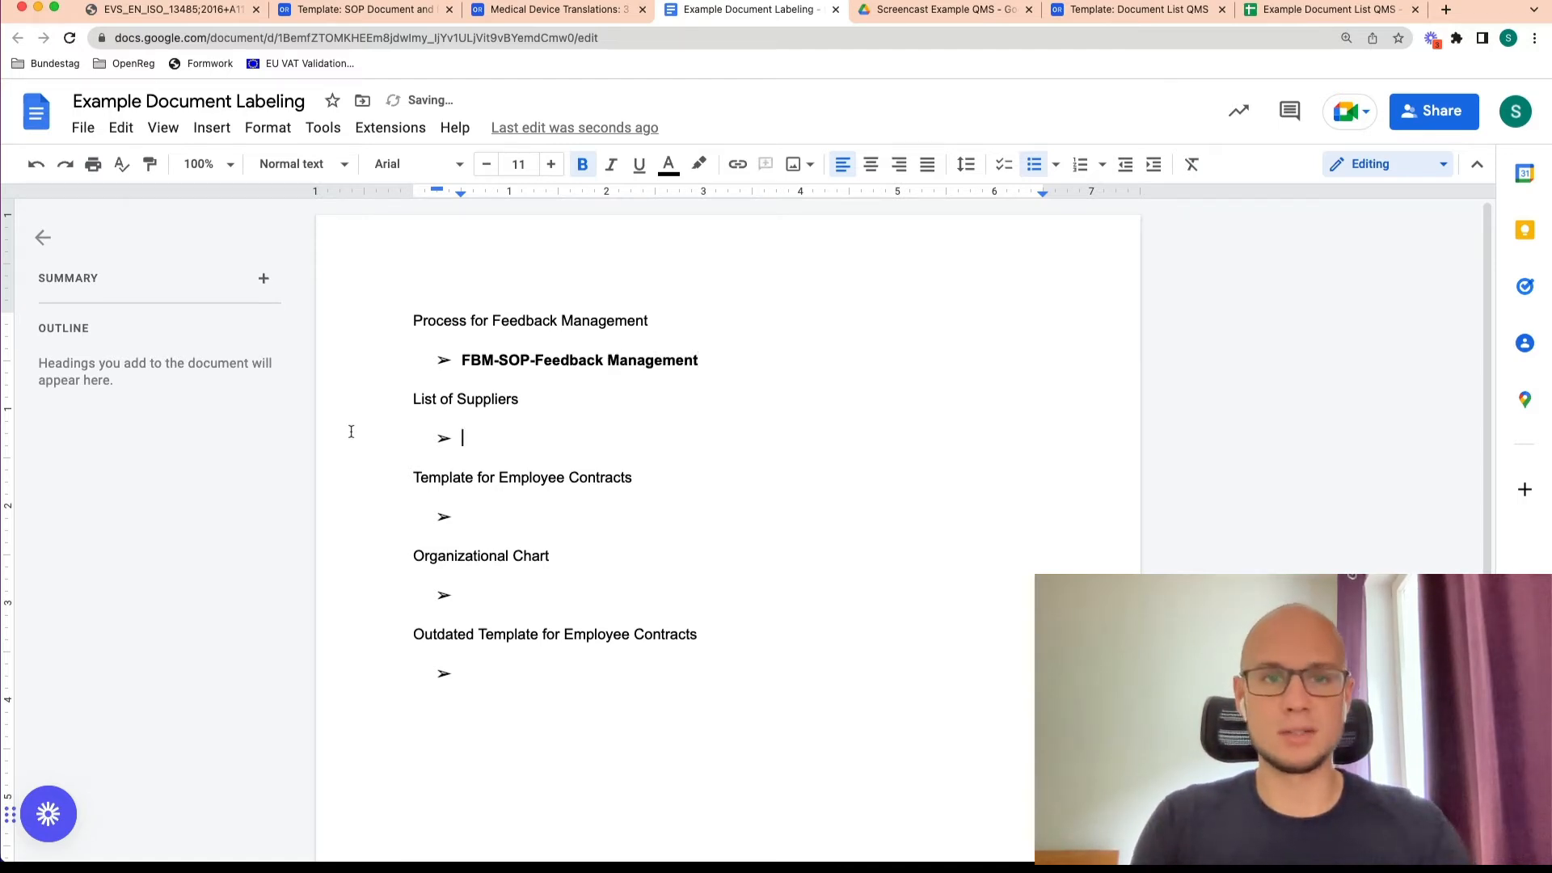
pyautogui.write('PCH')
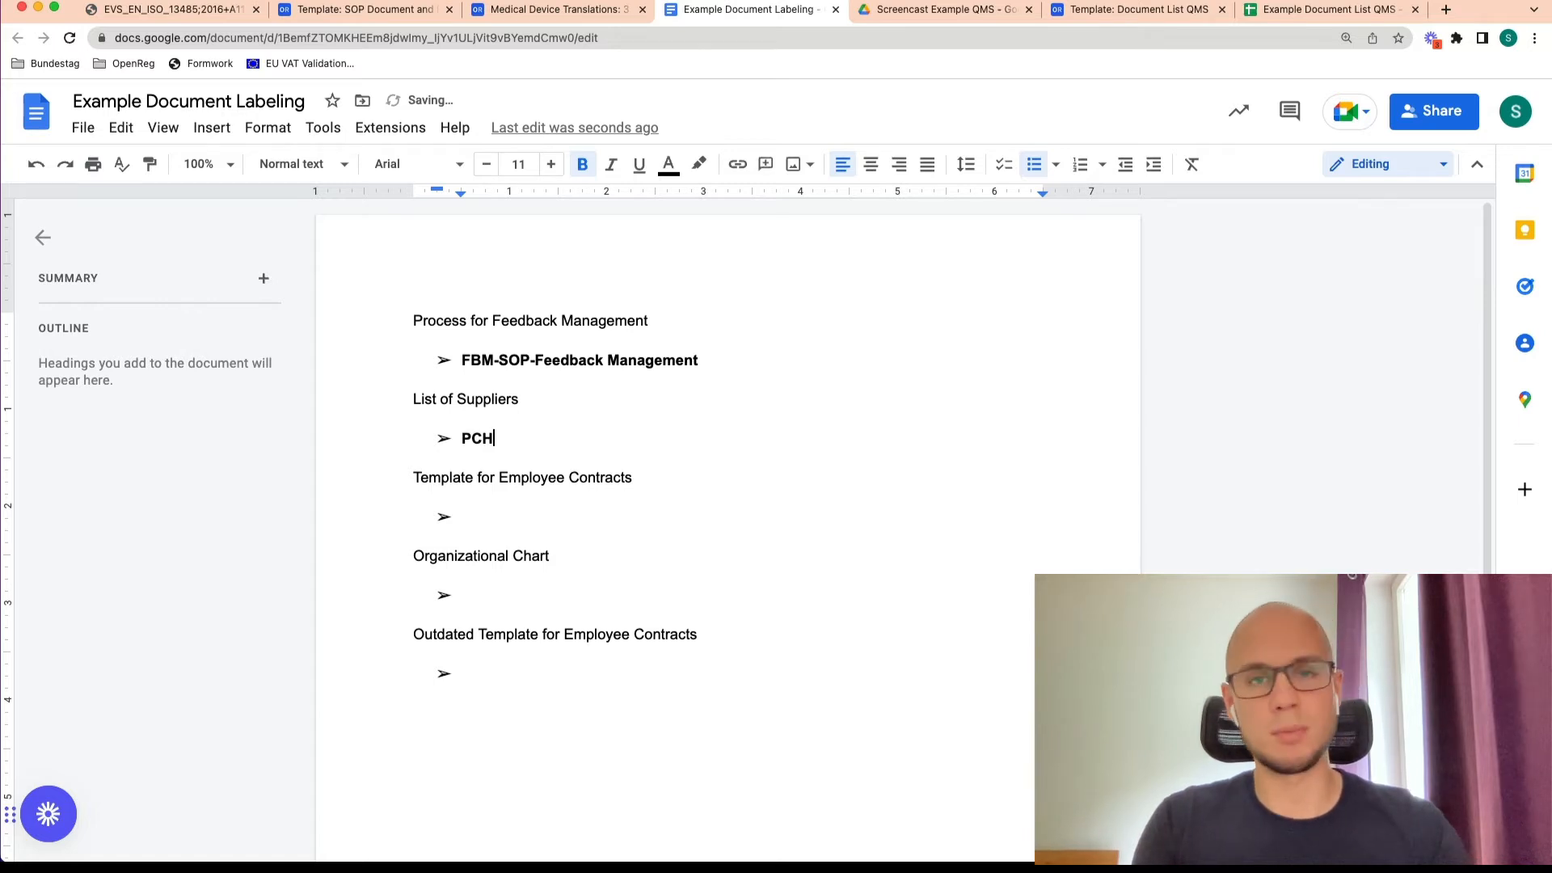
pyautogui.write('-')
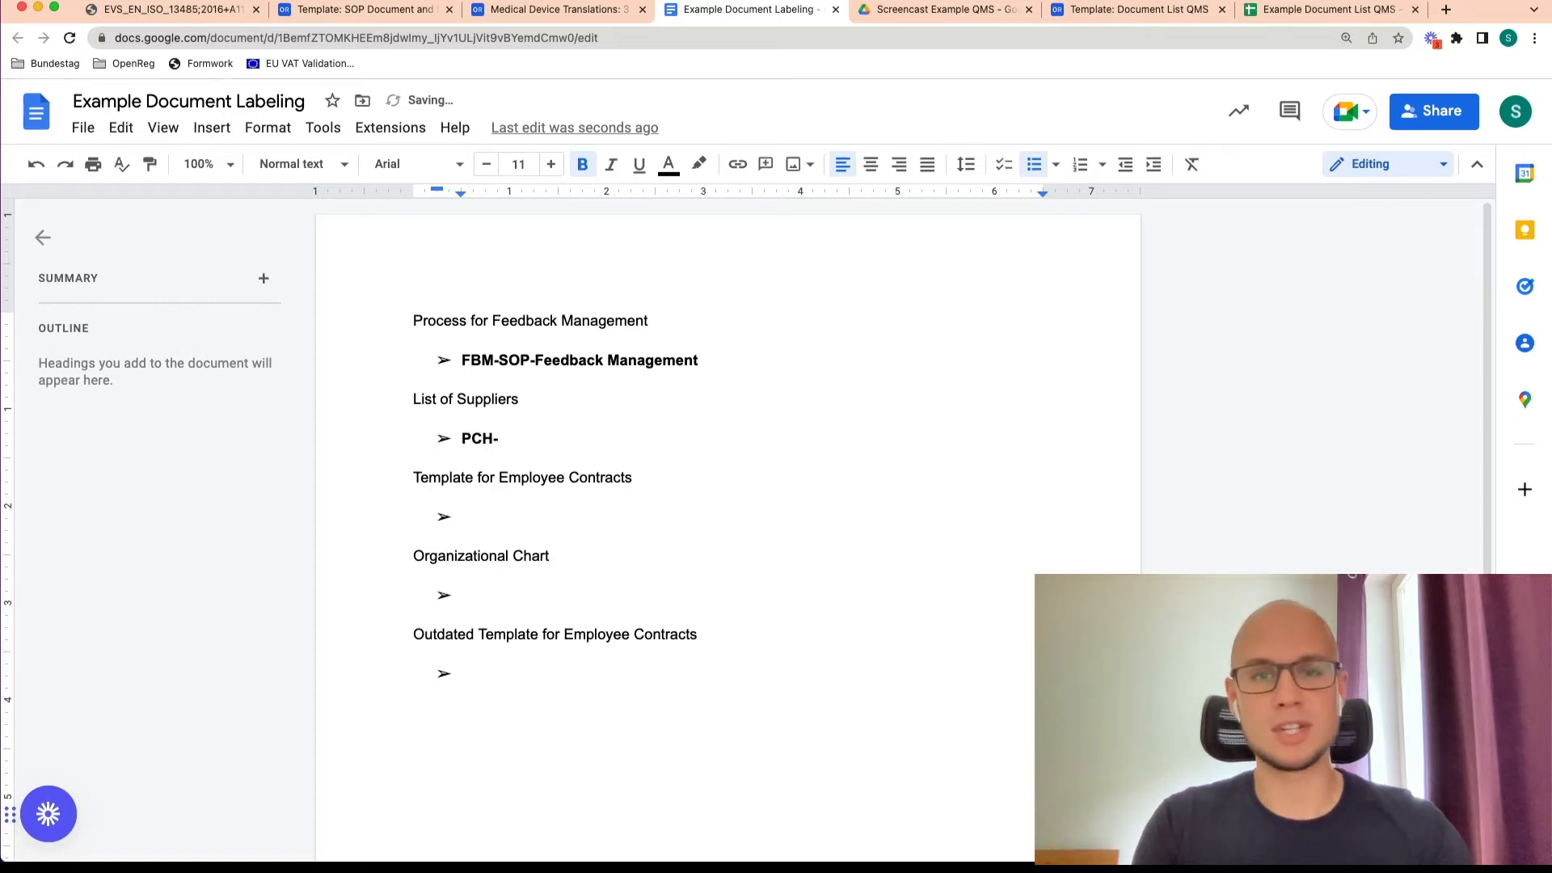
pyautogui.write('L')
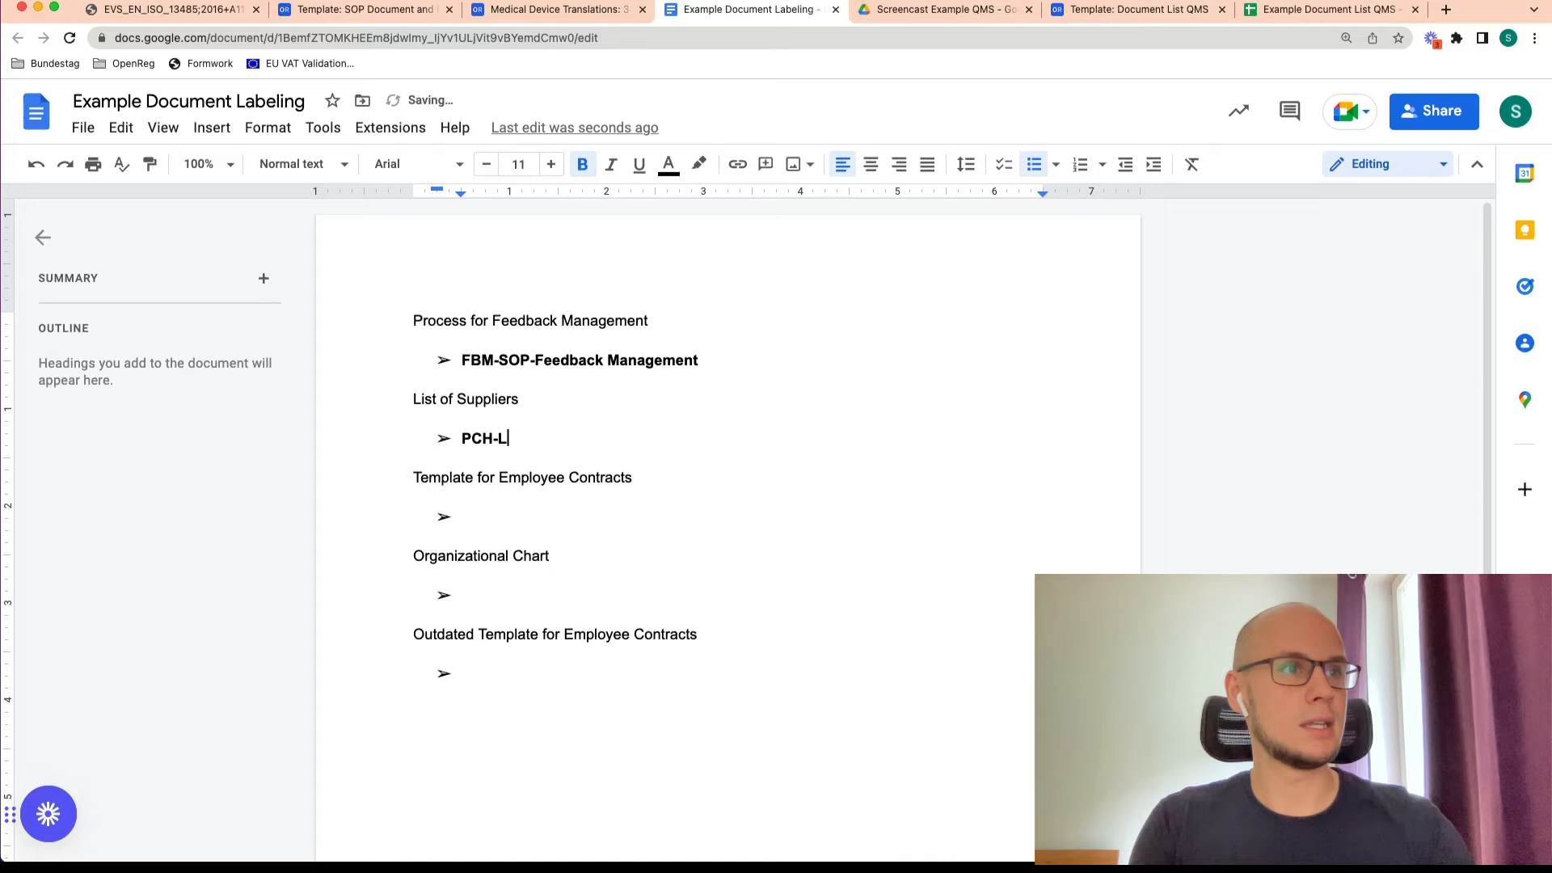
pyautogui.write('IS-')
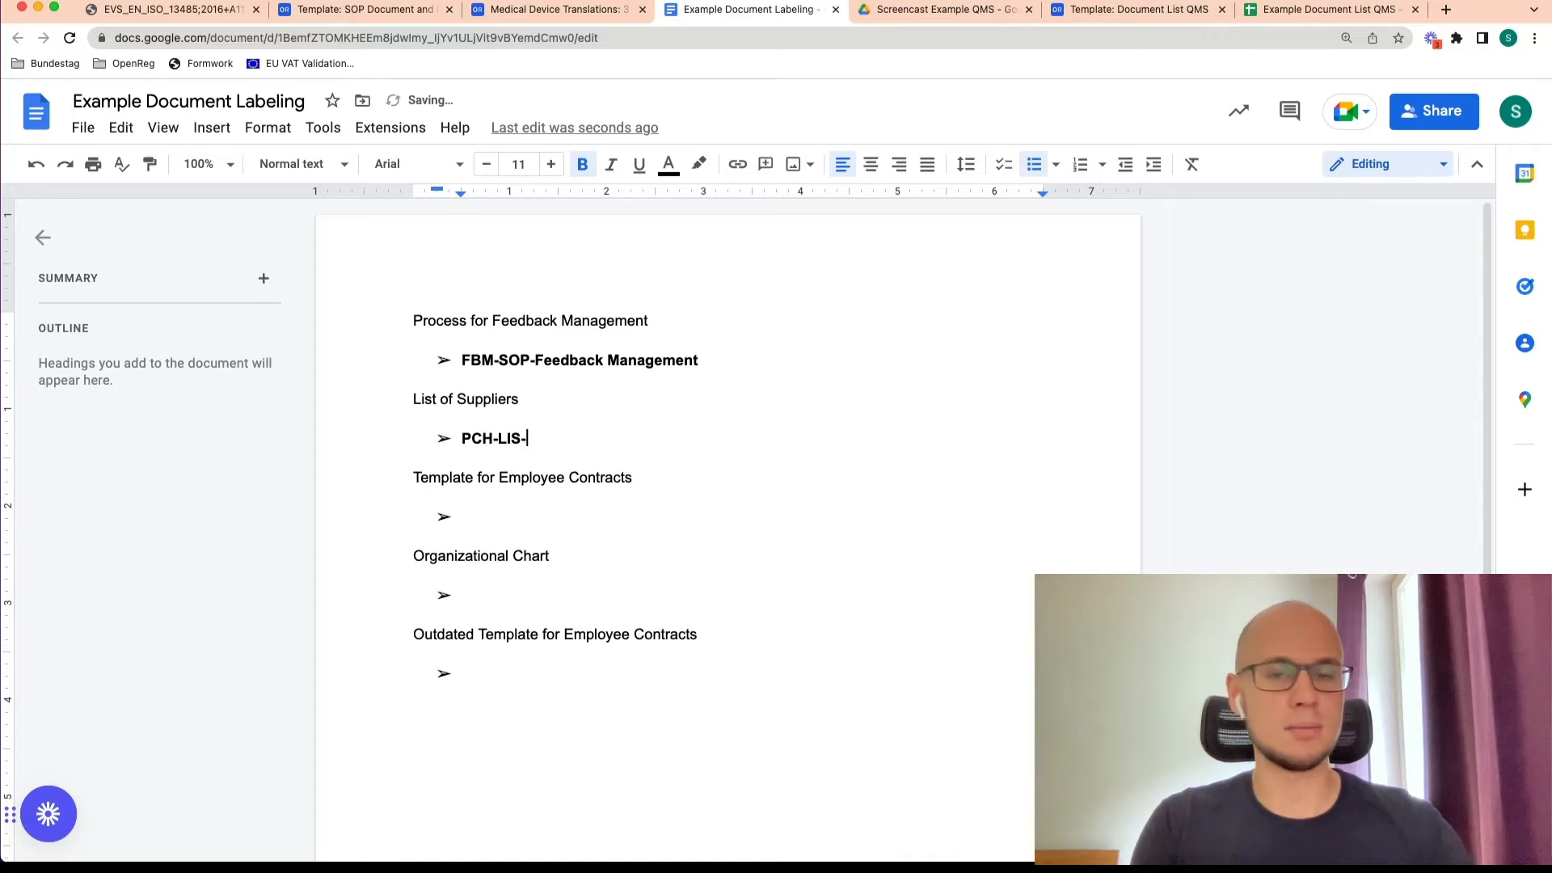
pyautogui.write('Supplier')
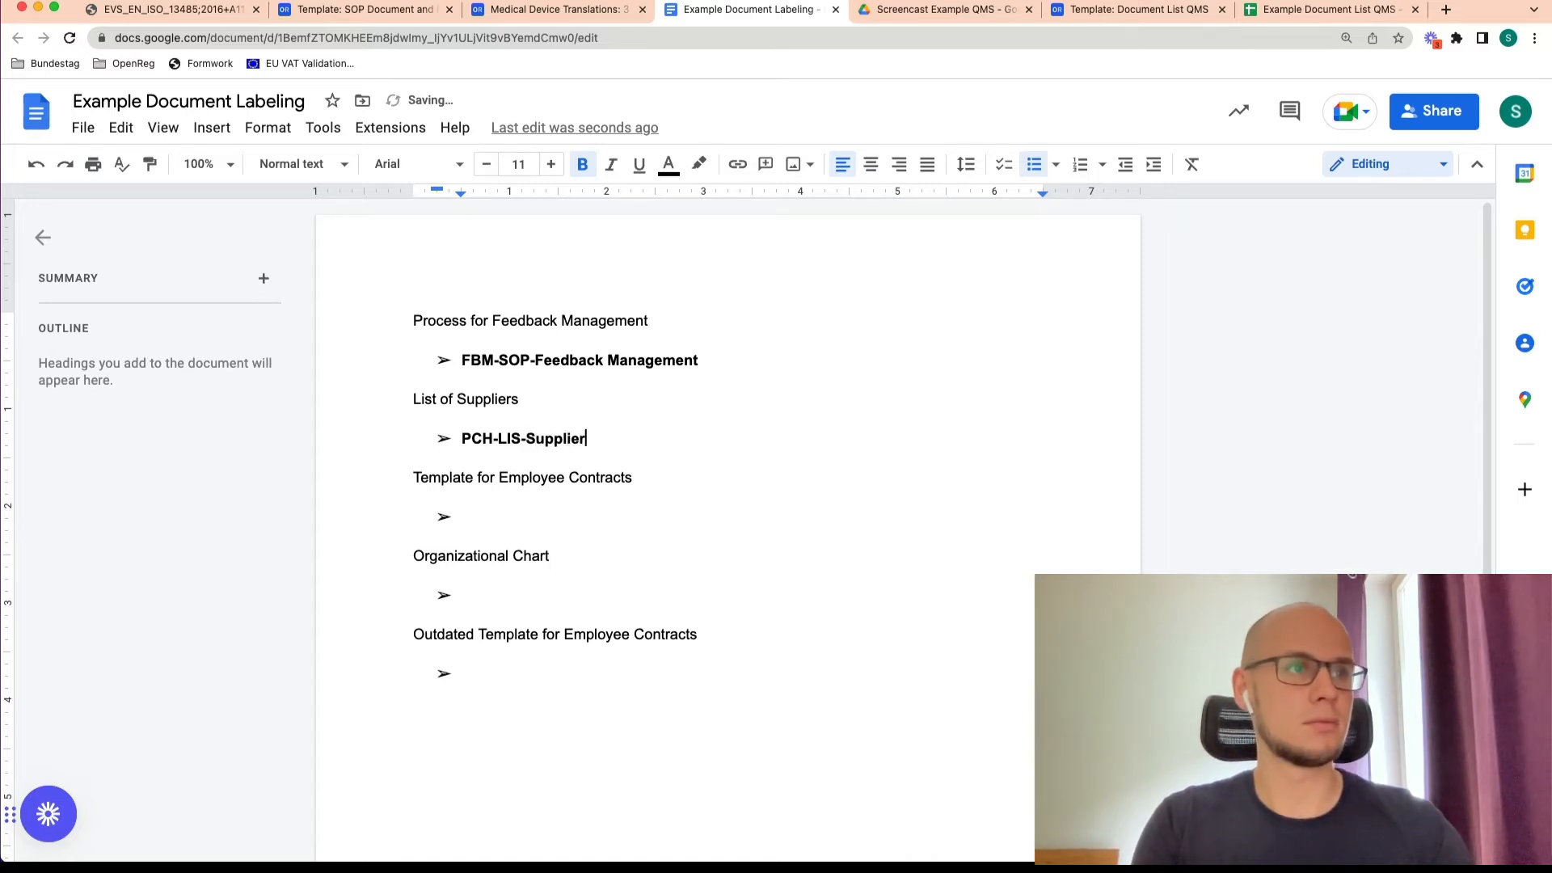
pyautogui.write('List')
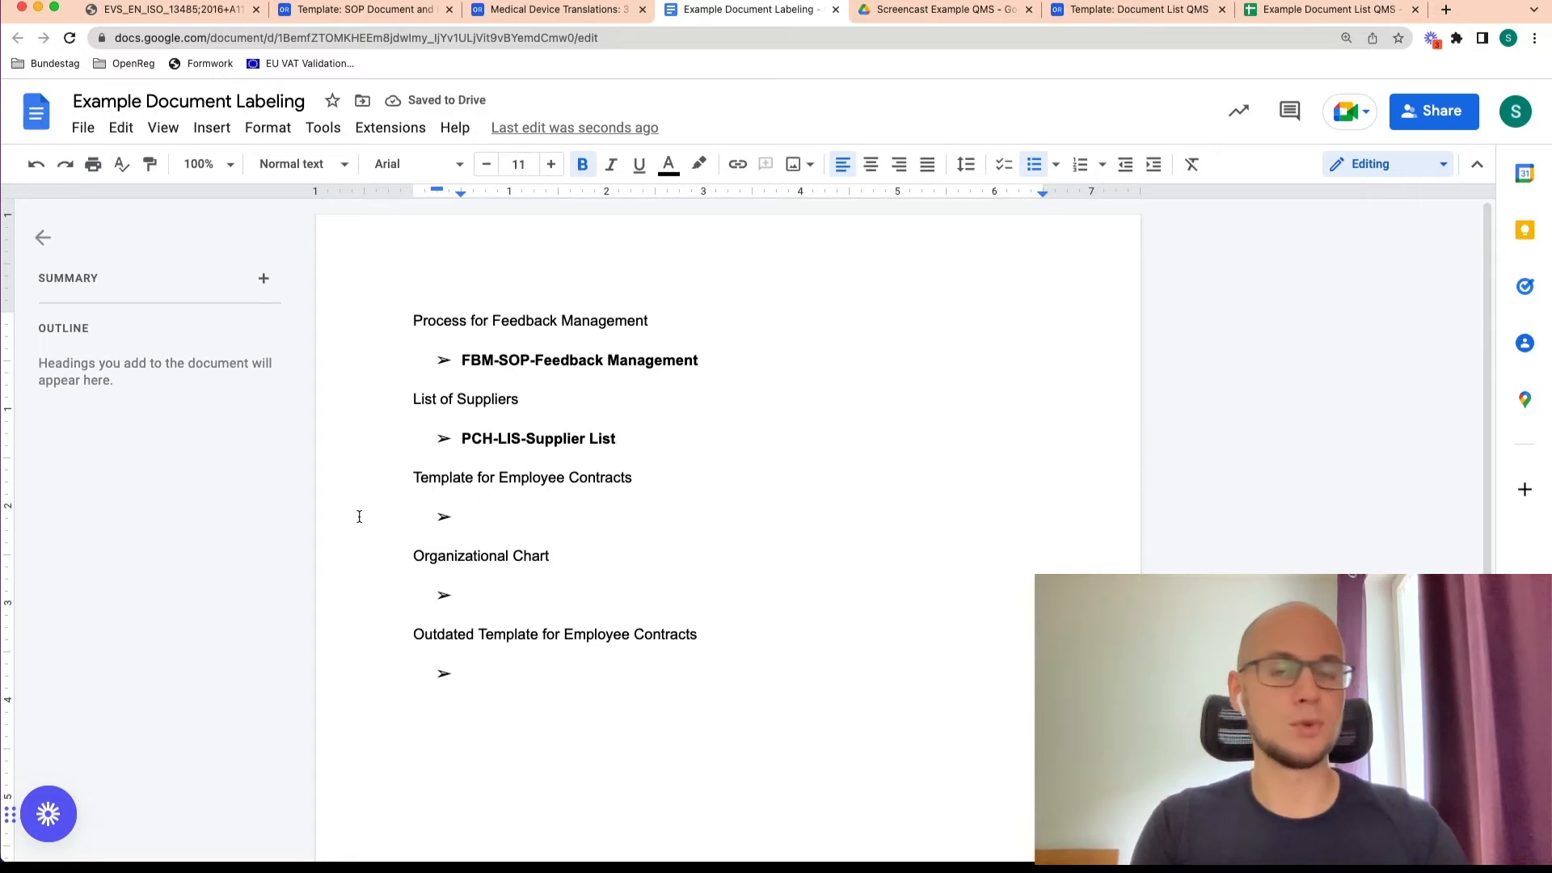
# Label the employee contract template 'HRA-TPL-Employee Contracts'
pyautogui.write('H')
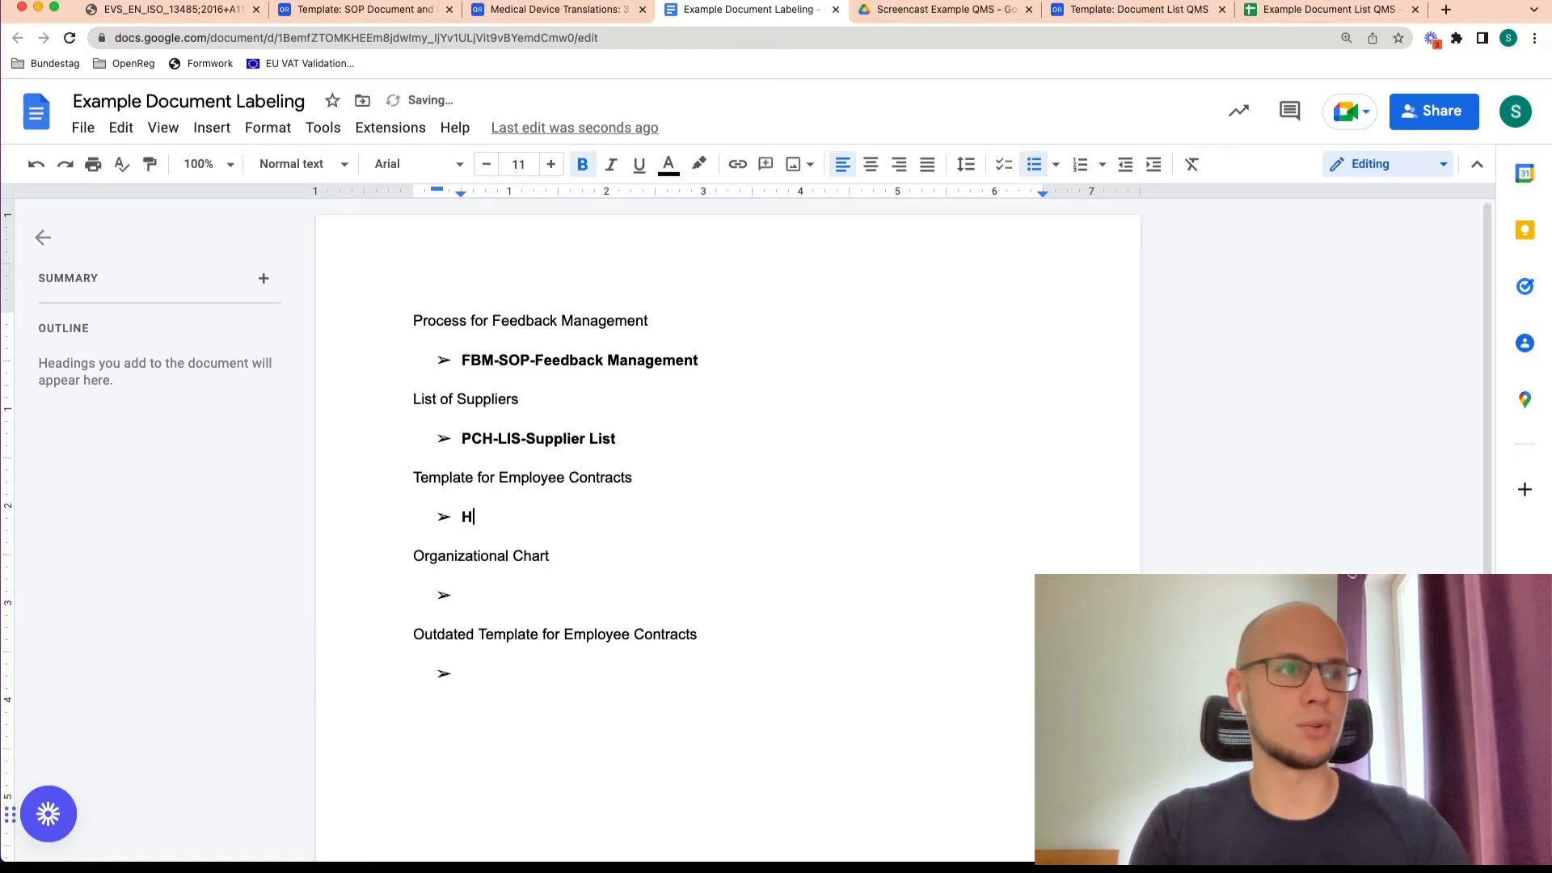
pyautogui.write('RA')
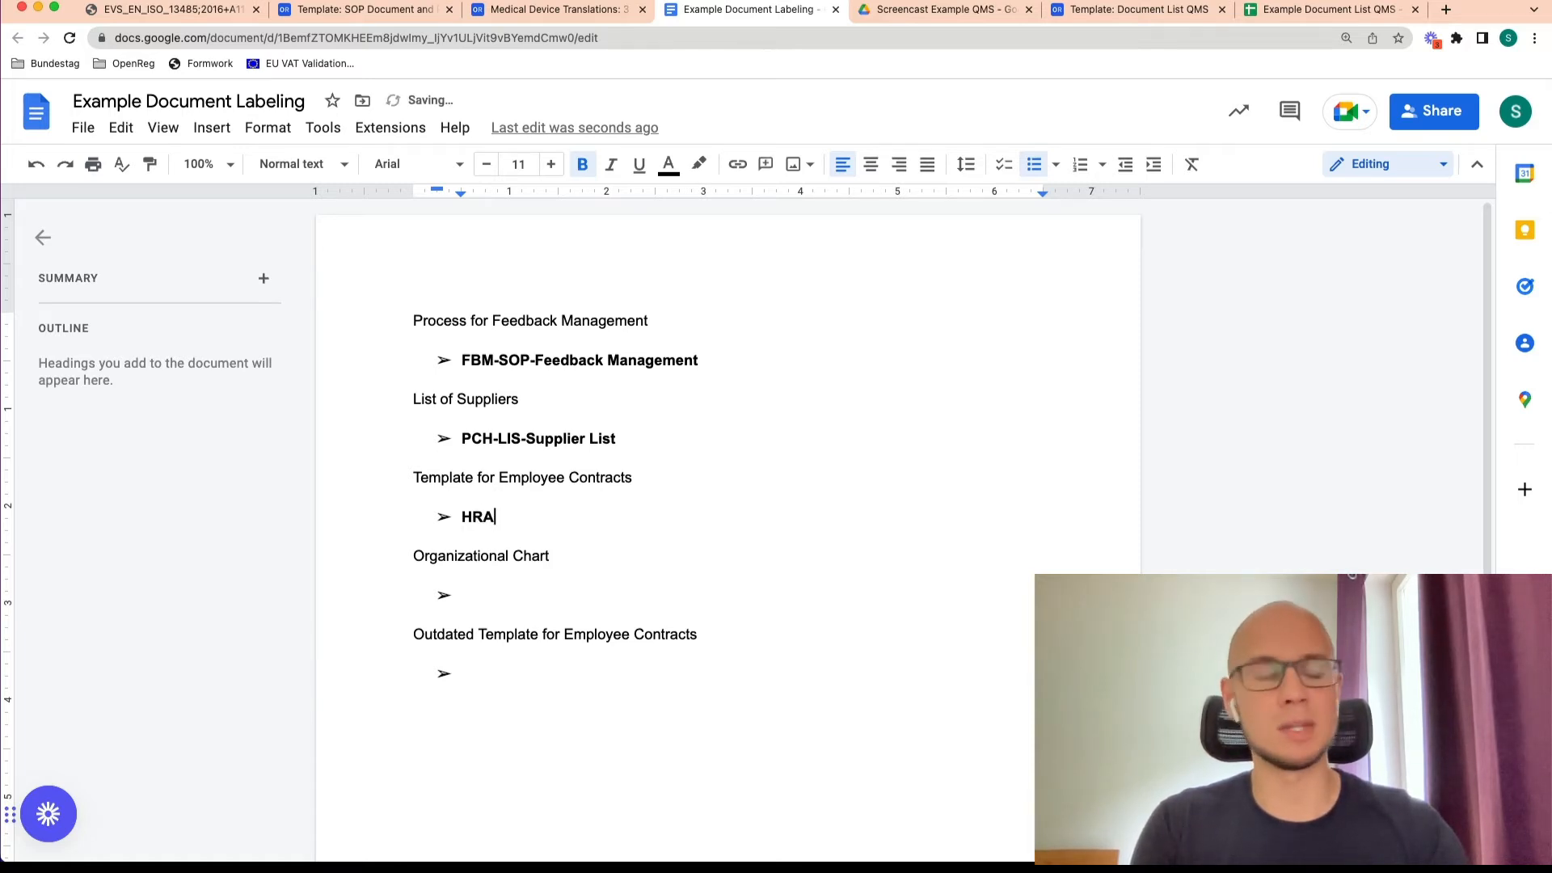
pyautogui.write('-')
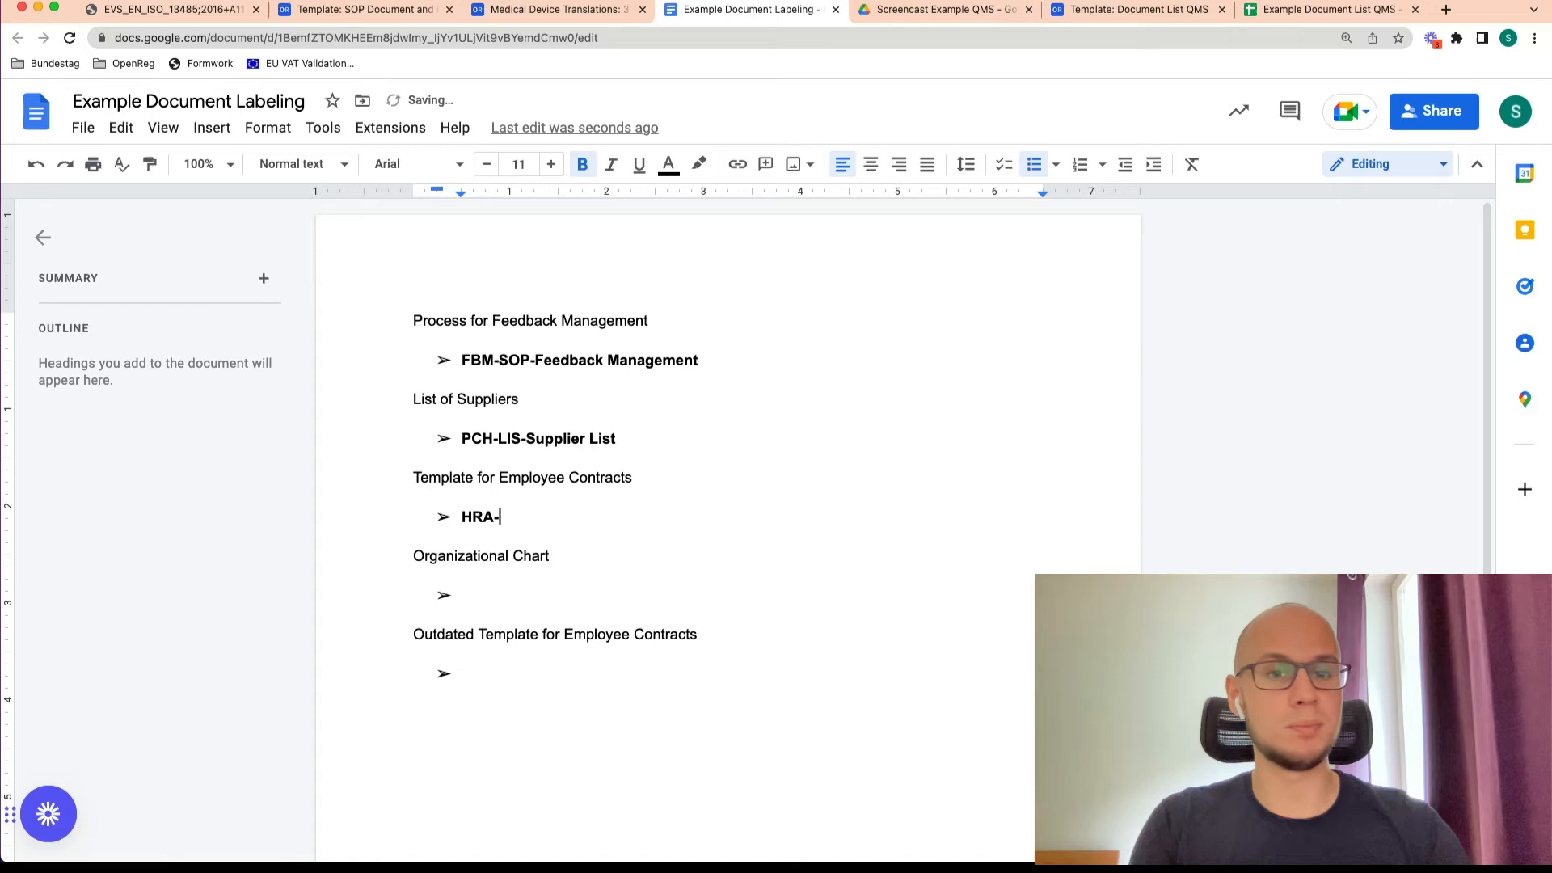
pyautogui.write('TPL-Emp')
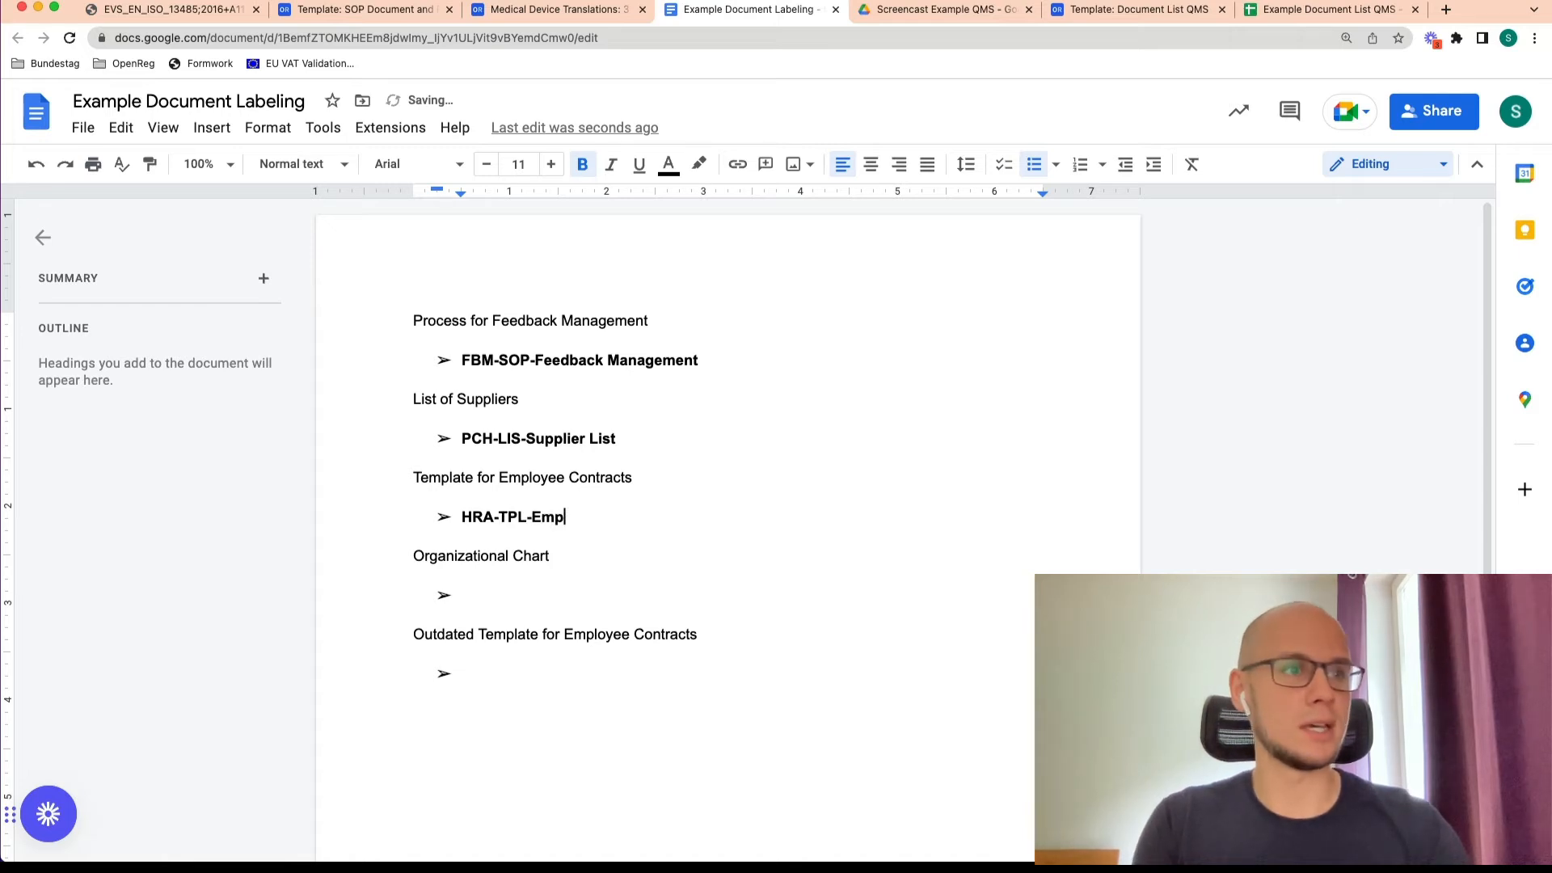
pyautogui.write('oyee Contr')
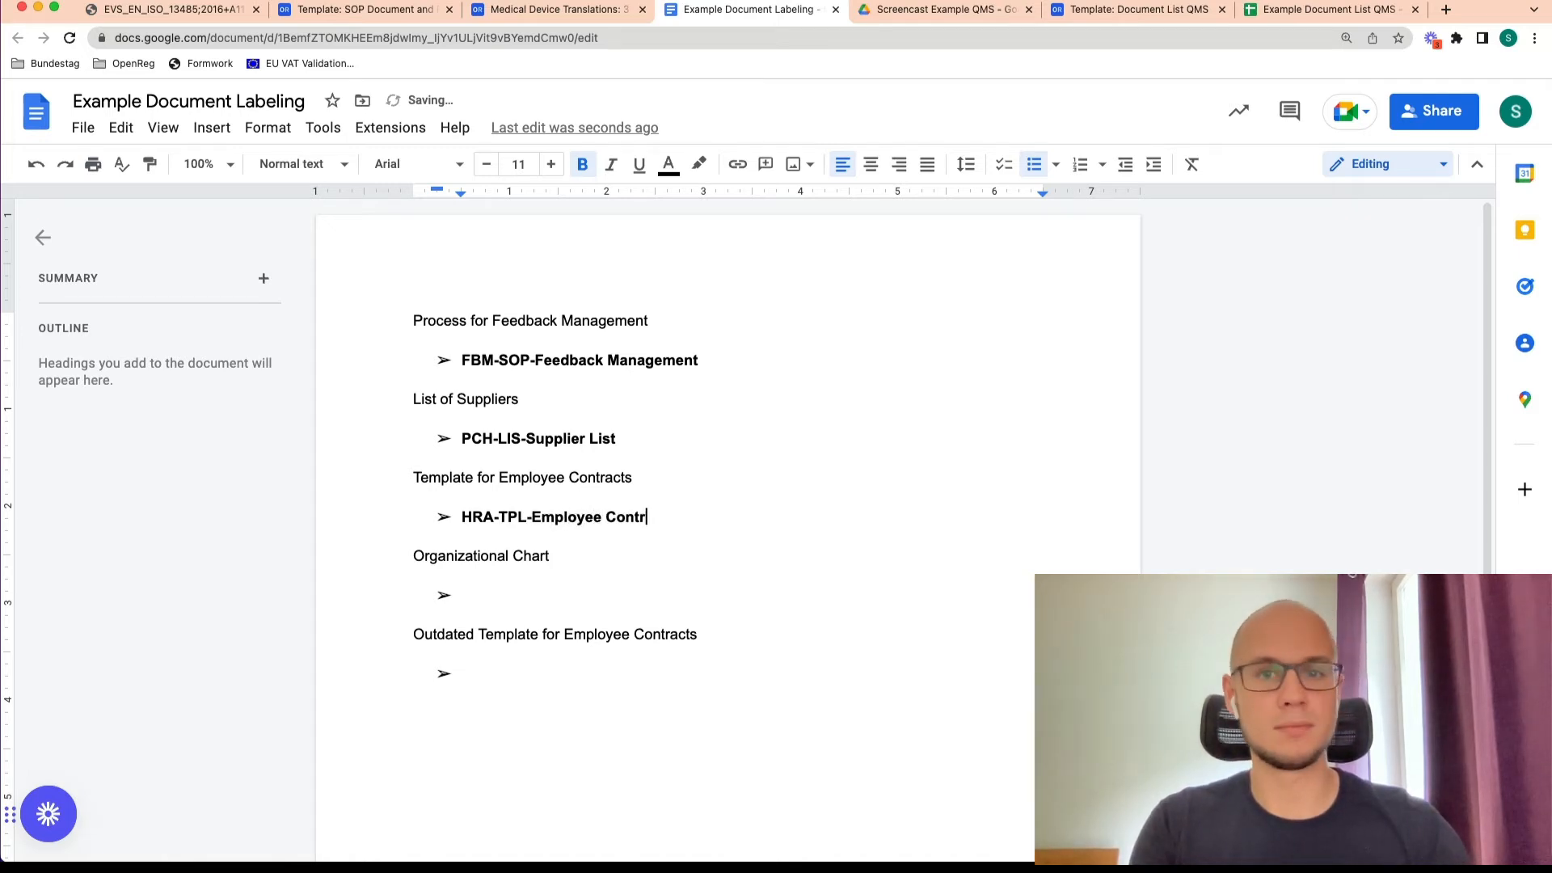
pyautogui.write('acts')
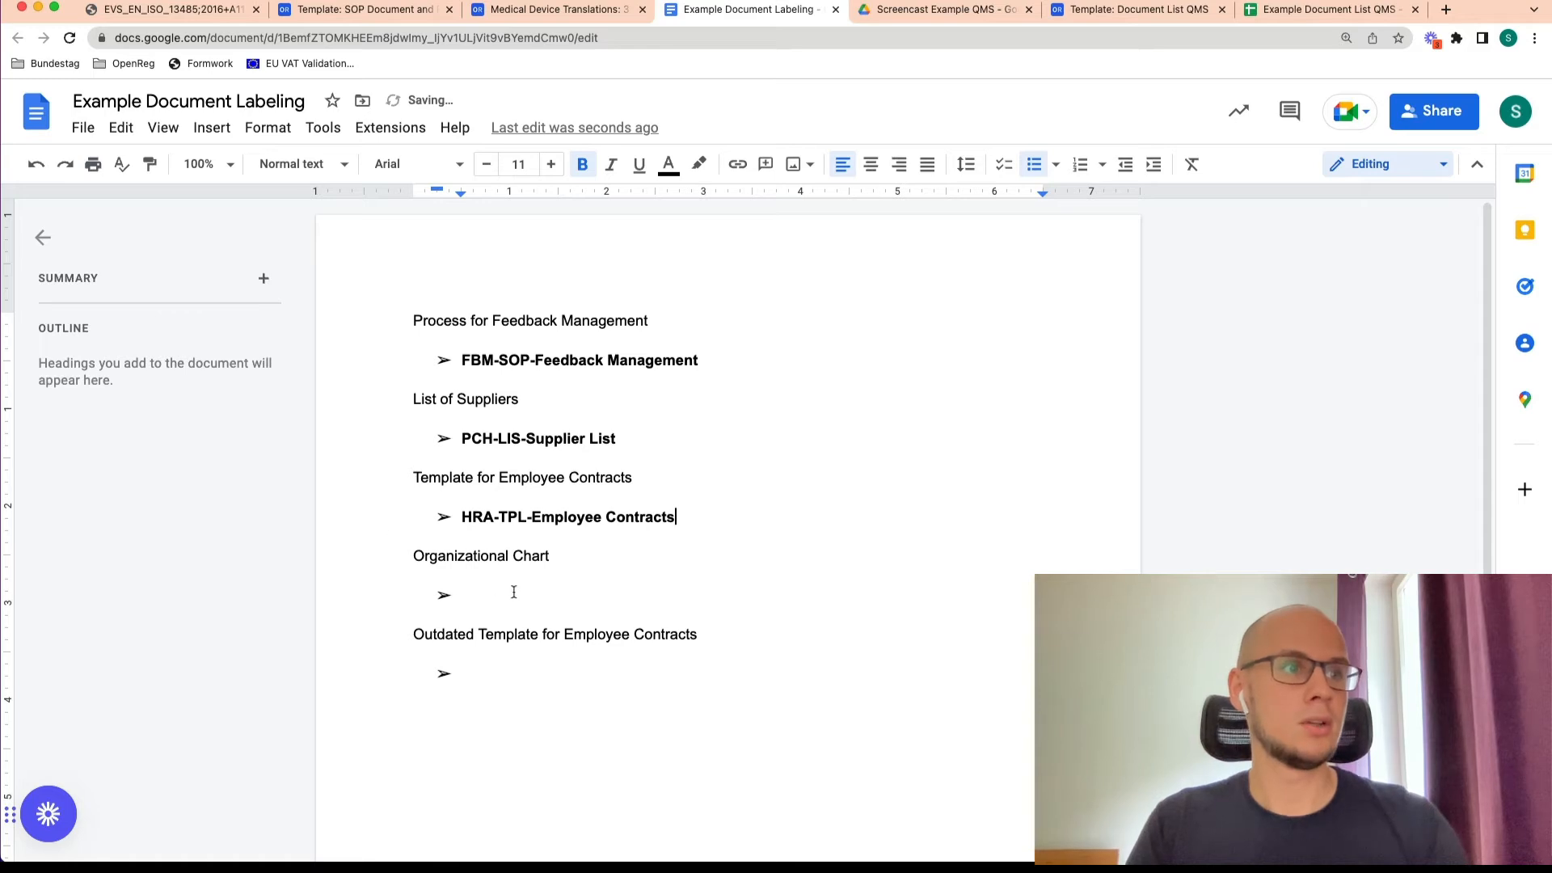
# Label the Organizational Chart entry 'HRA-AM-Organizational Chart'
pyautogui.click(461, 594)
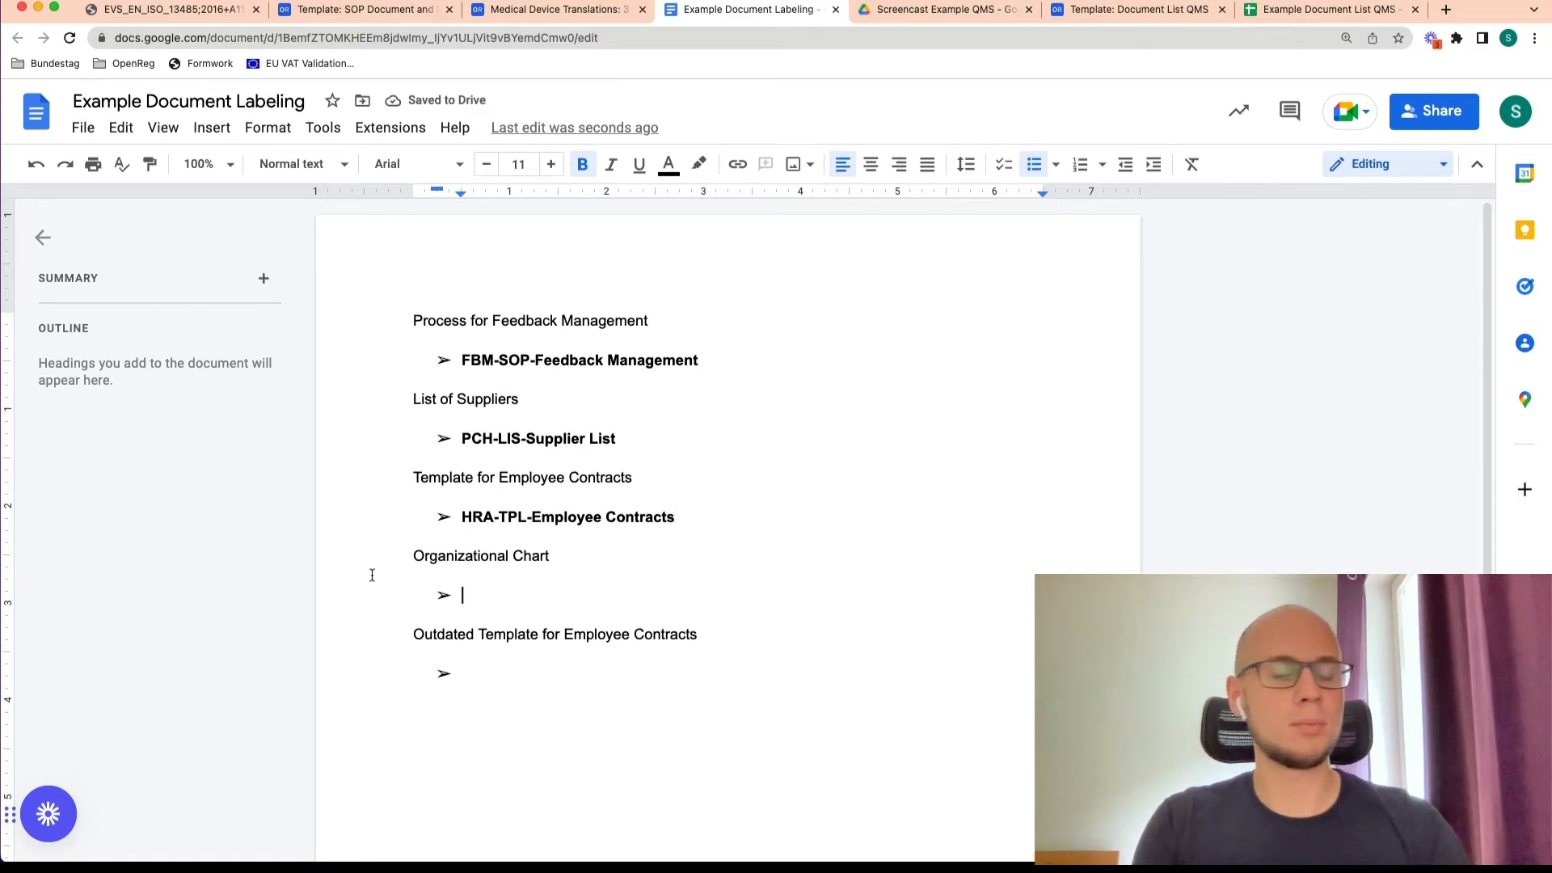
pyautogui.write('HRA')
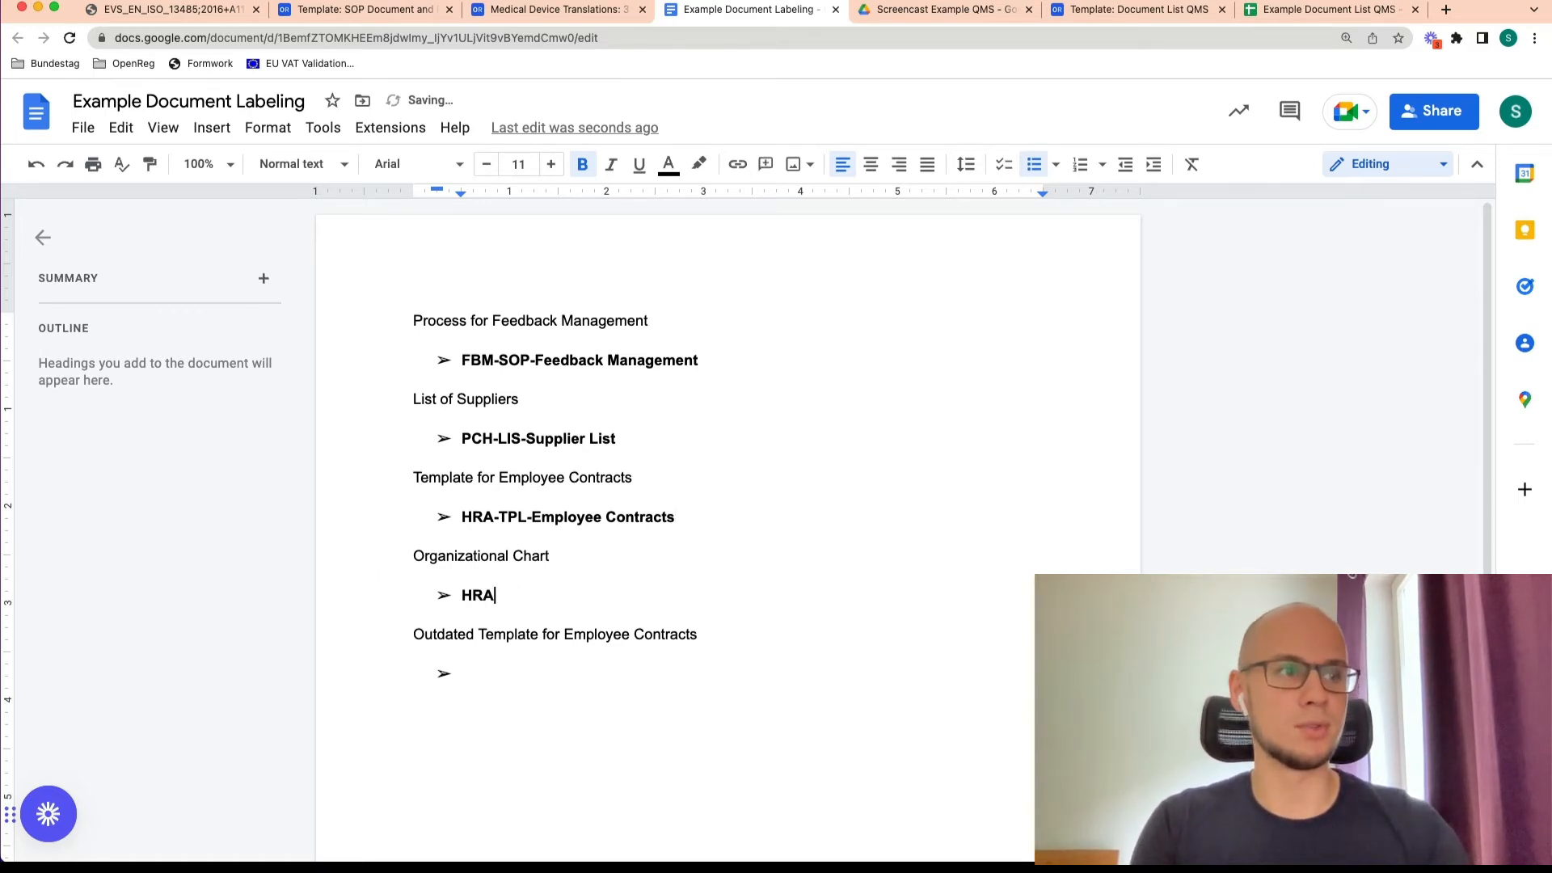
pyautogui.write('-')
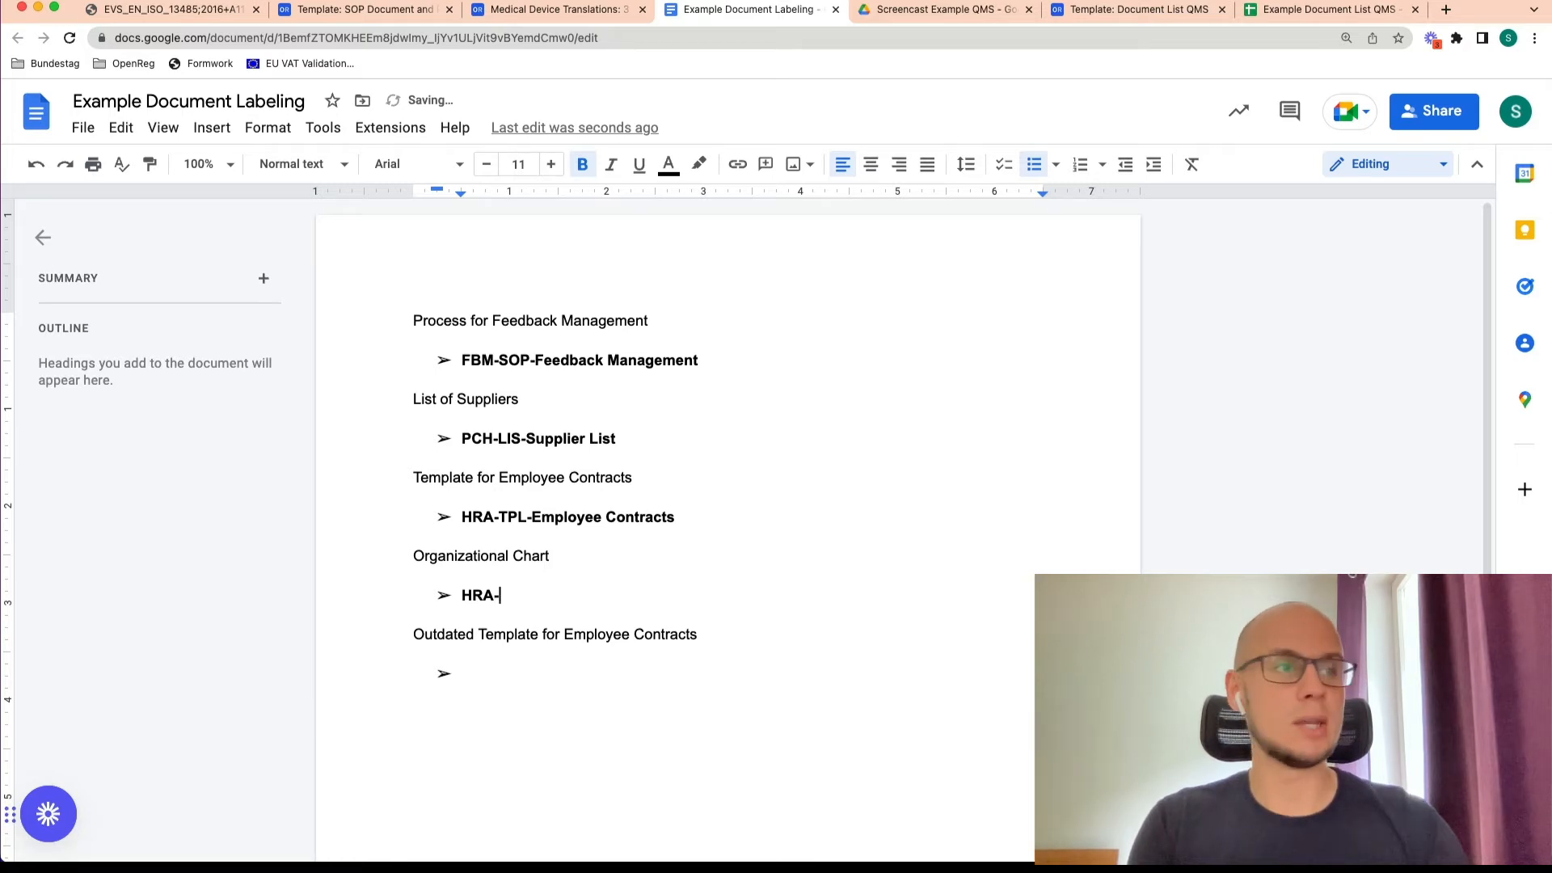
pyautogui.write('AM-')
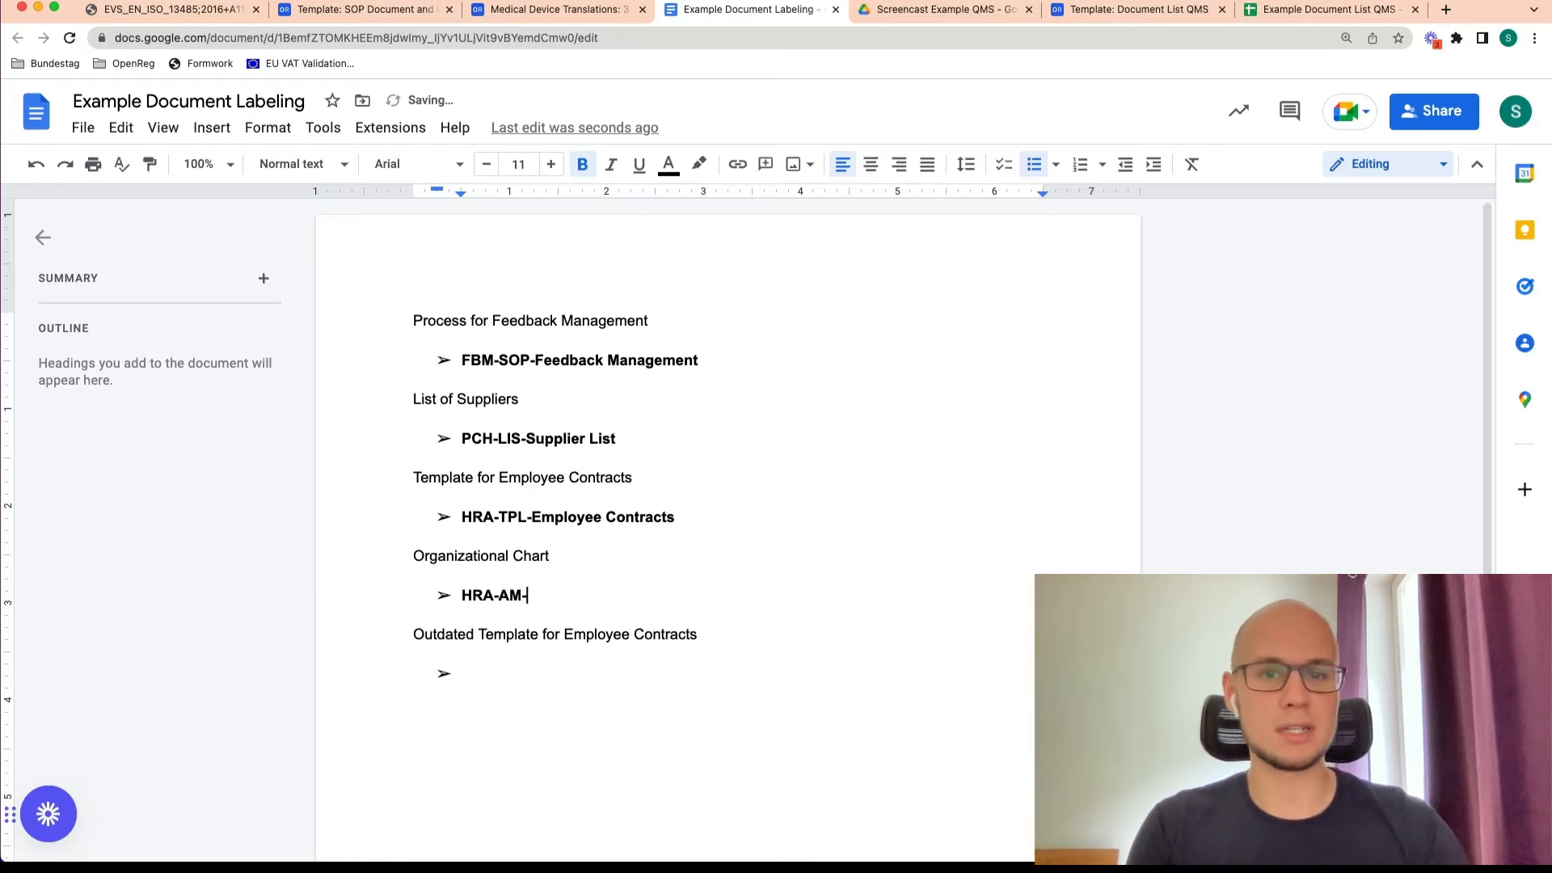
pyautogui.write('Organizational')
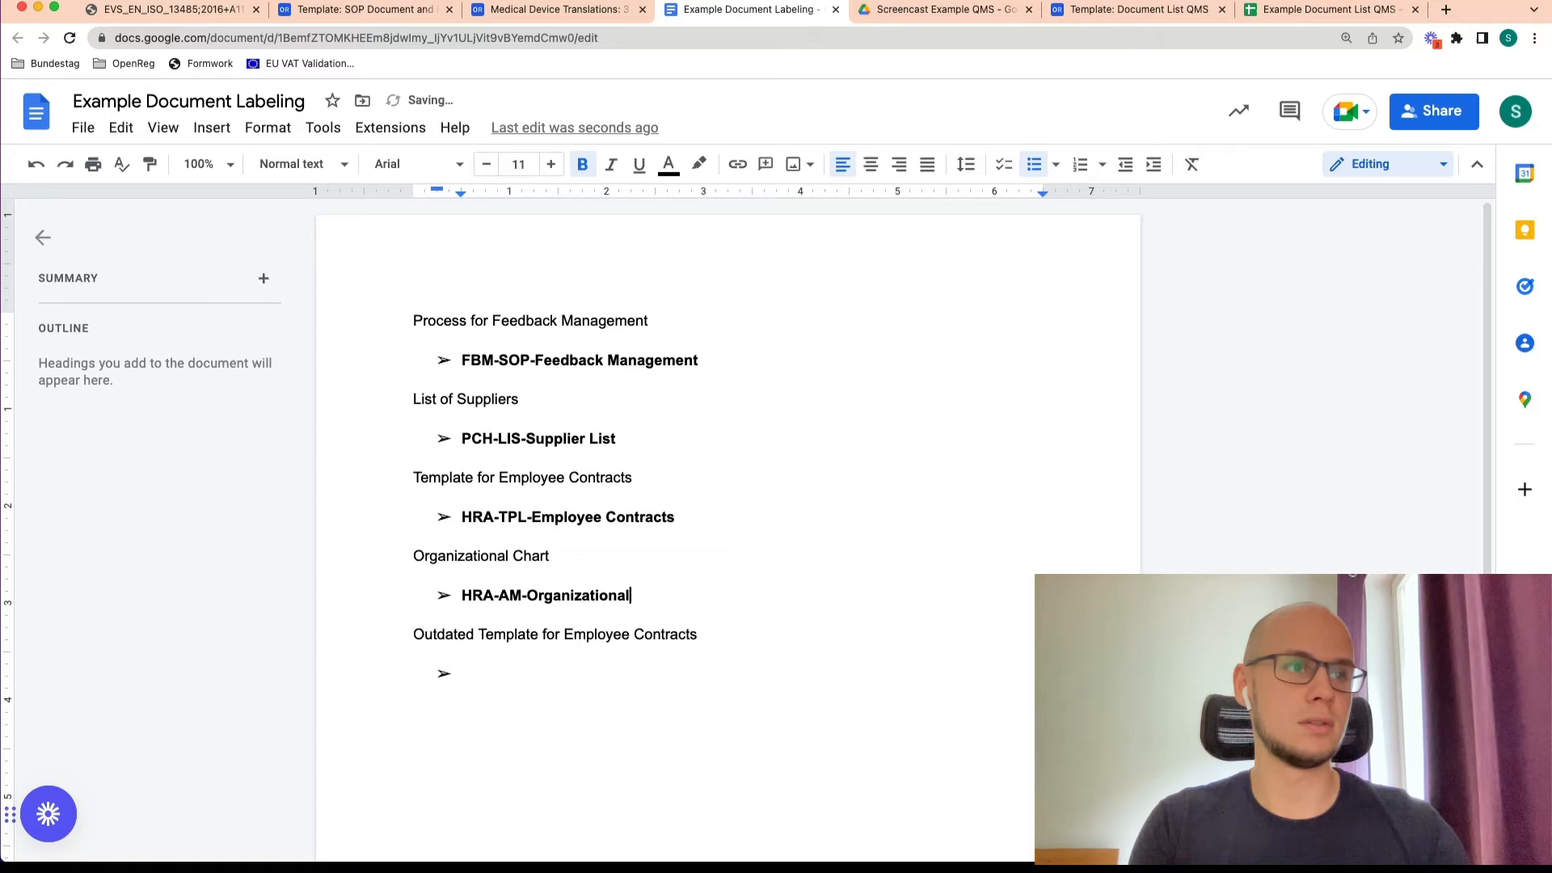
pyautogui.write('Chart')
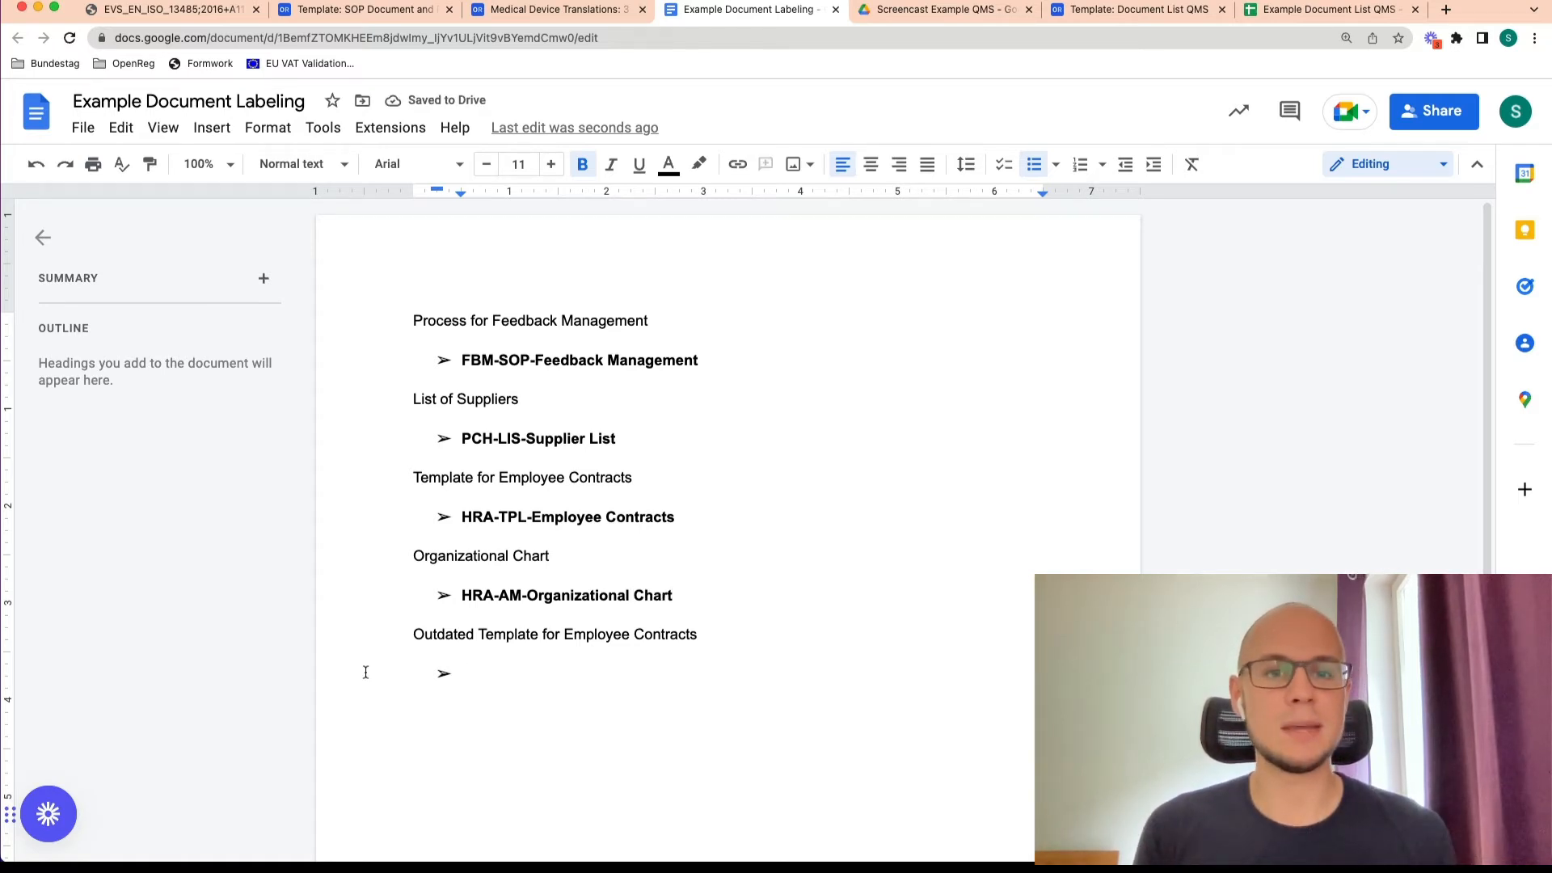
# Under the outdated template entry, type 'HRA-TPL-Employee Contracts-Archived_01-08-2032'
pyautogui.click(463, 673)
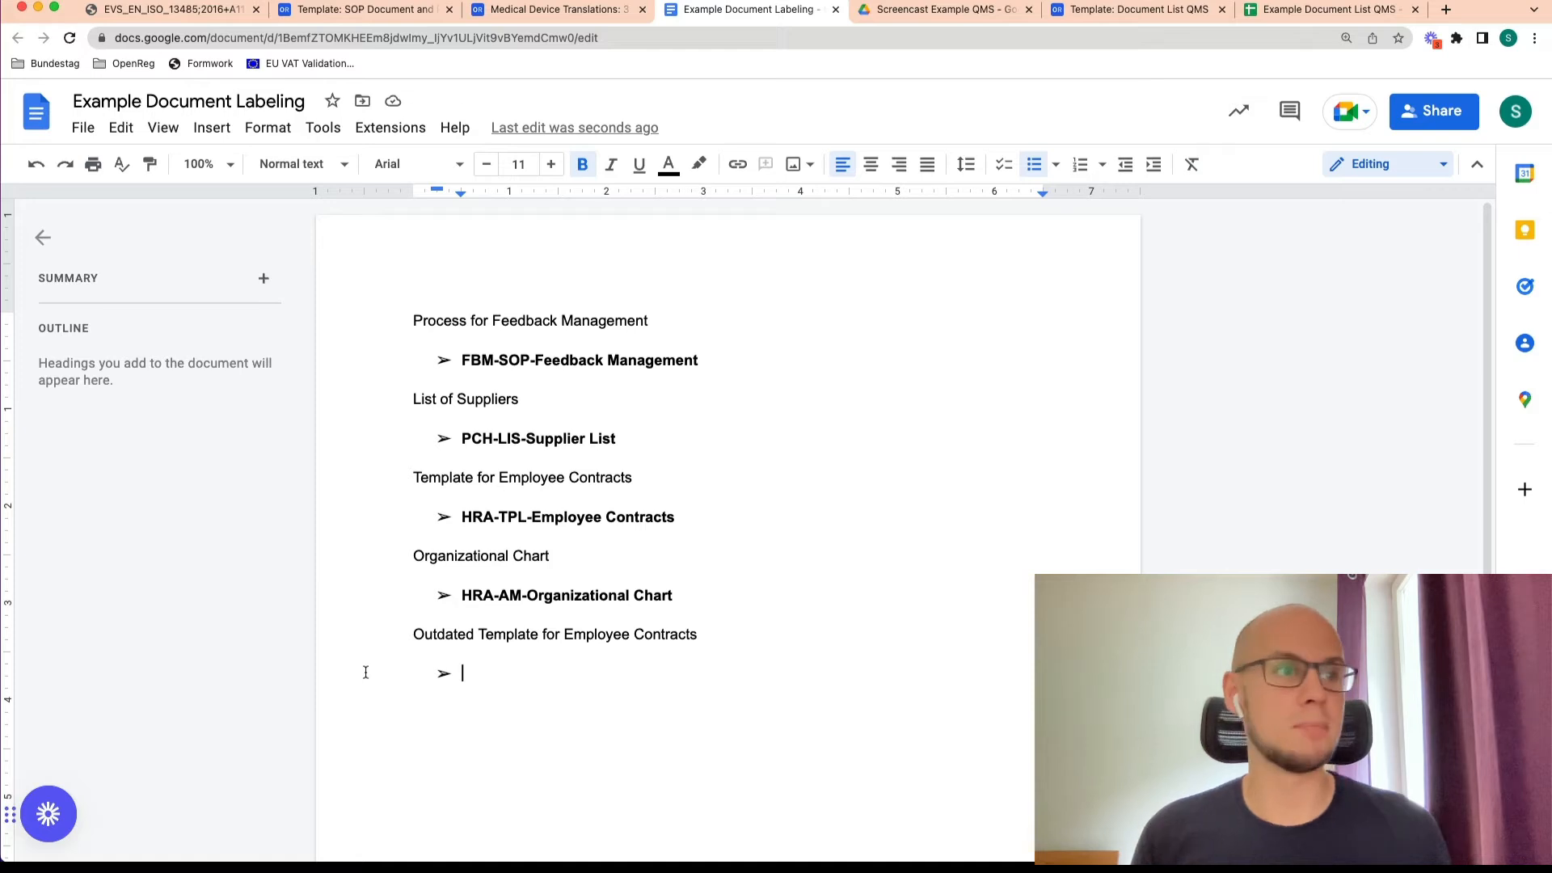
pyautogui.write('H')
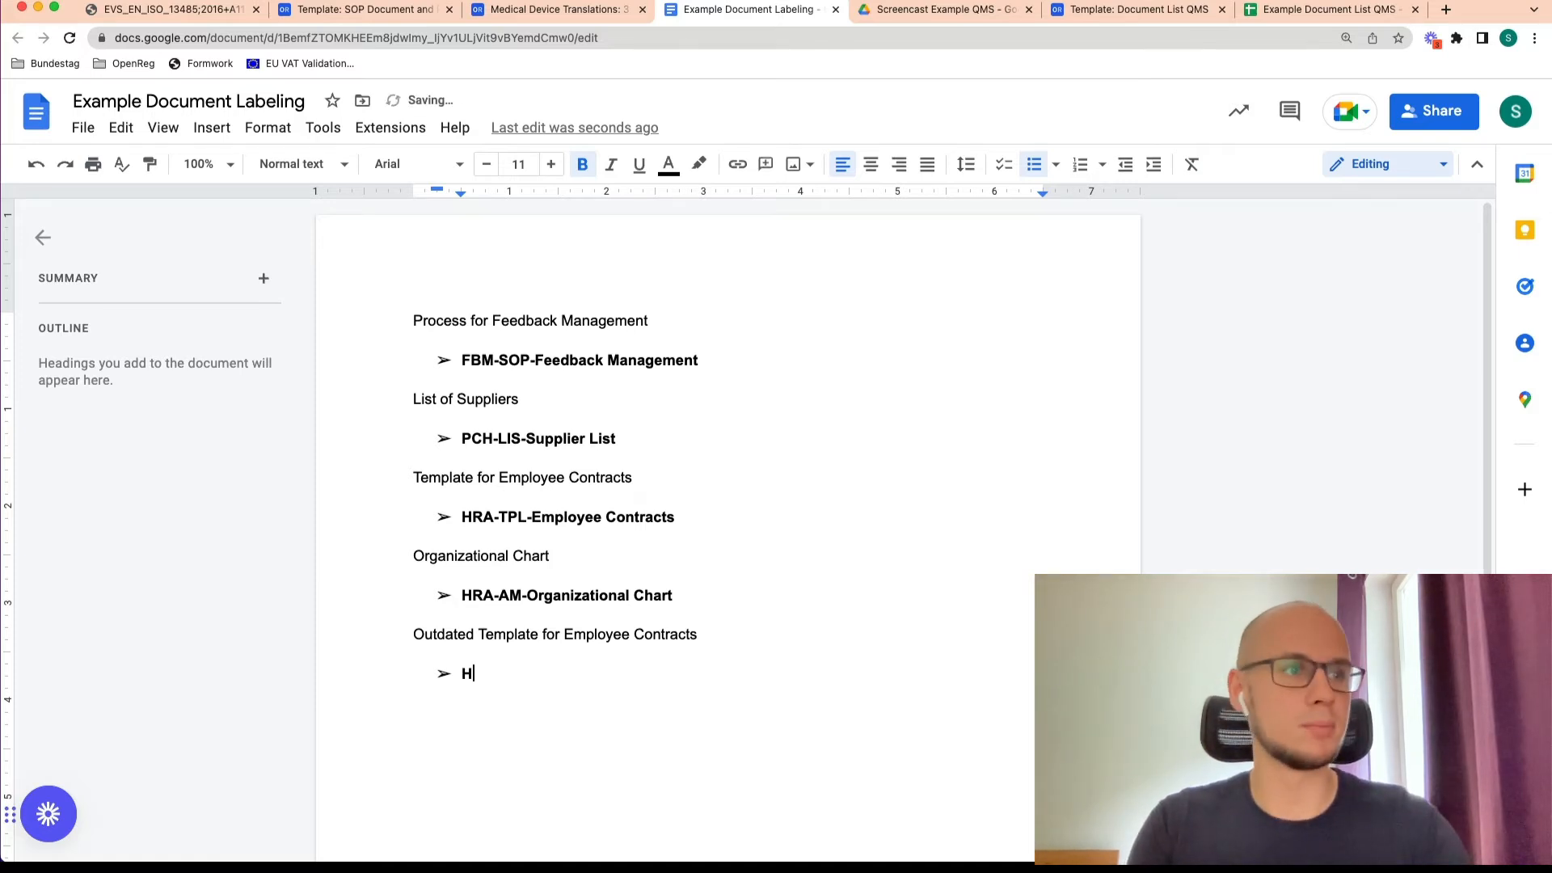
pyautogui.write('RA-')
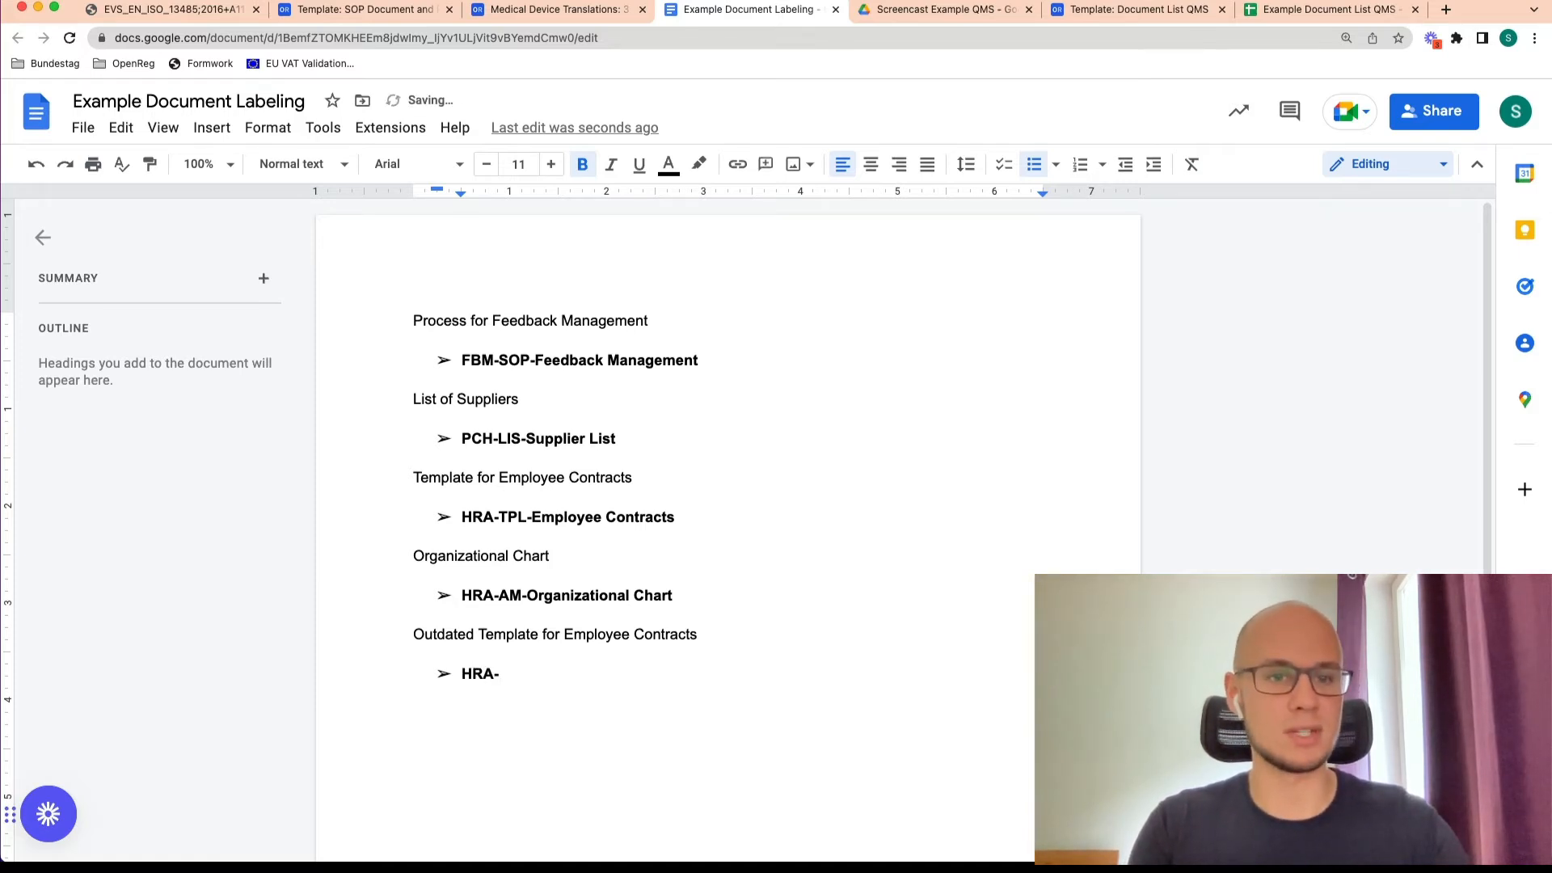
pyautogui.write('TPL')
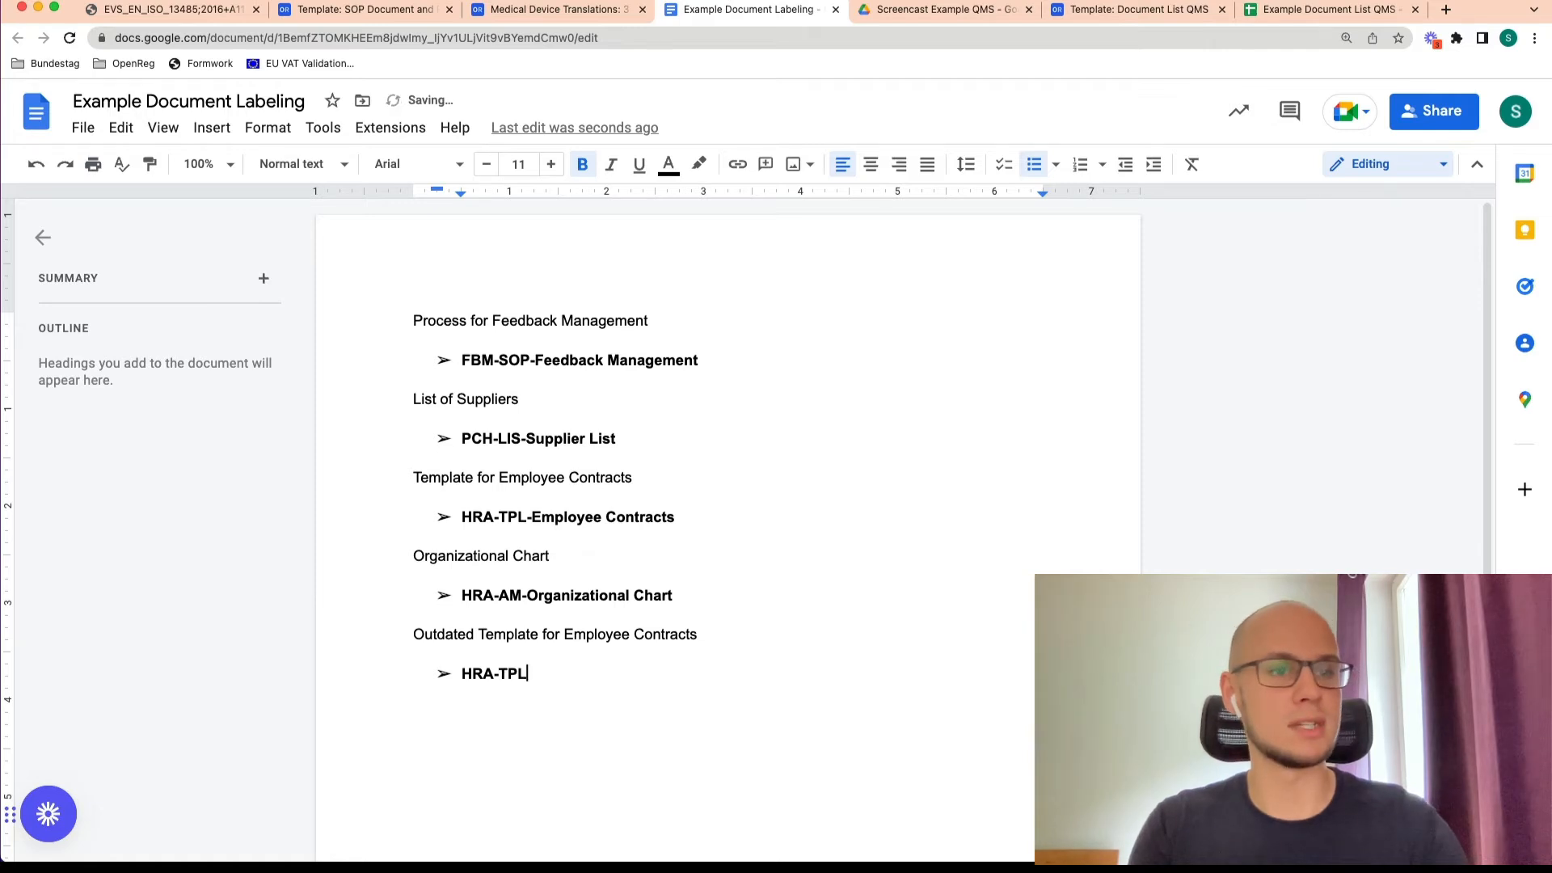
pyautogui.write('-Employee')
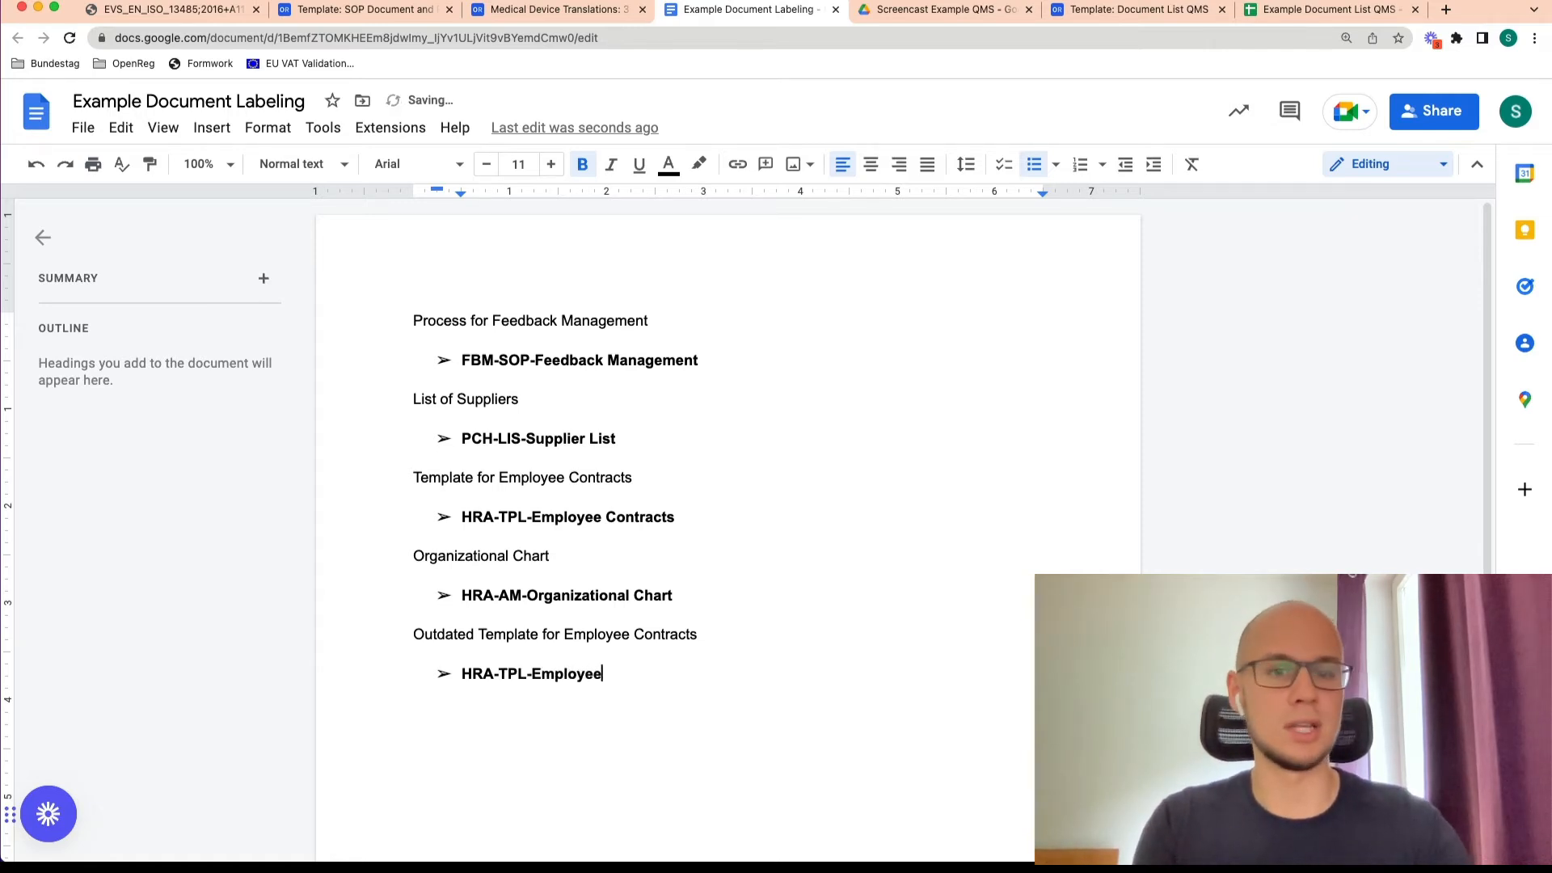
pyautogui.write('Contrac')
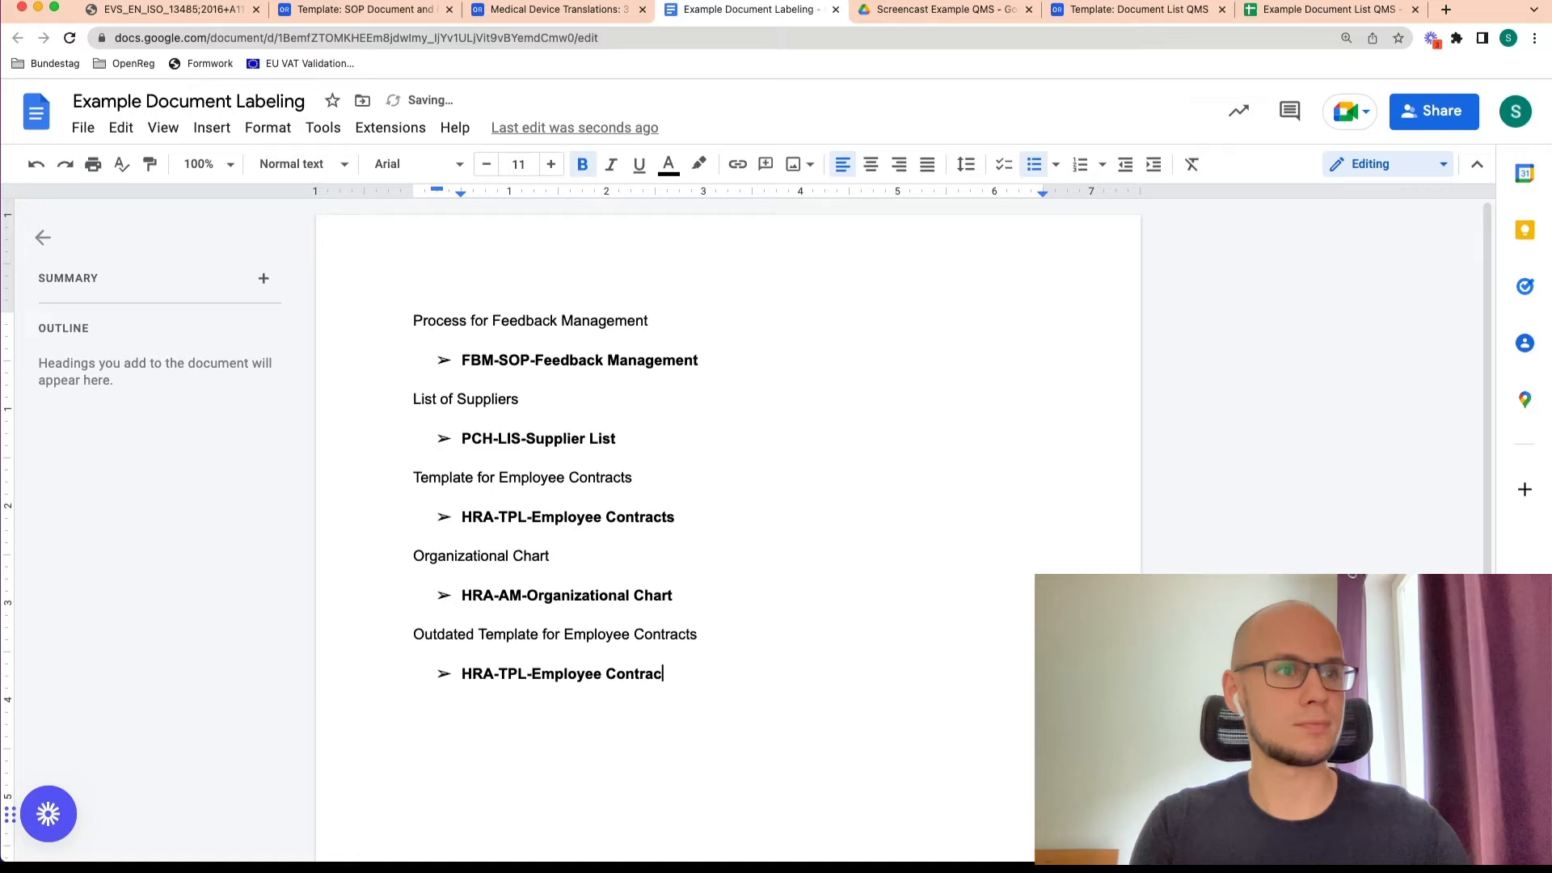
pyautogui.write('-')
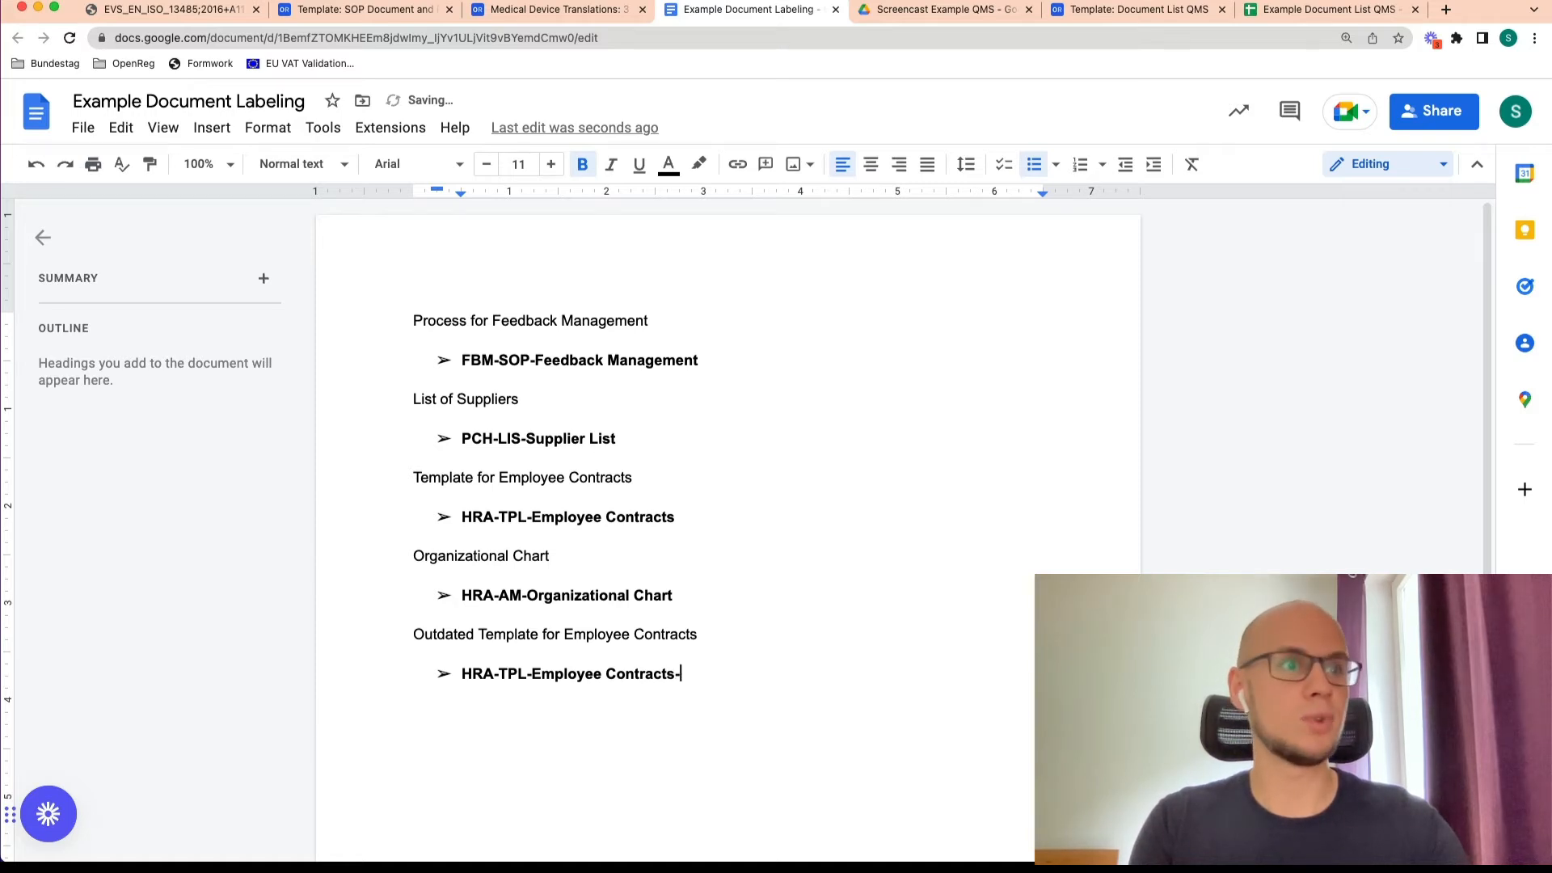
pyautogui.write('Archived')
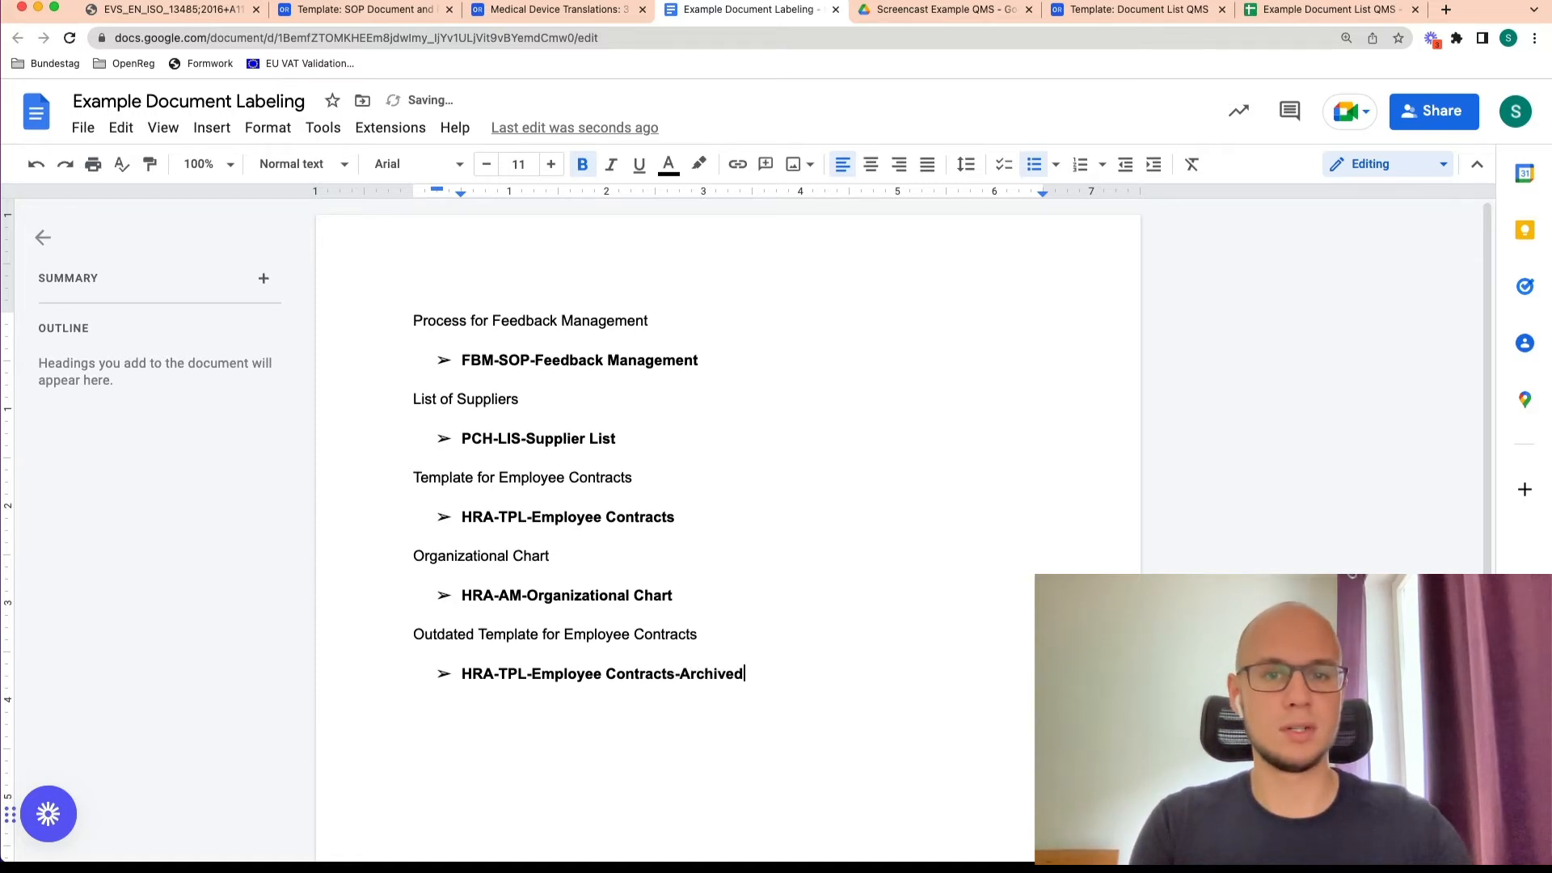
pyautogui.write('_01-08-')
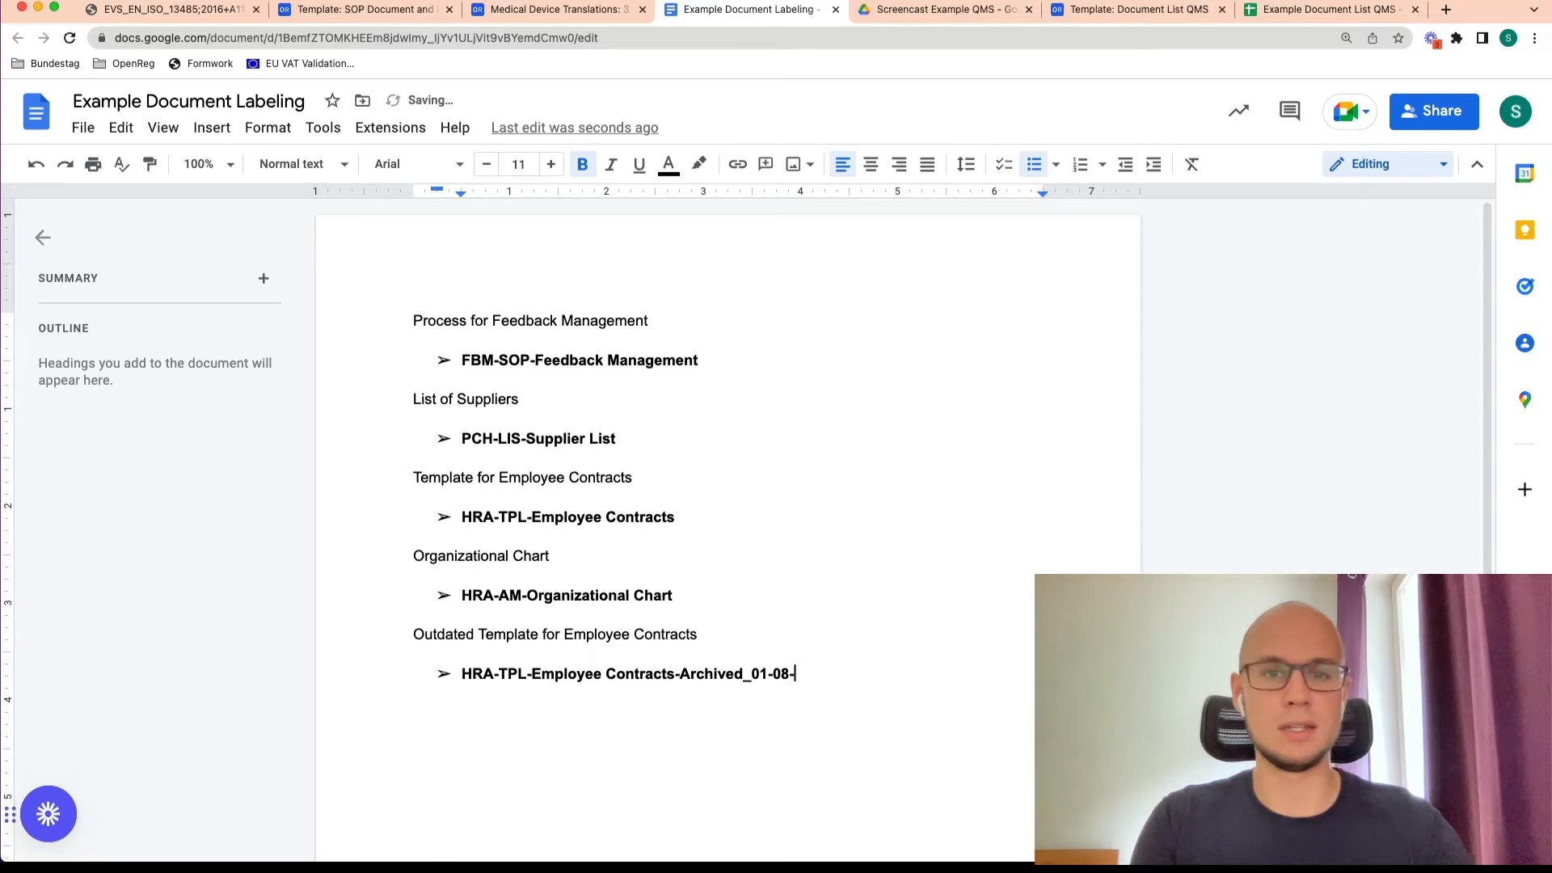
pyautogui.write('2032')
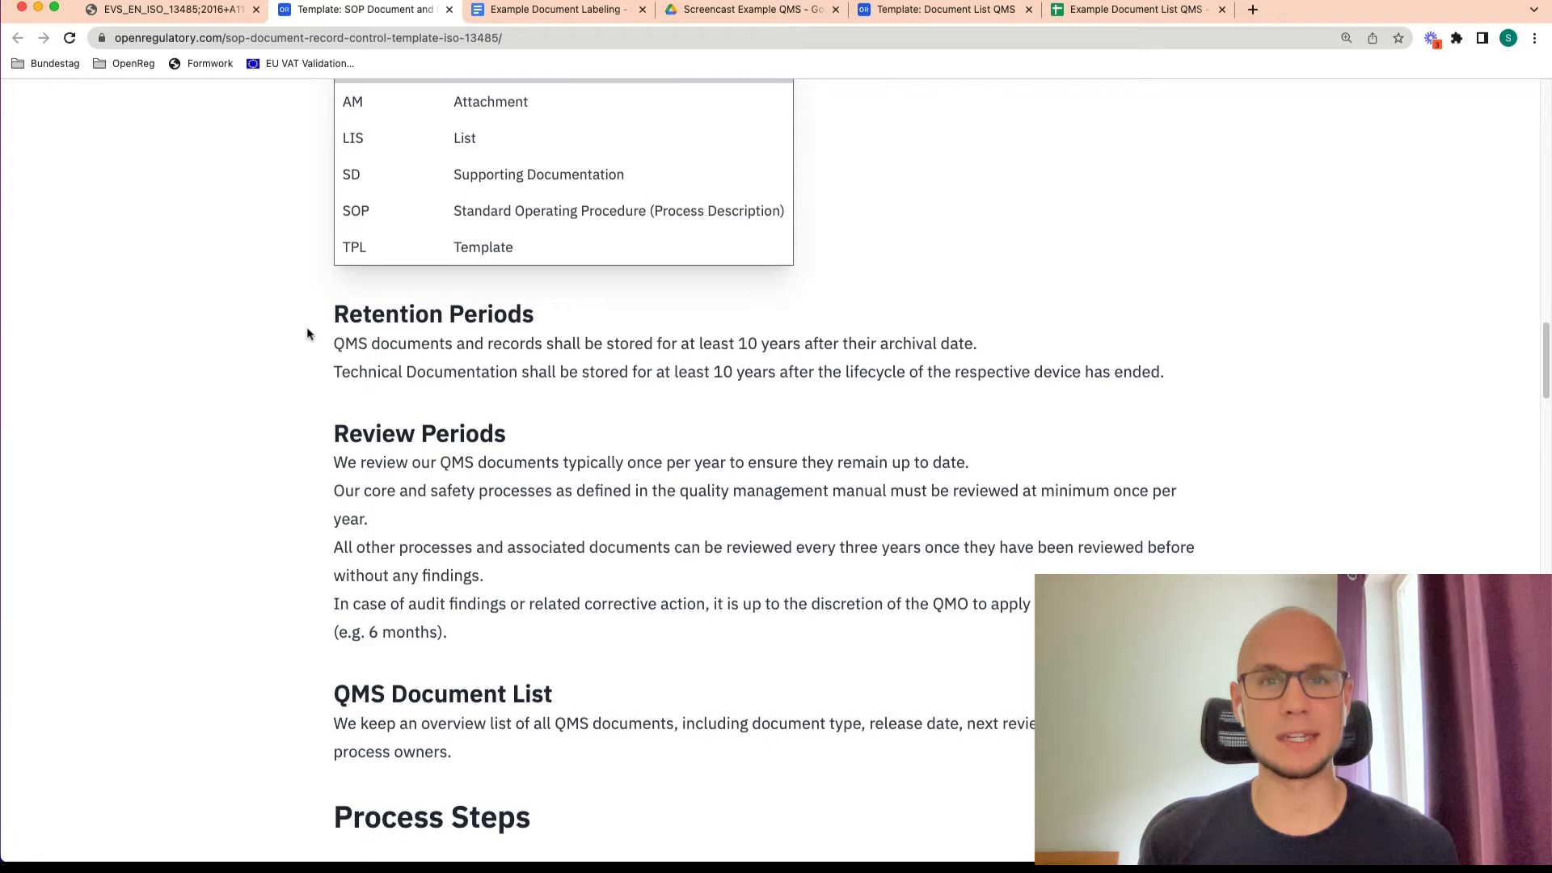
pyautogui.moveTo(243, 521)
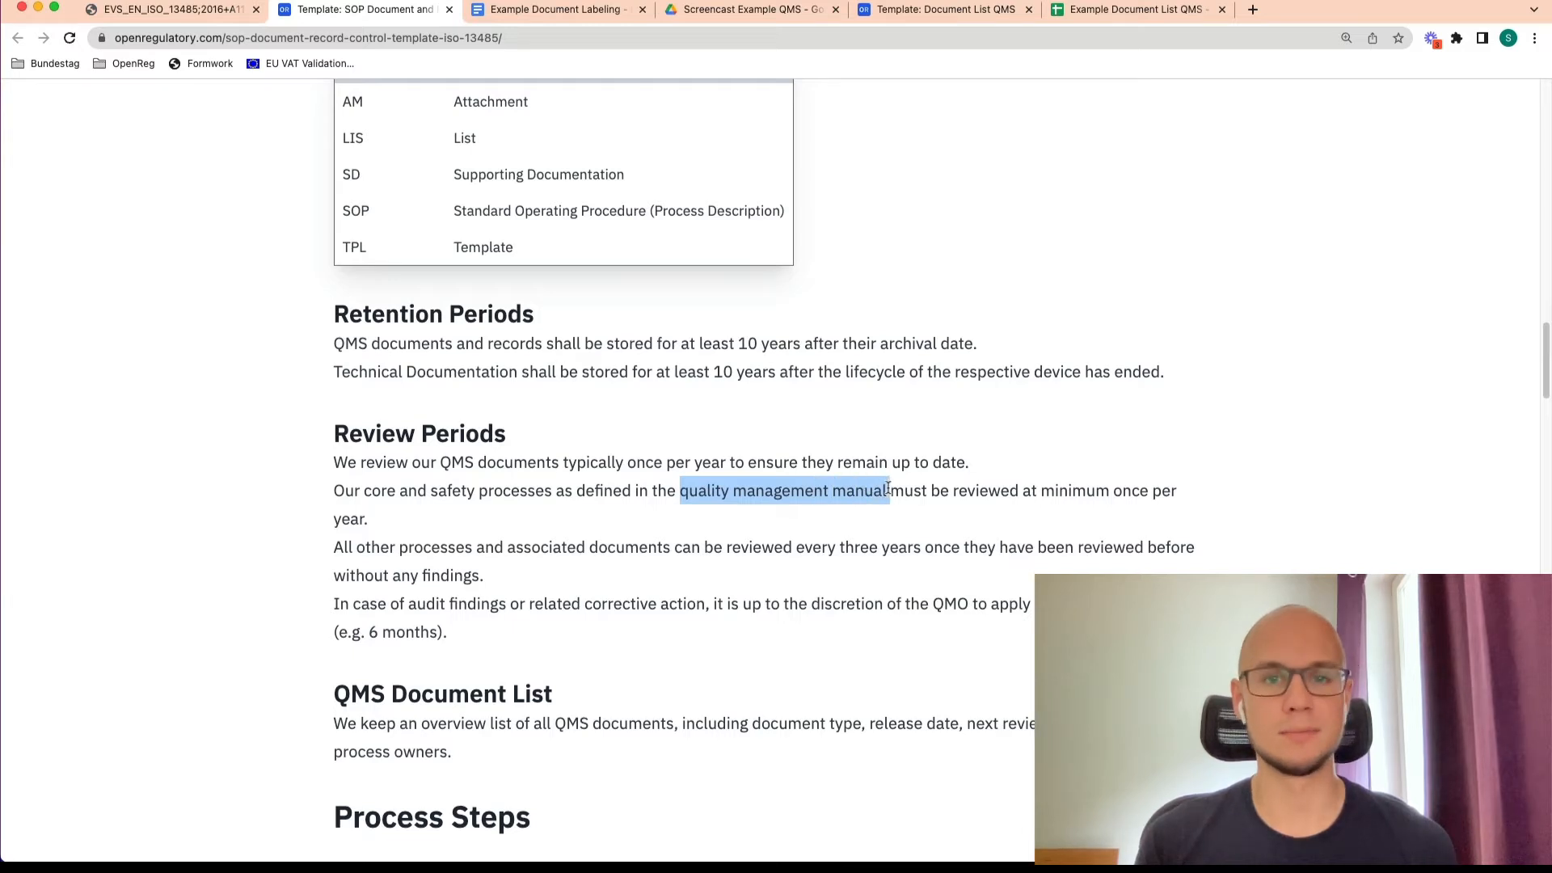
pyautogui.moveTo(89, 504)
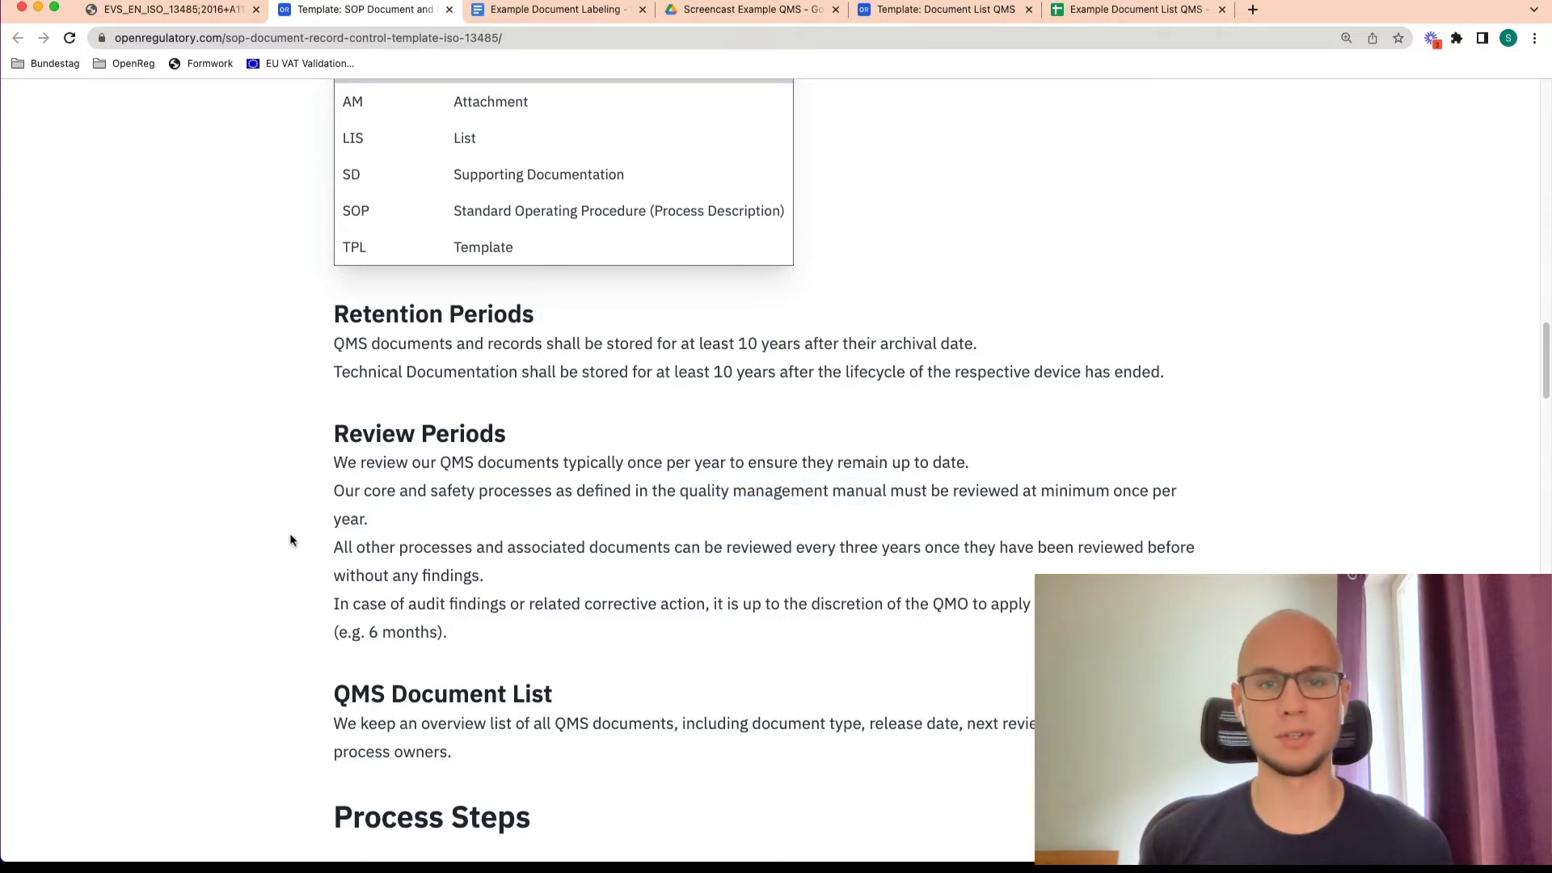
# Scroll the SOP template down to Process Steps: 1. Creation of Documents
pyautogui.scroll(-3)
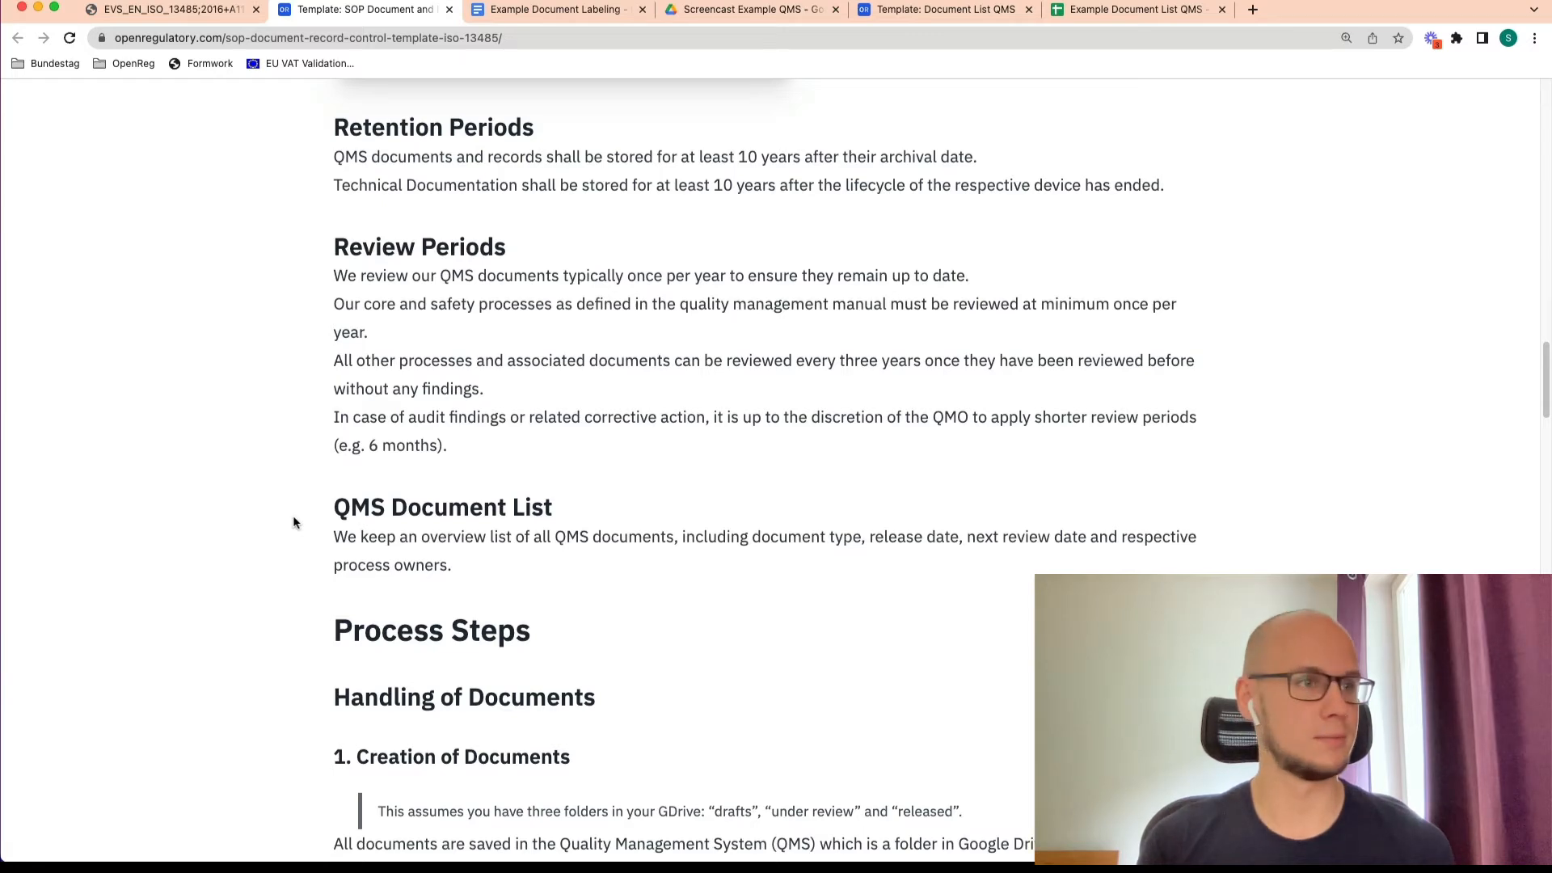
pyautogui.scroll(-3)
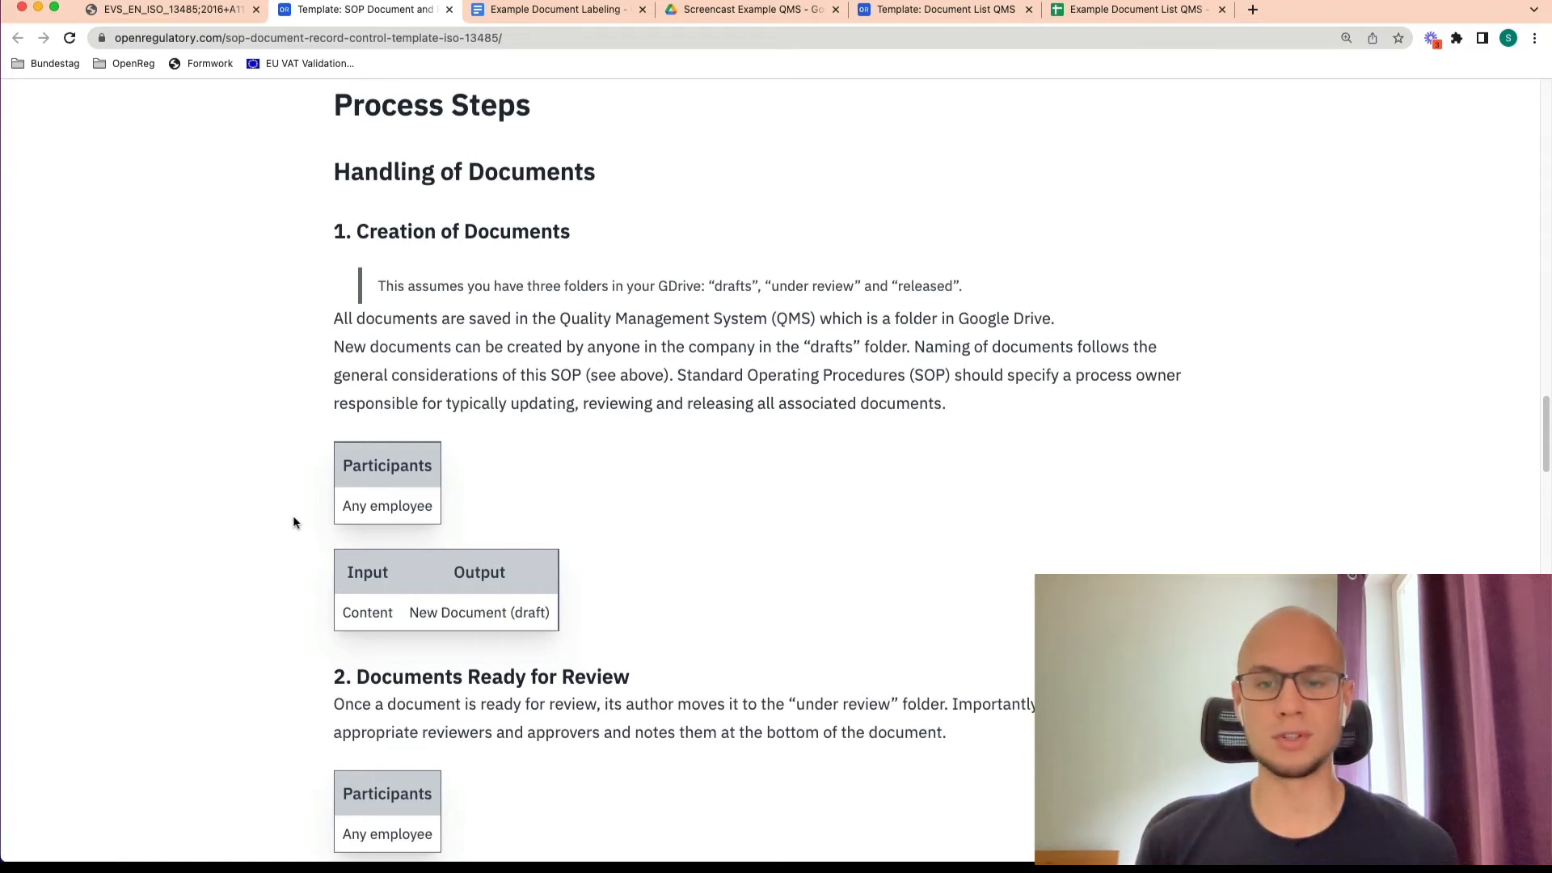
# Check the SOP template's review steps, then open Drive's 3-QMS - Released folder
pyautogui.click(750, 9)
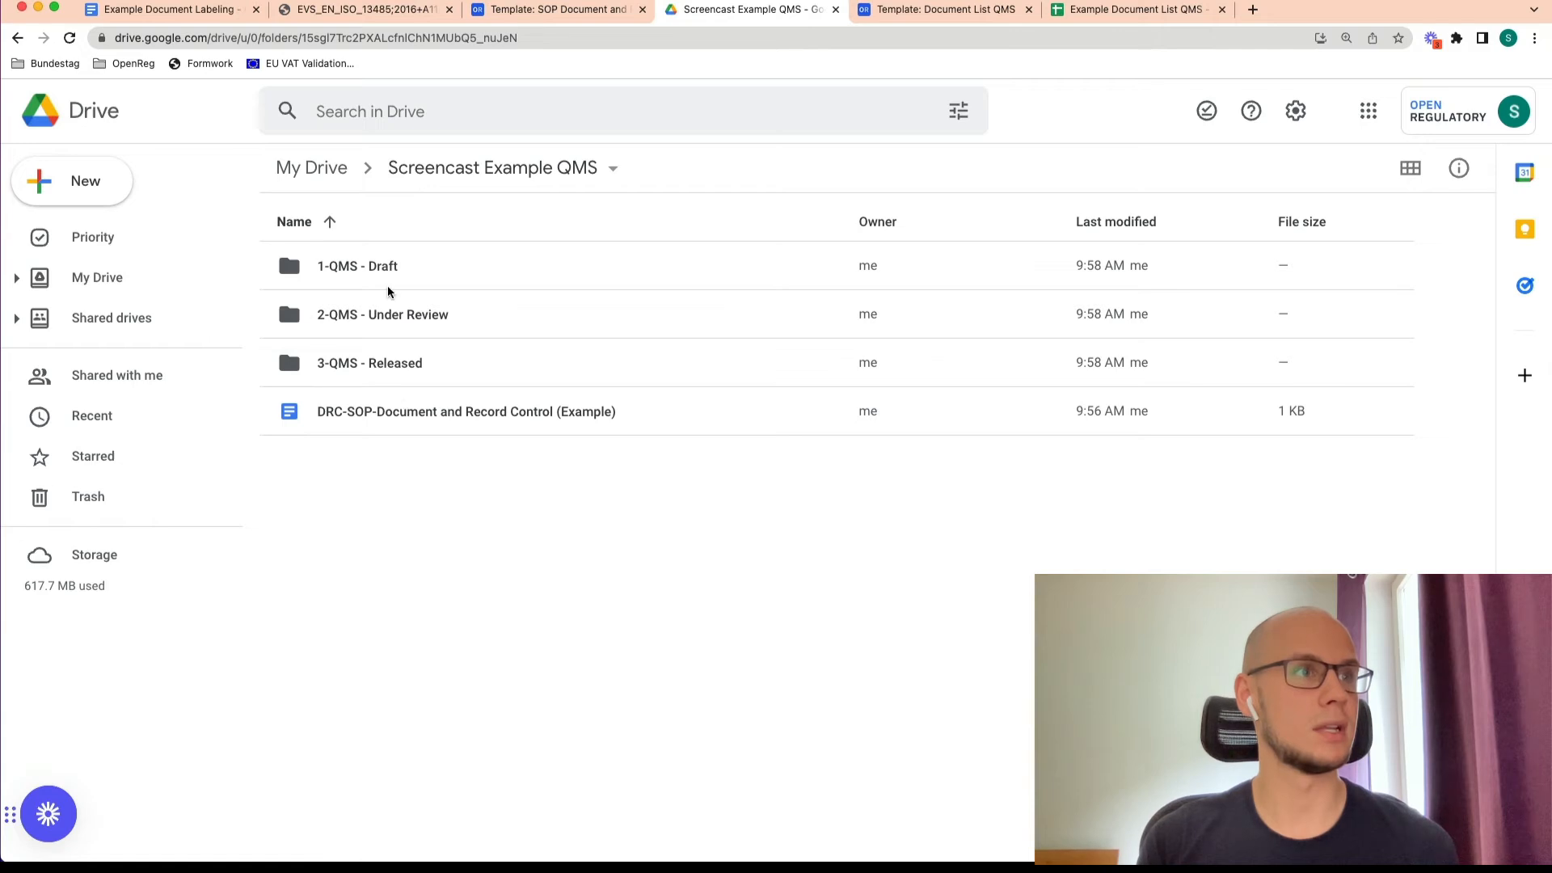
pyautogui.click(358, 265)
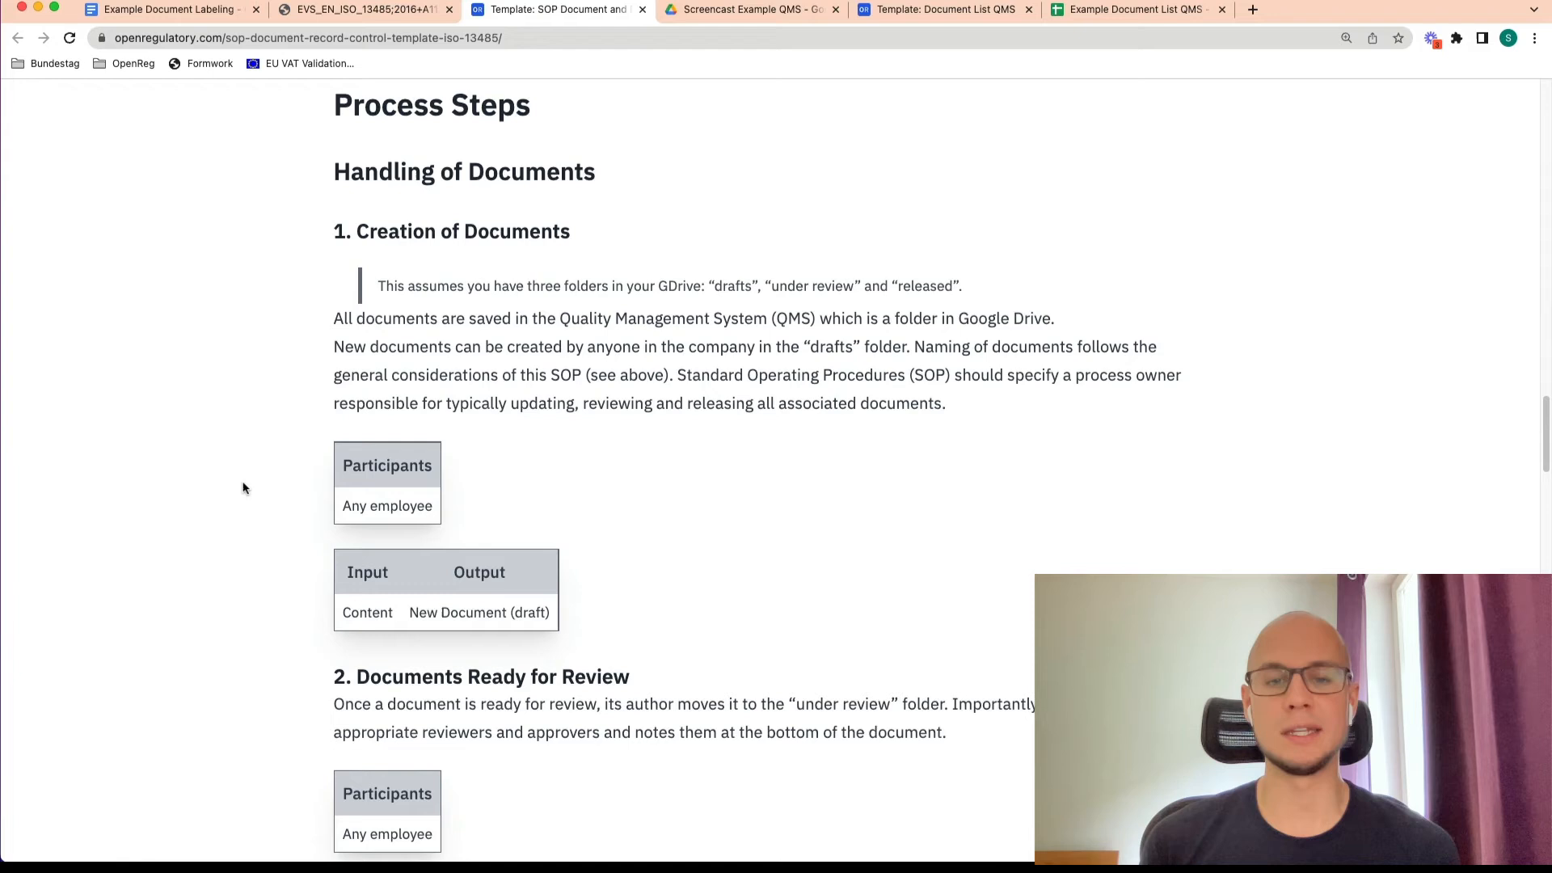
pyautogui.moveTo(492, 219)
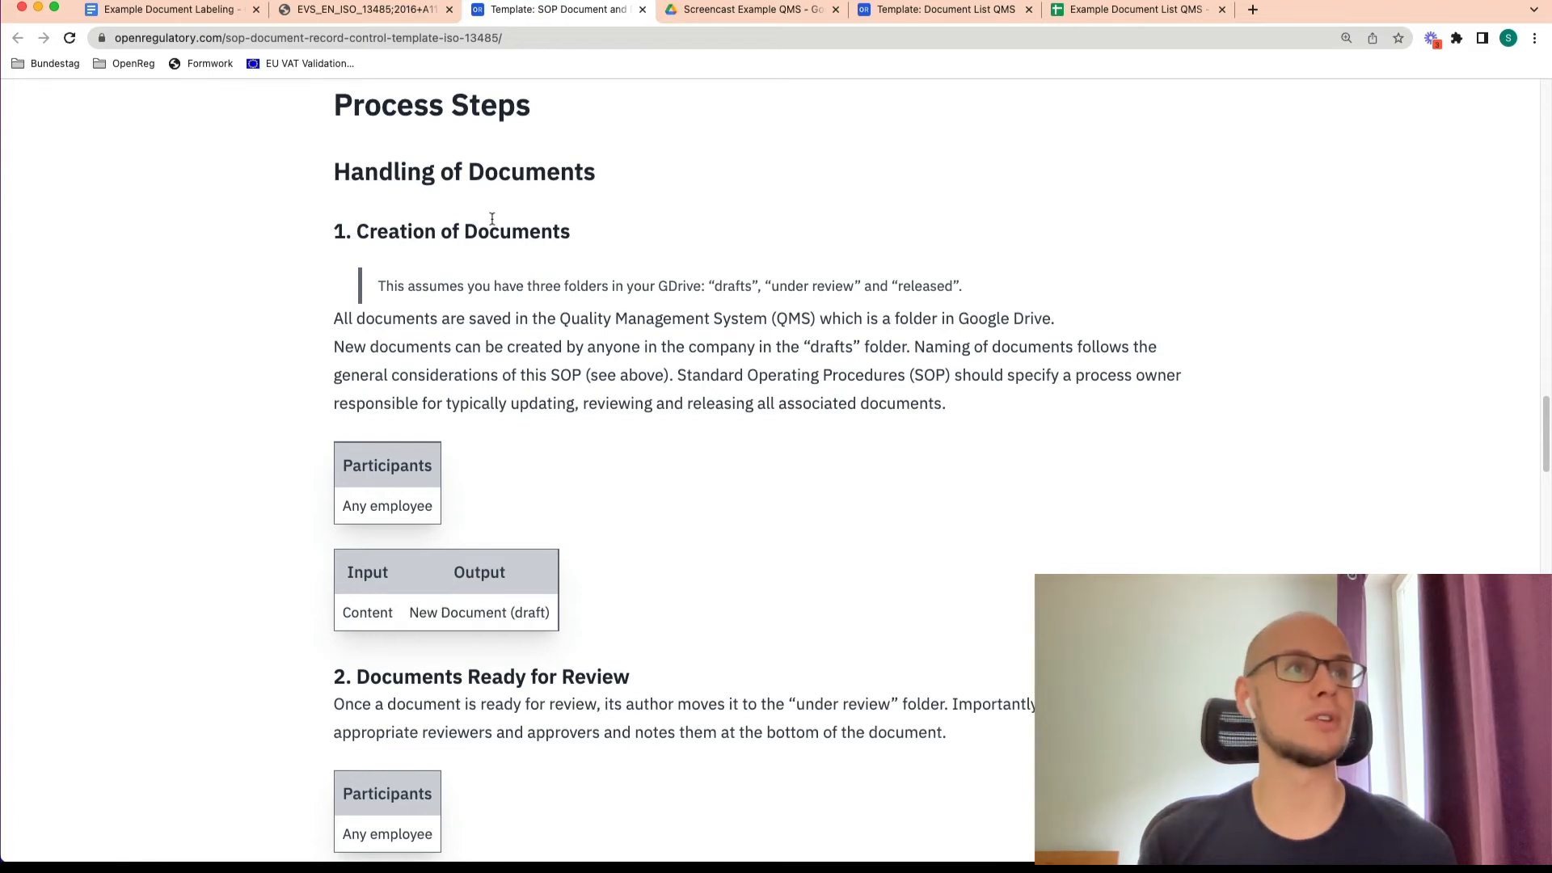
pyautogui.scroll(-3)
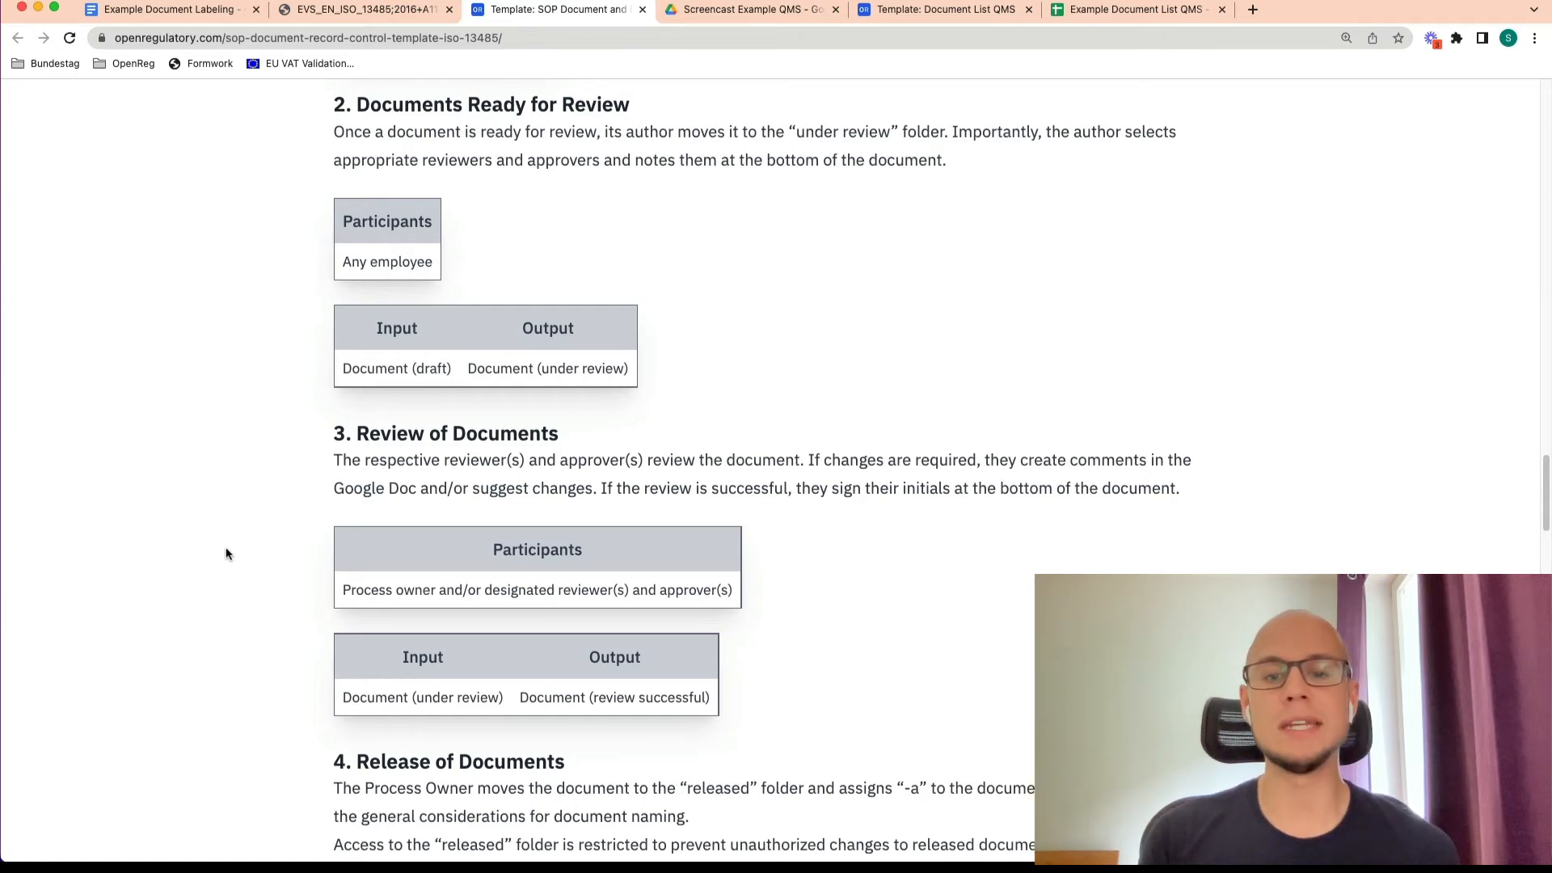
pyautogui.click(750, 9)
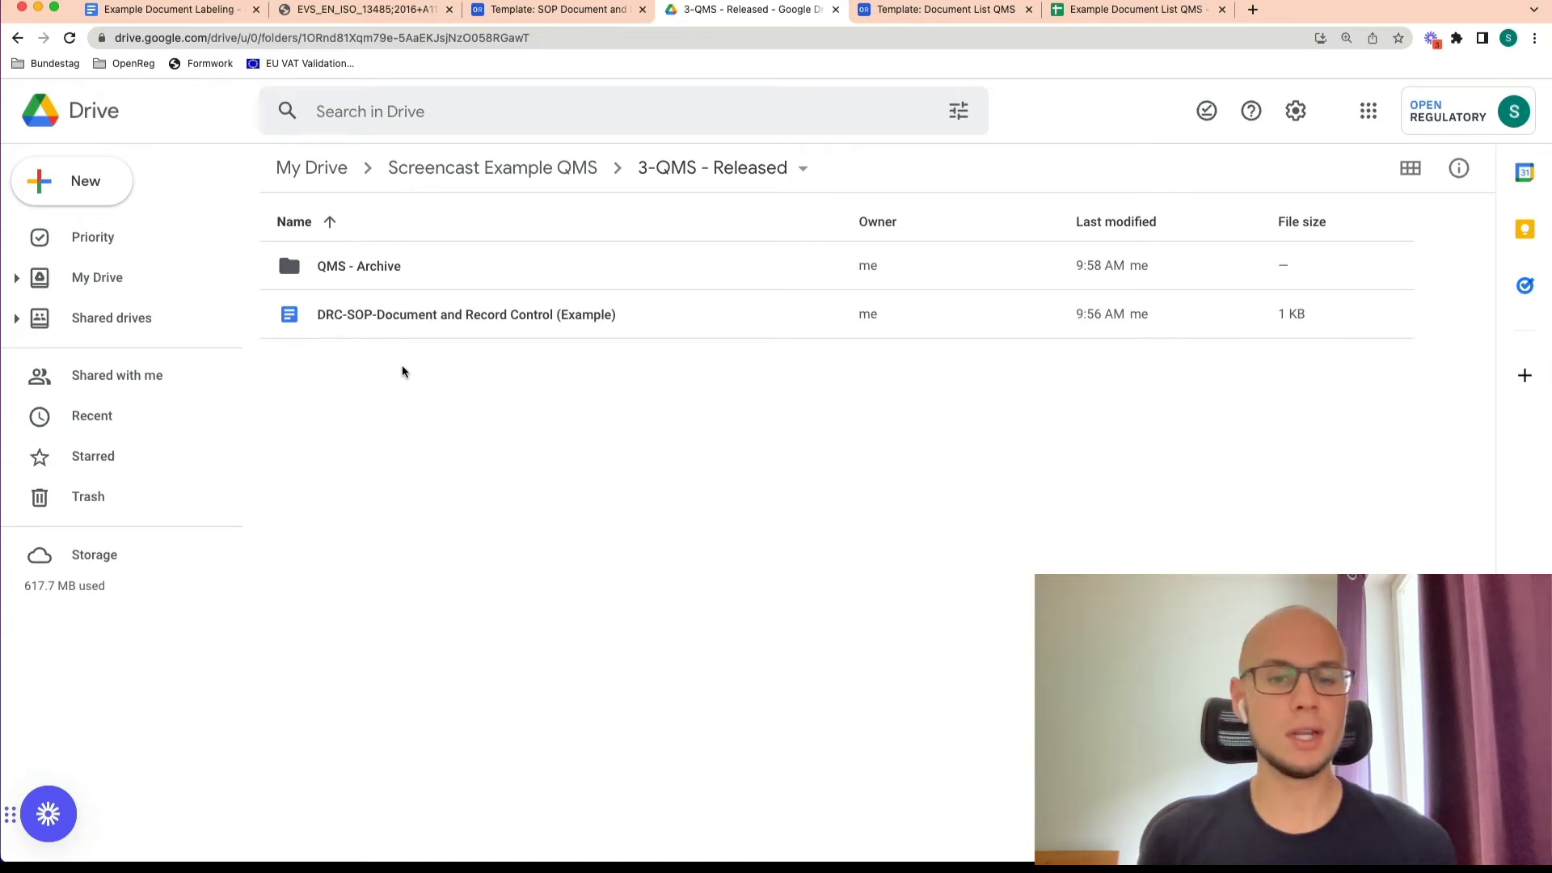
# Rename the released DRC-SOP document with the -a suffix, then view the release step
pyautogui.click(465, 314)
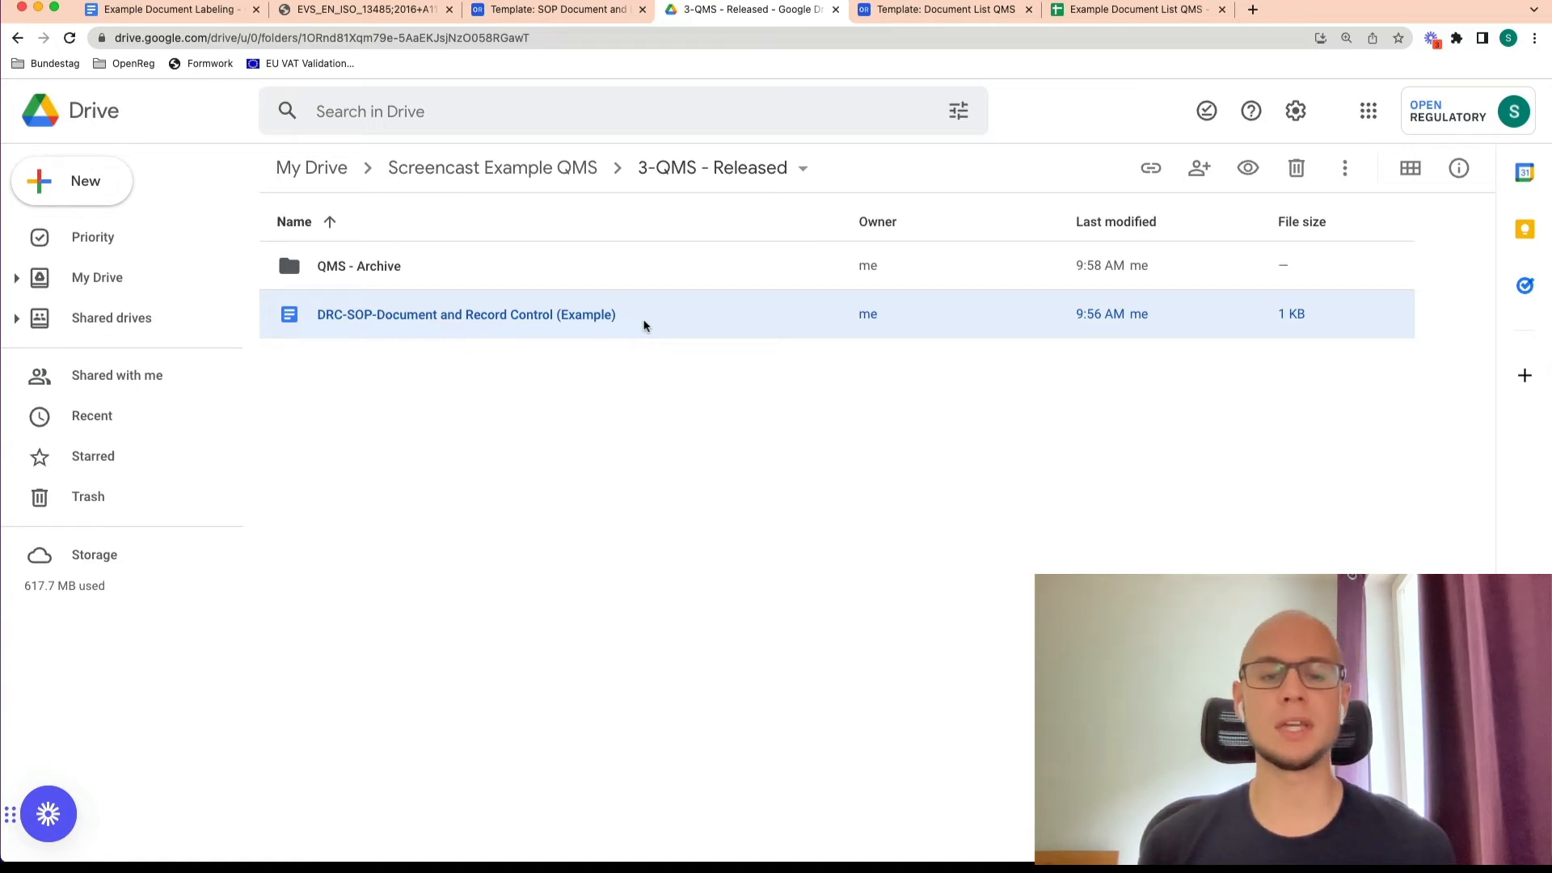
pyautogui.rightClick(466, 314)
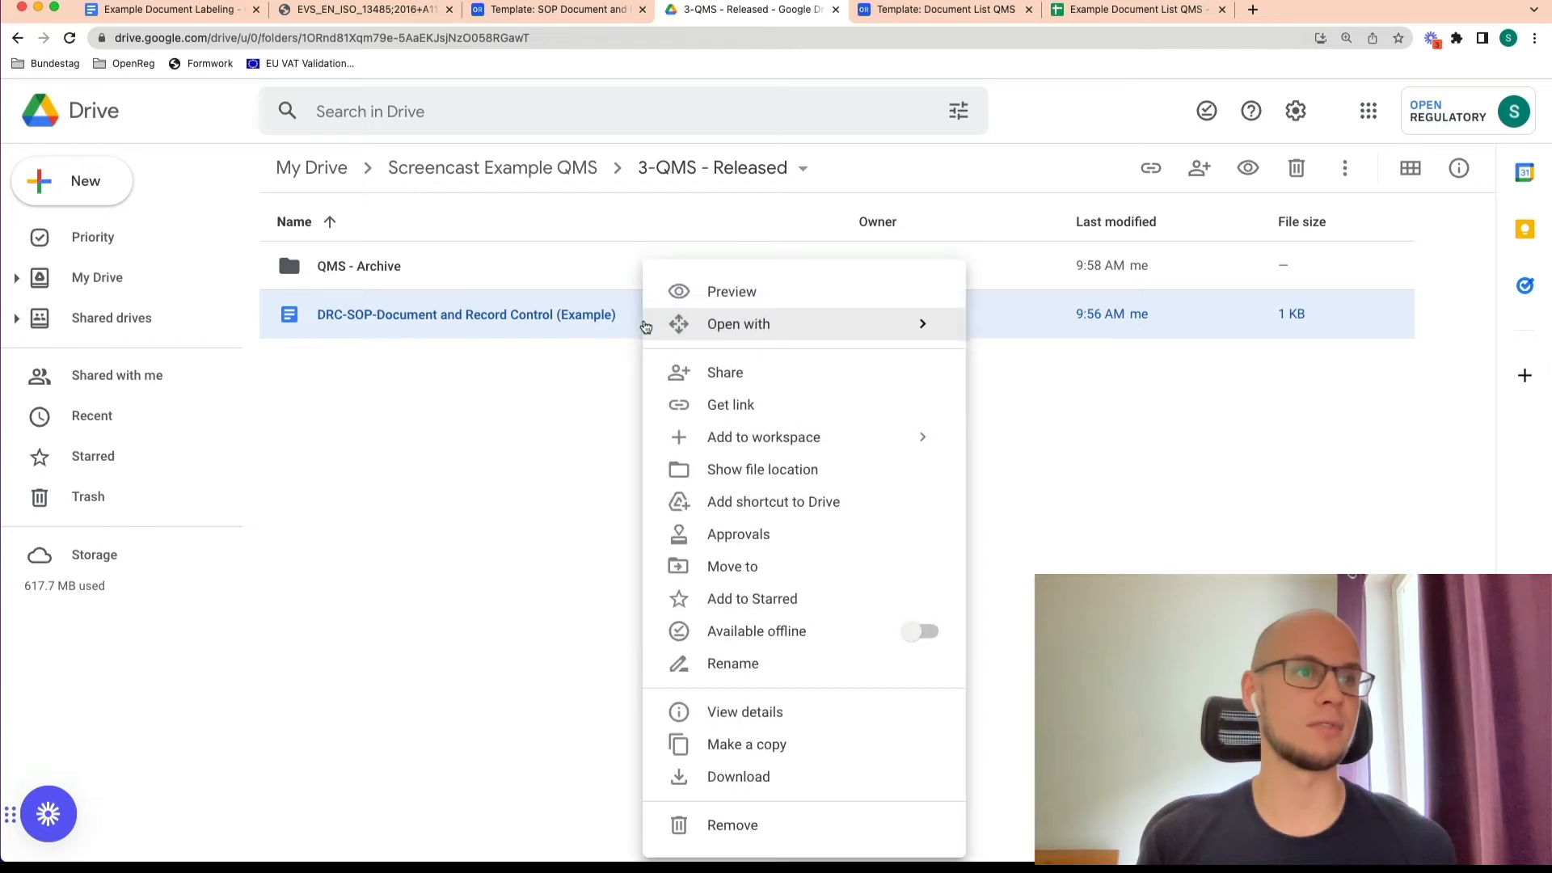
pyautogui.click(732, 662)
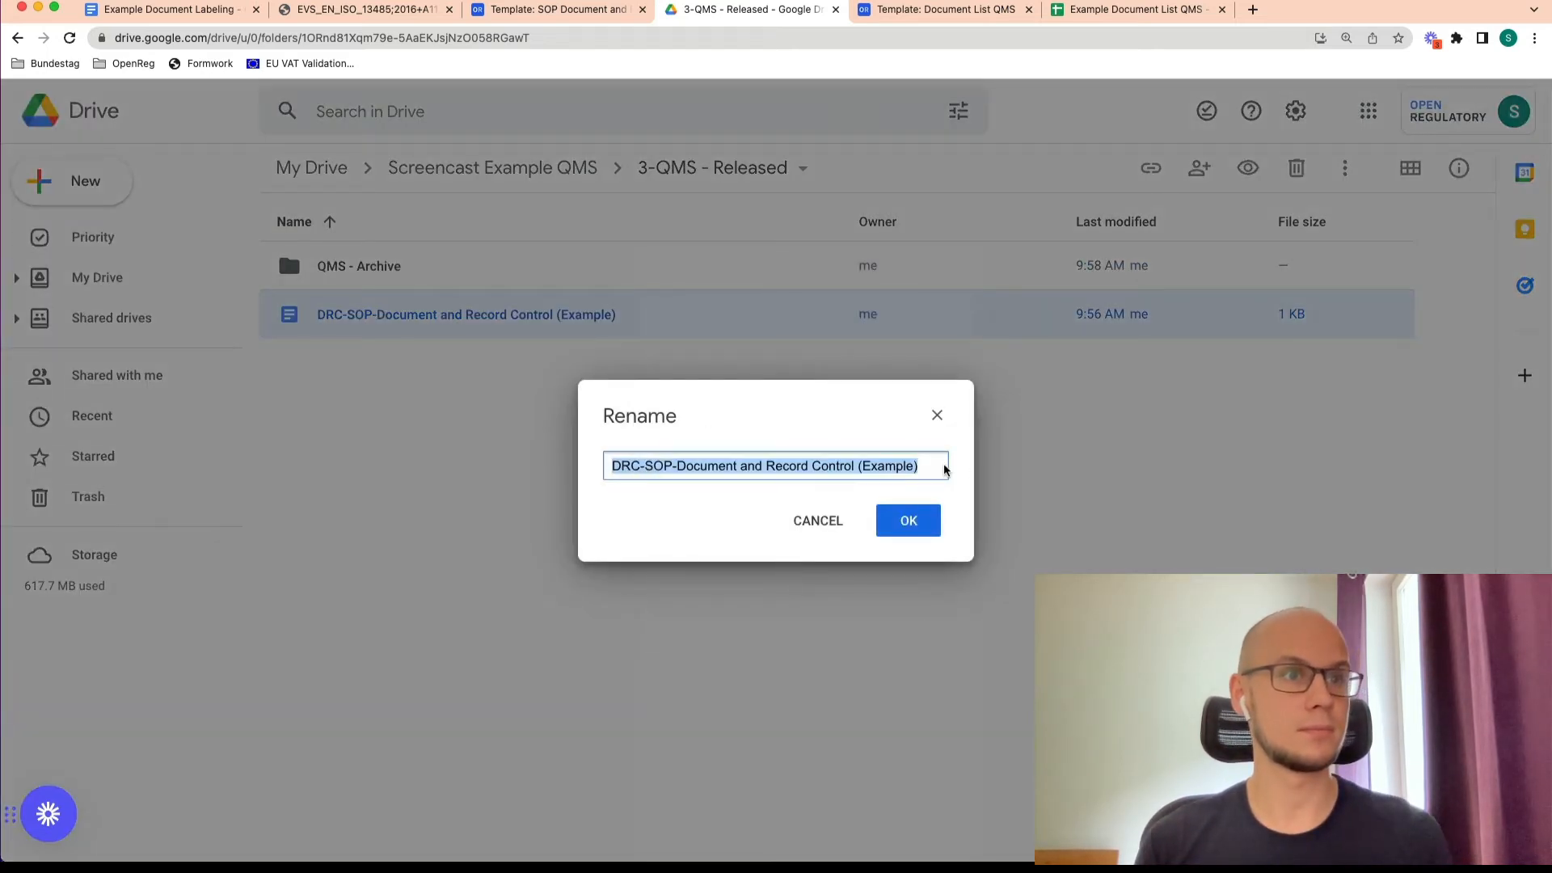
pyautogui.click(907, 520)
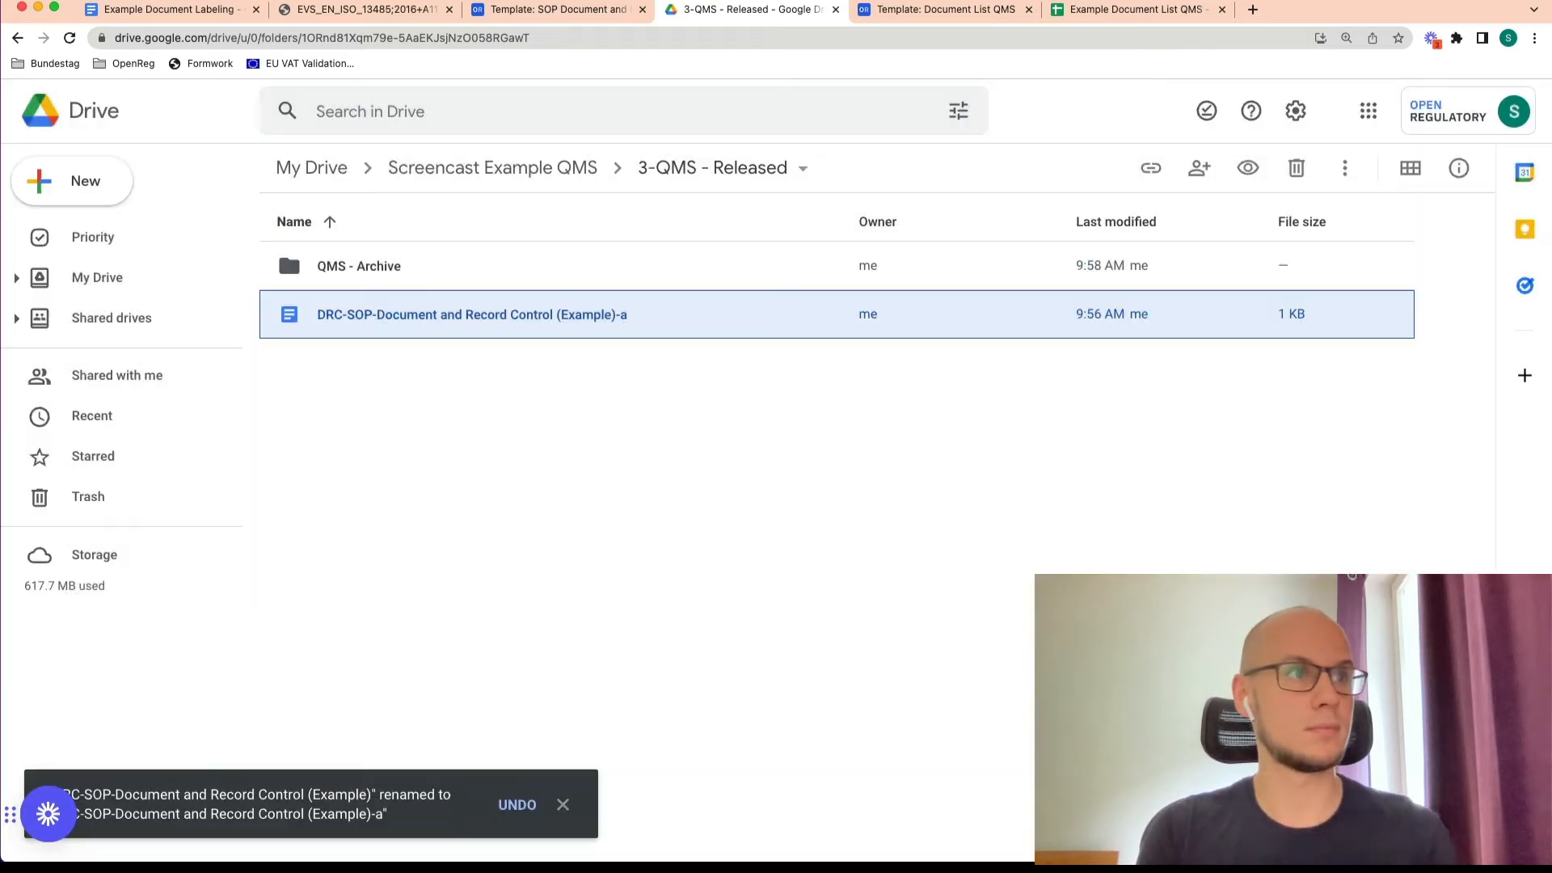
pyautogui.click(557, 9)
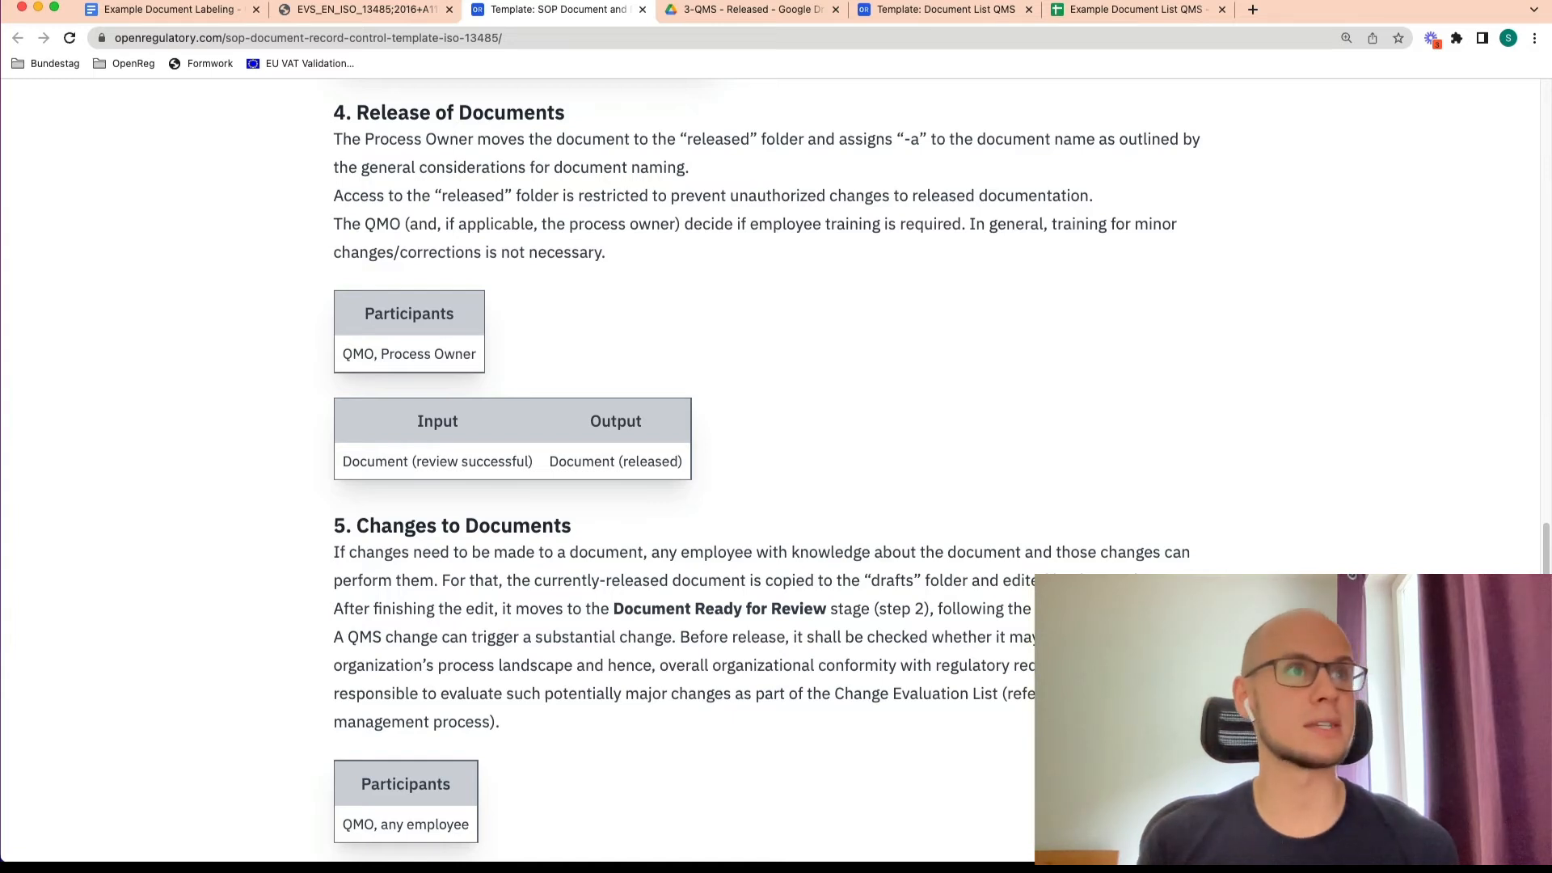
# Back in Drive, rename the DRC-SOP file again and confirm the -a suffix
pyautogui.click(750, 9)
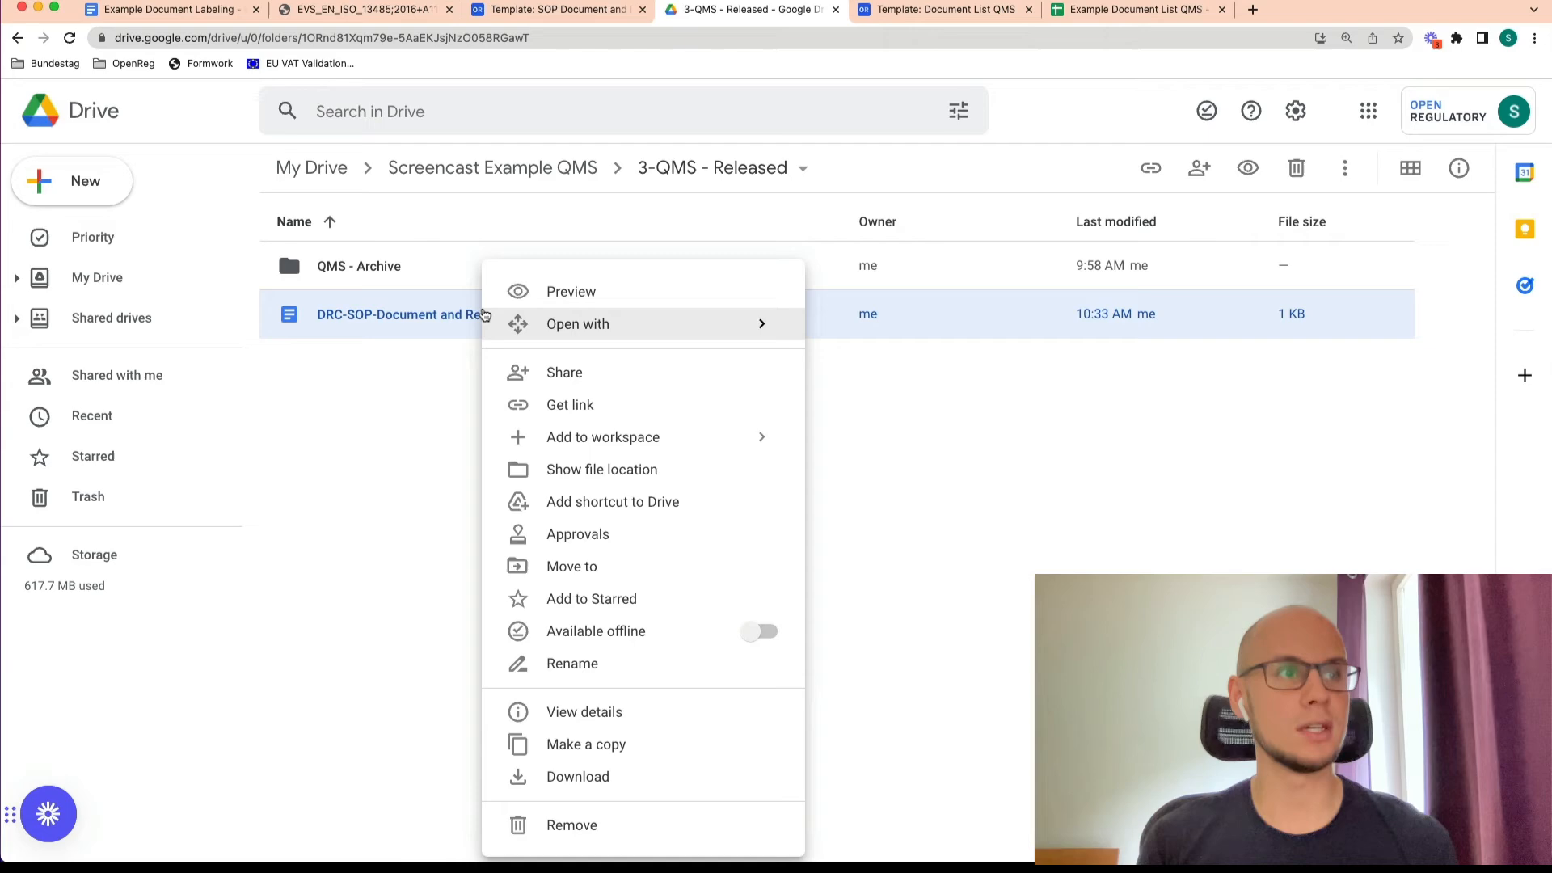
pyautogui.click(572, 663)
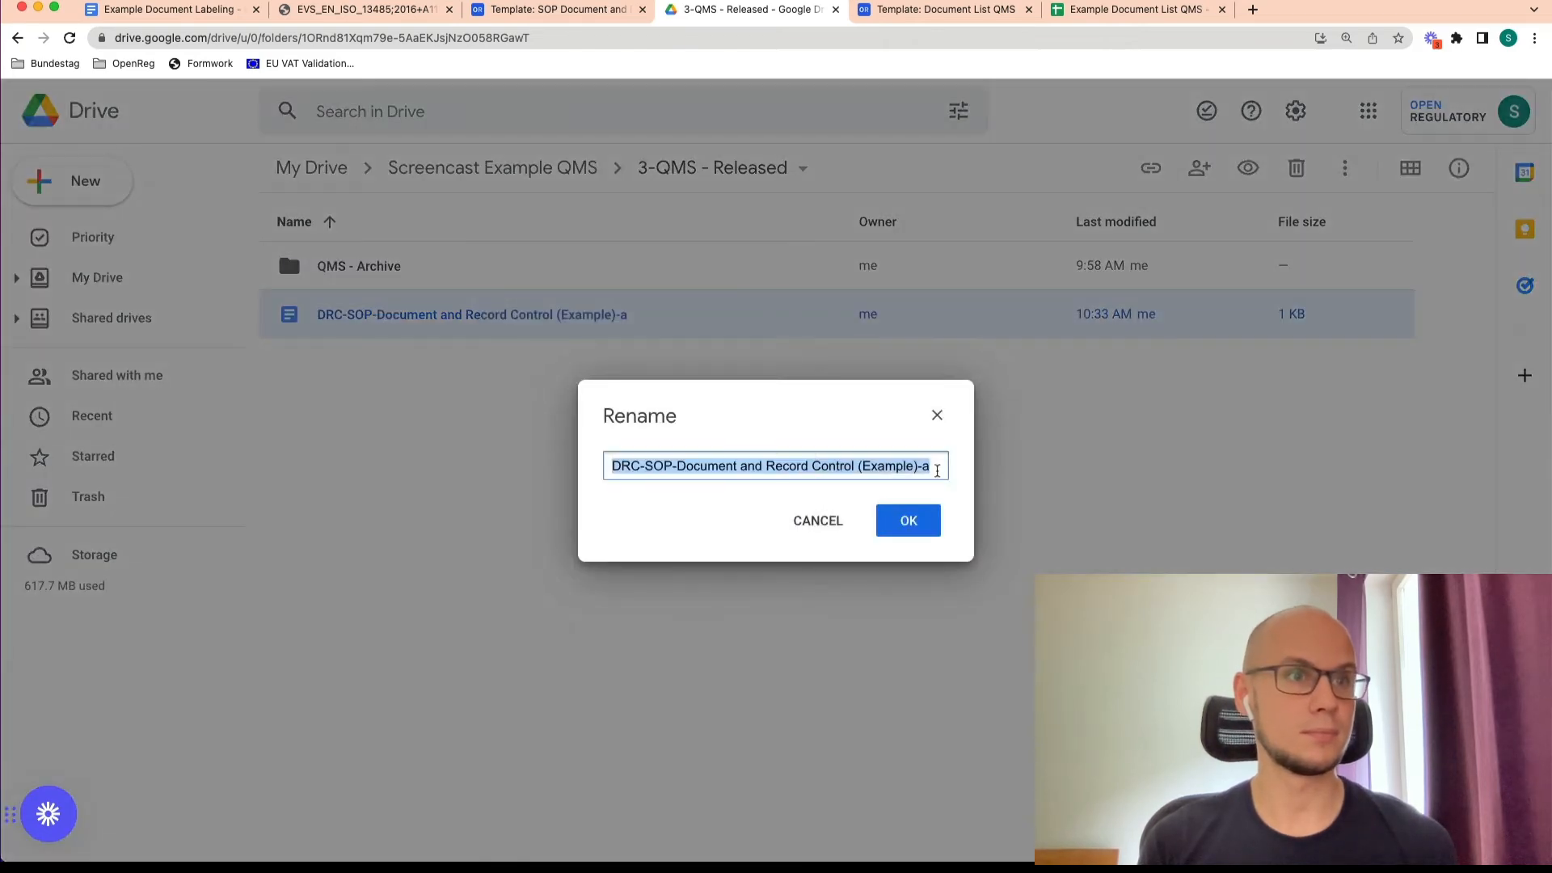
pyautogui.click(906, 520)
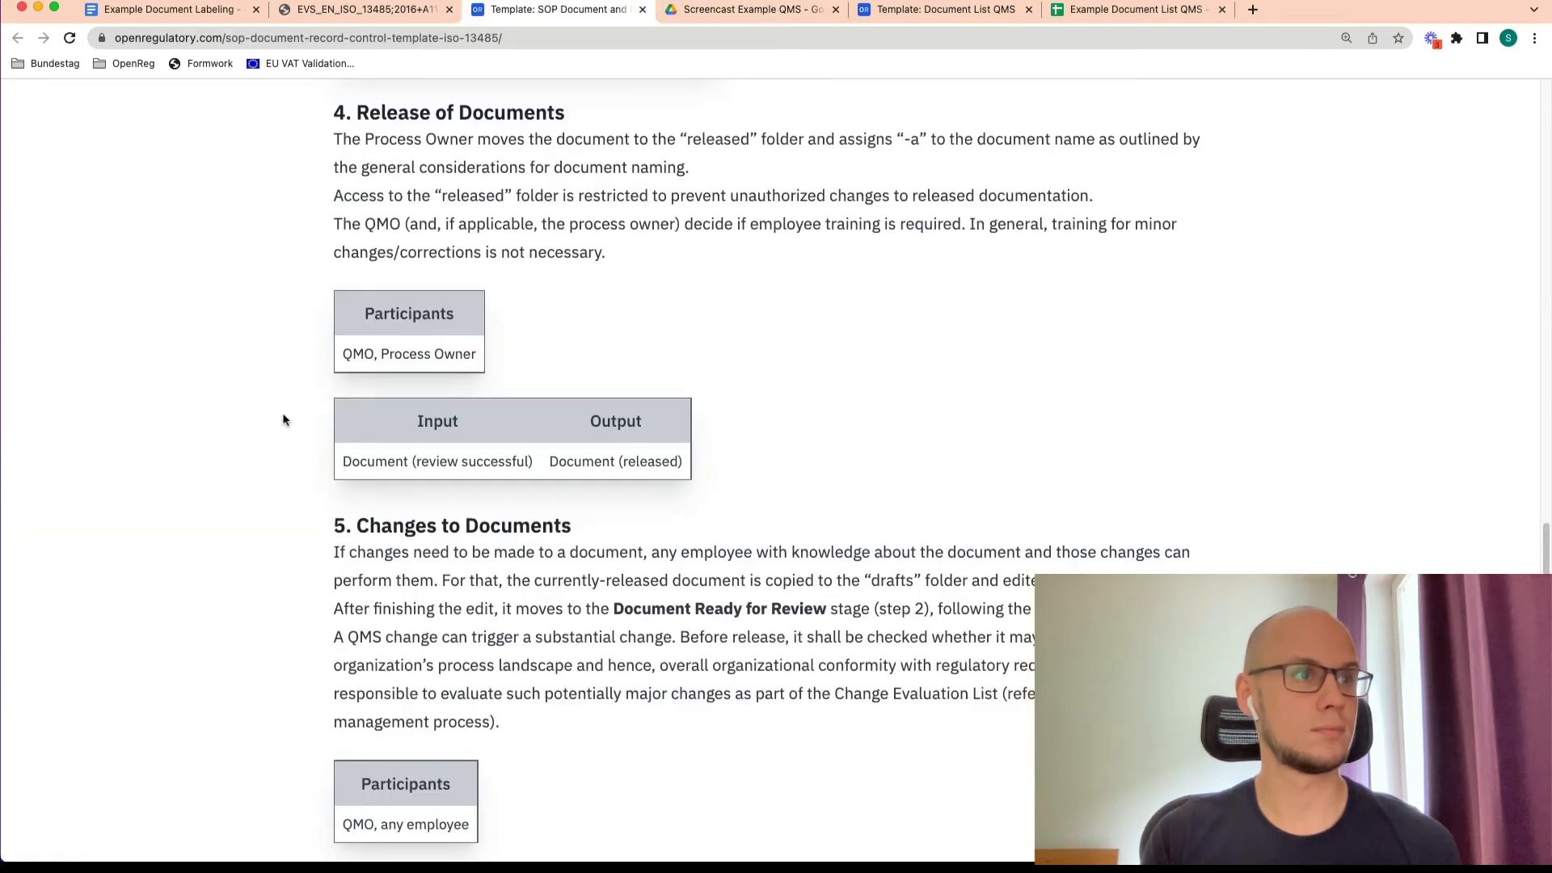
pyautogui.moveTo(286, 609)
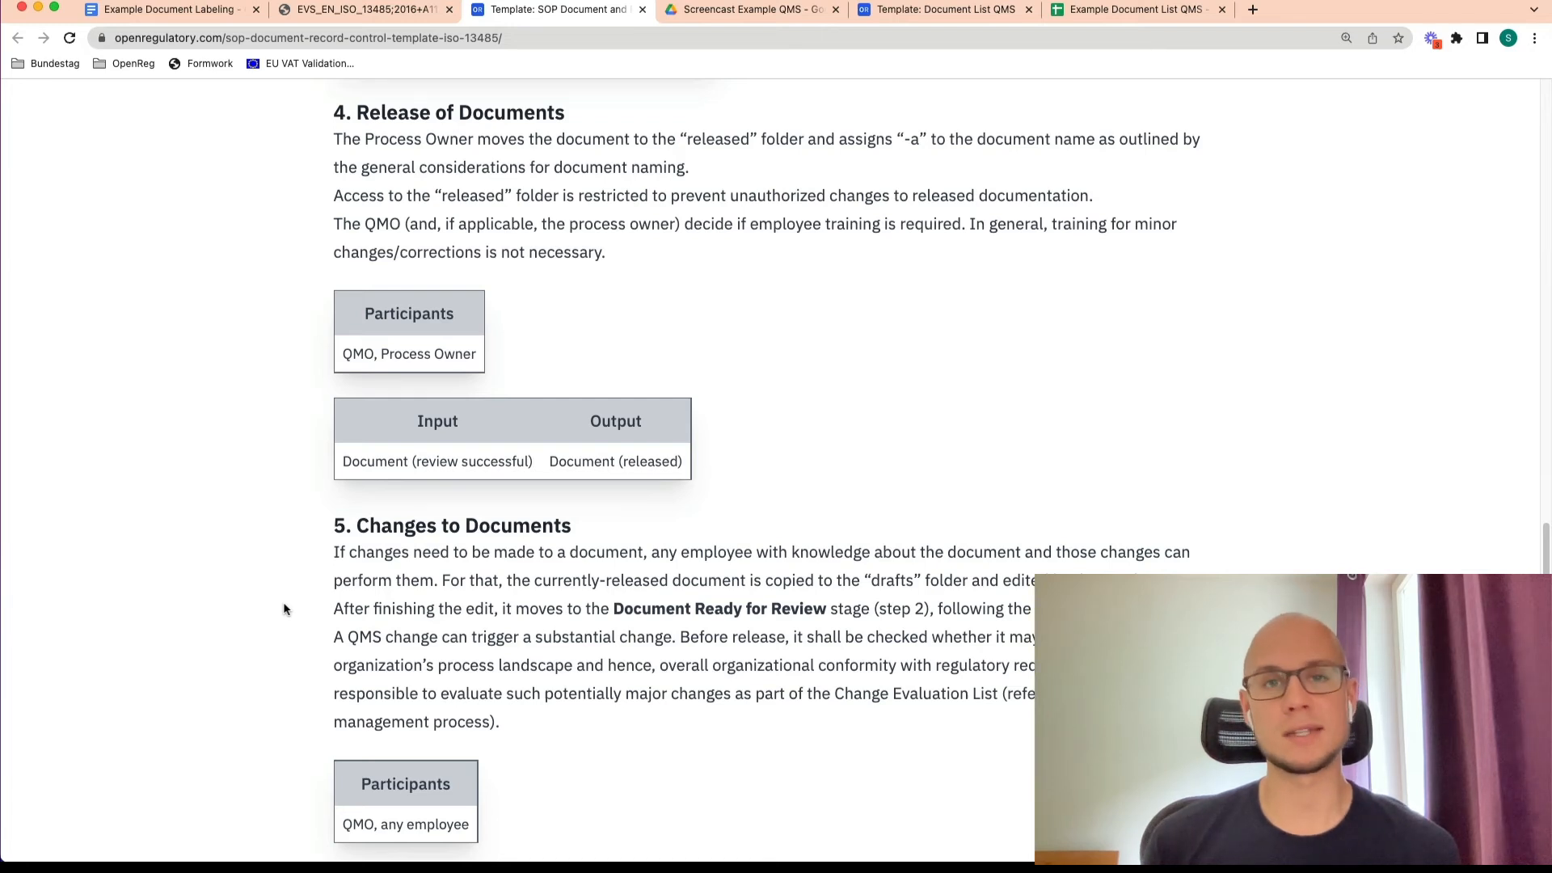
pyautogui.scroll(-3)
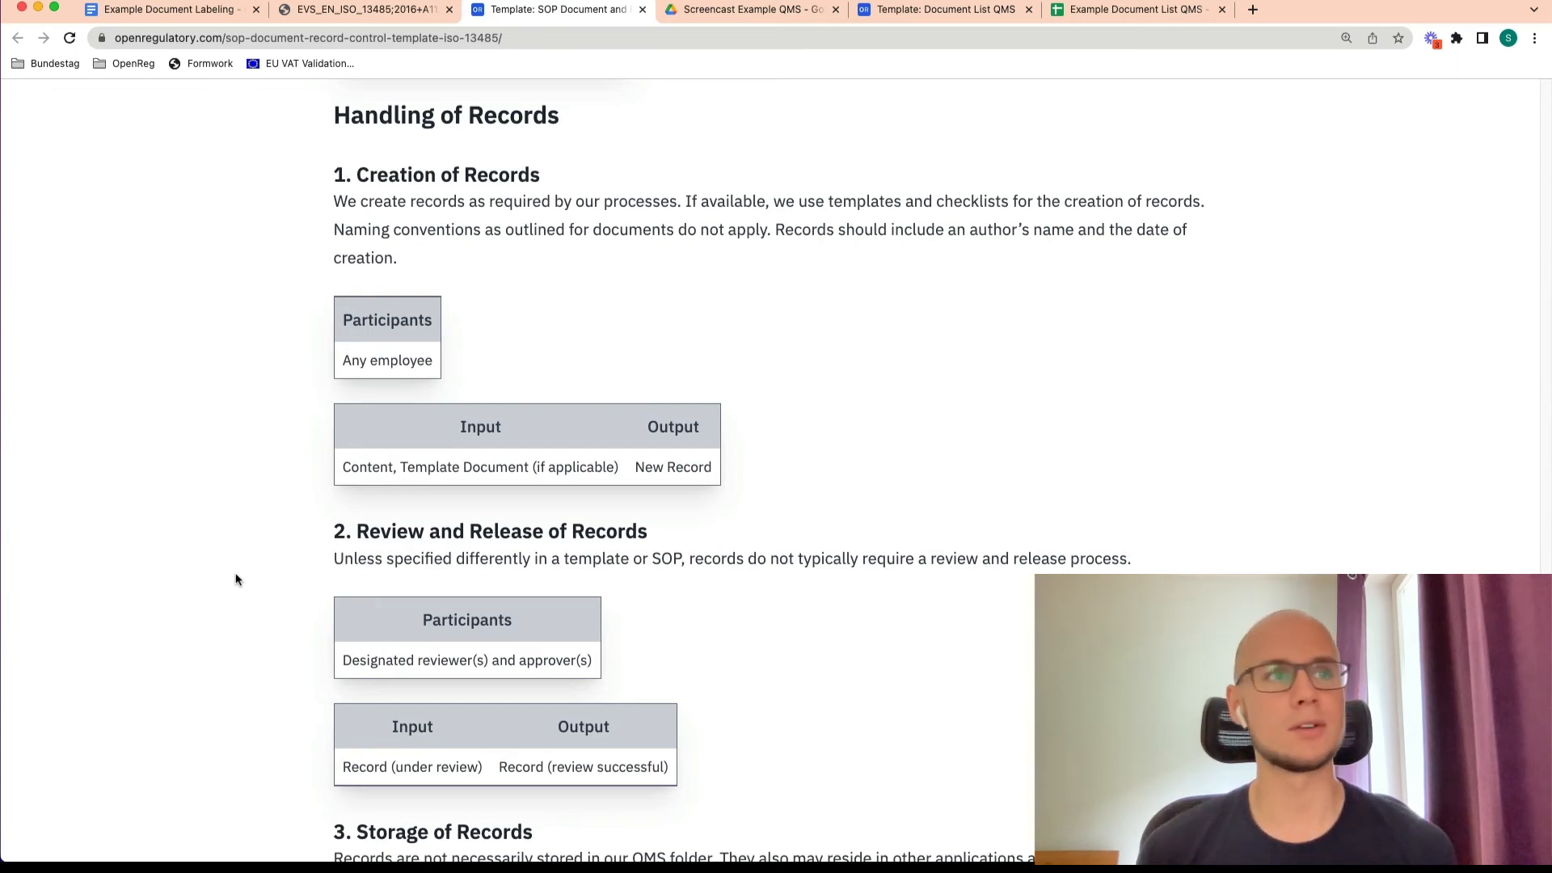
# Read down to Archiving of Records, then switch to the Document List QMS template tab
pyautogui.scroll(-3)
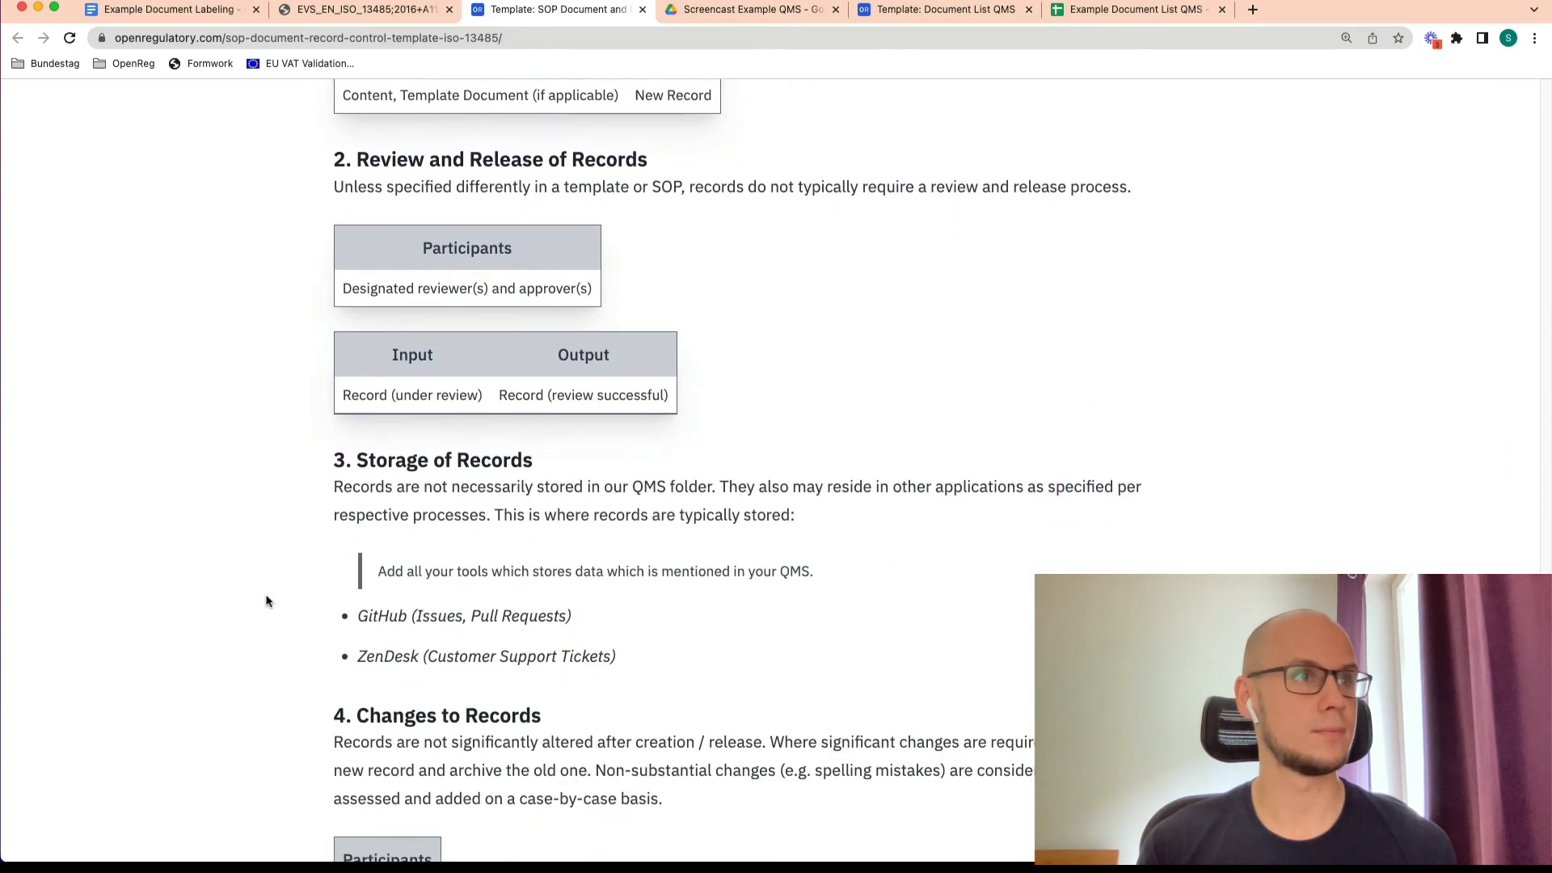
pyautogui.scroll(-3)
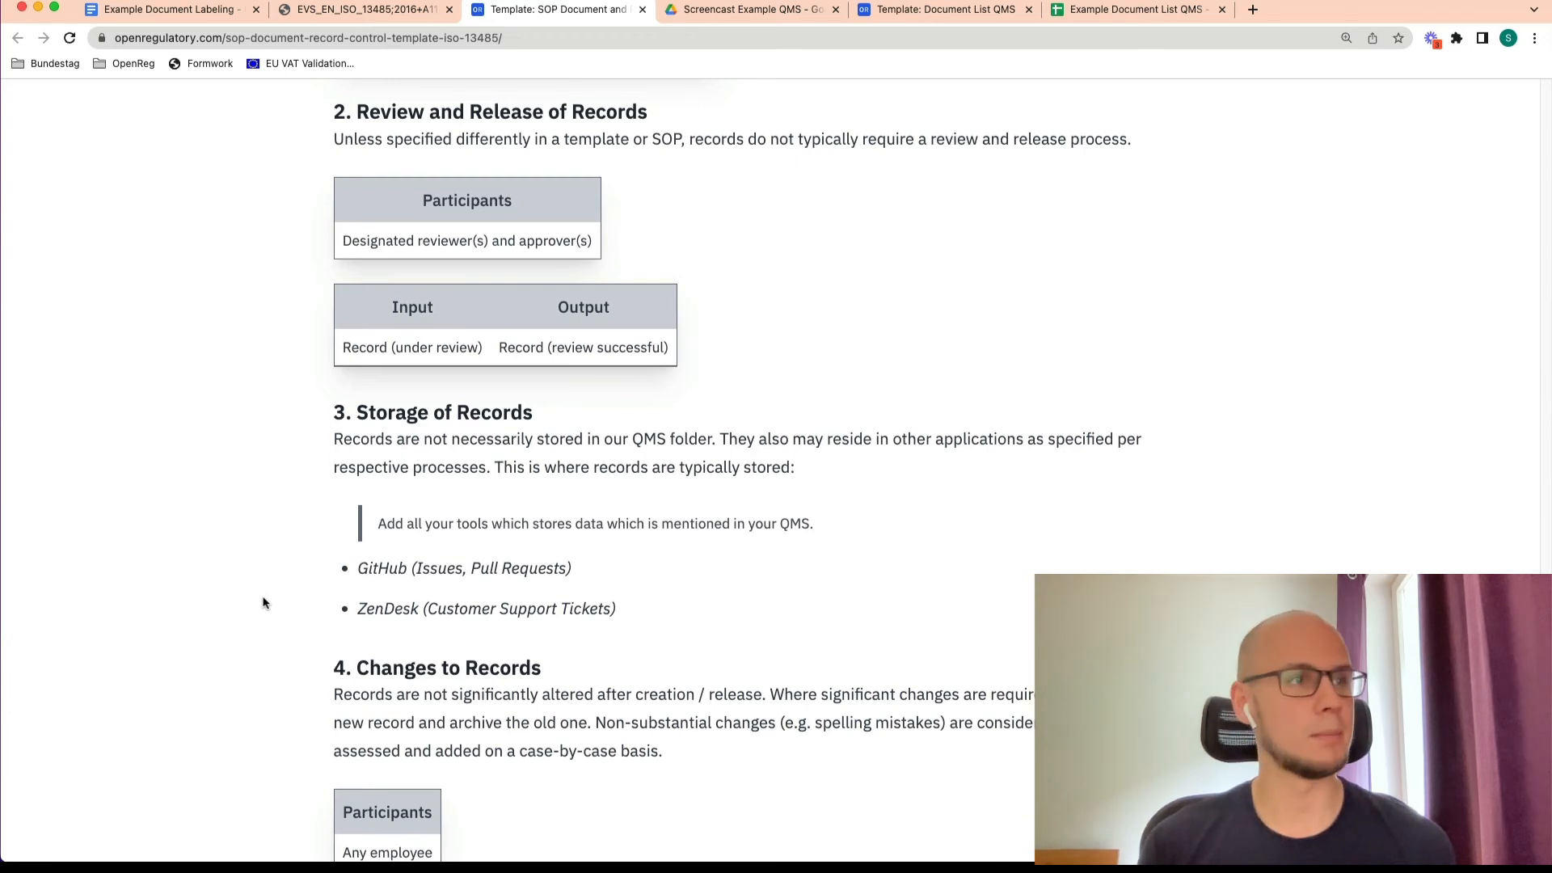
pyautogui.moveTo(321, 627)
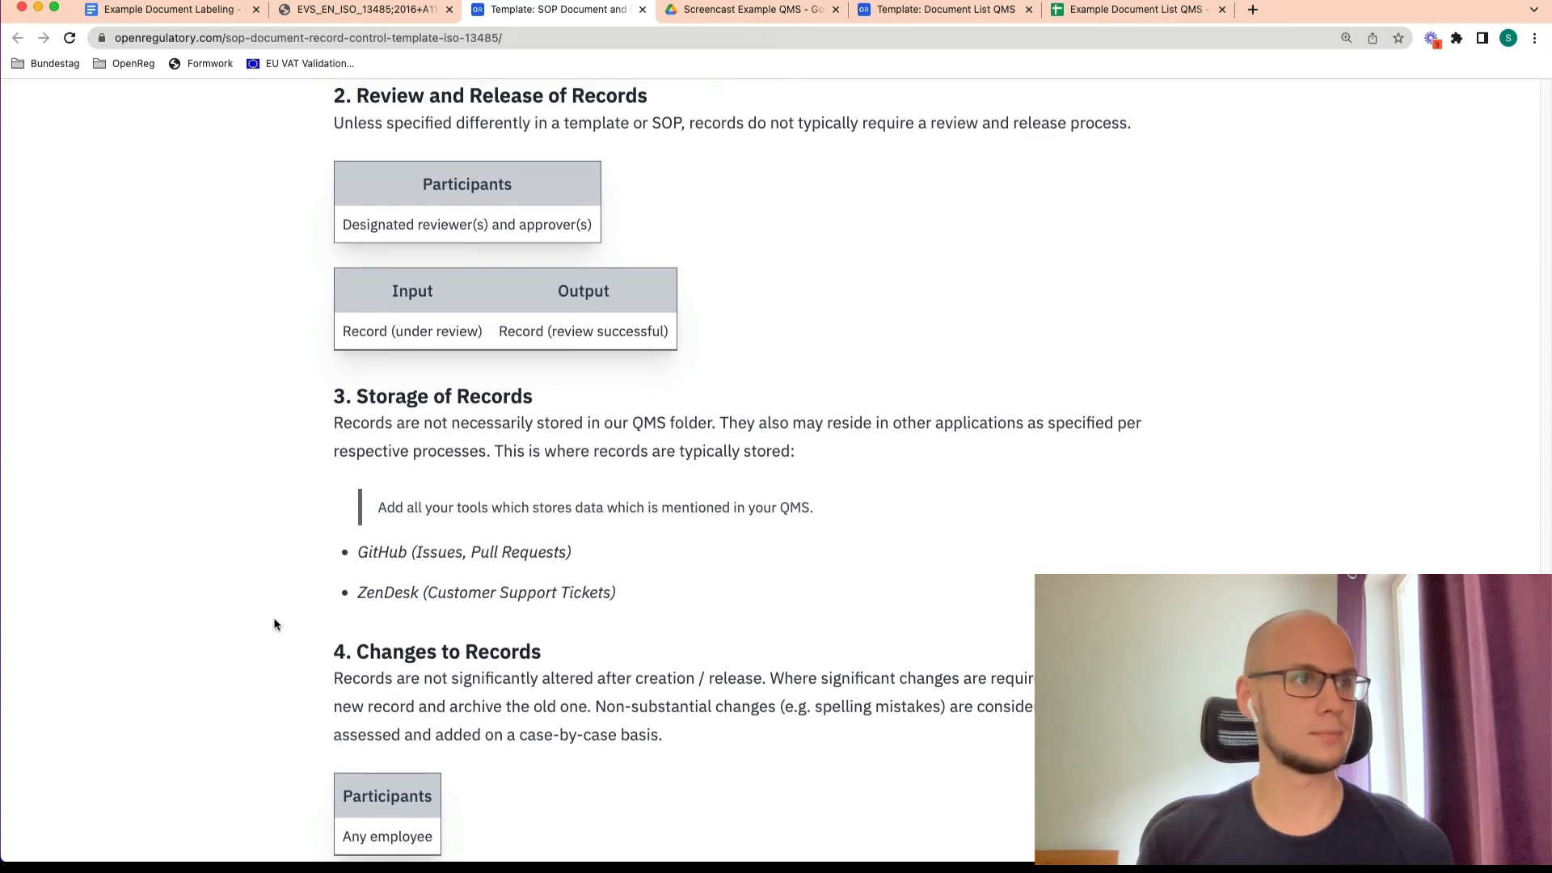
pyautogui.scroll(-3)
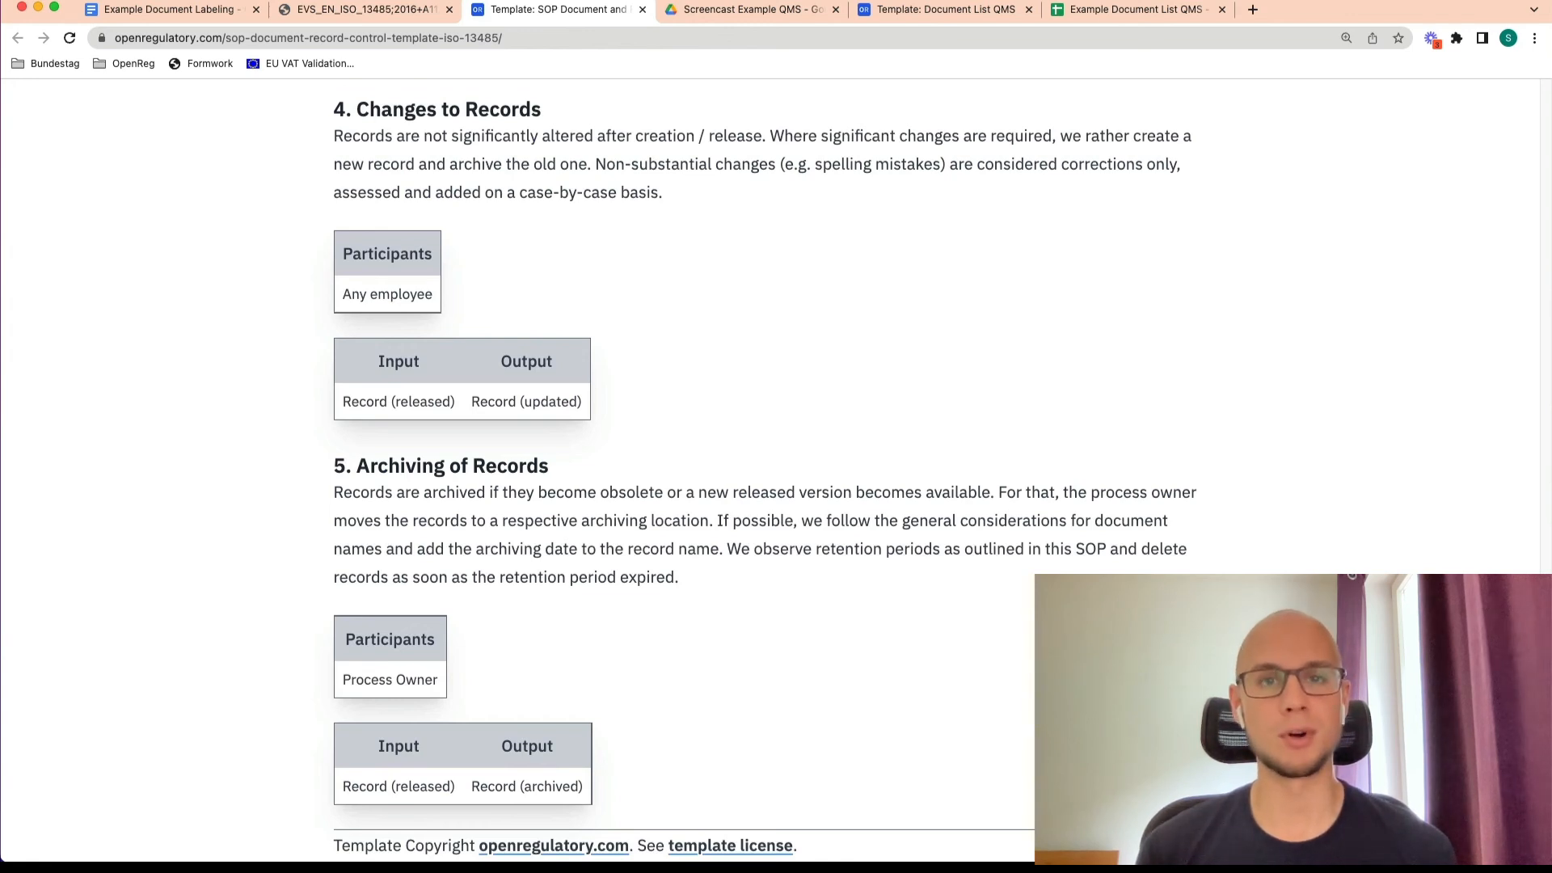
pyautogui.click(940, 9)
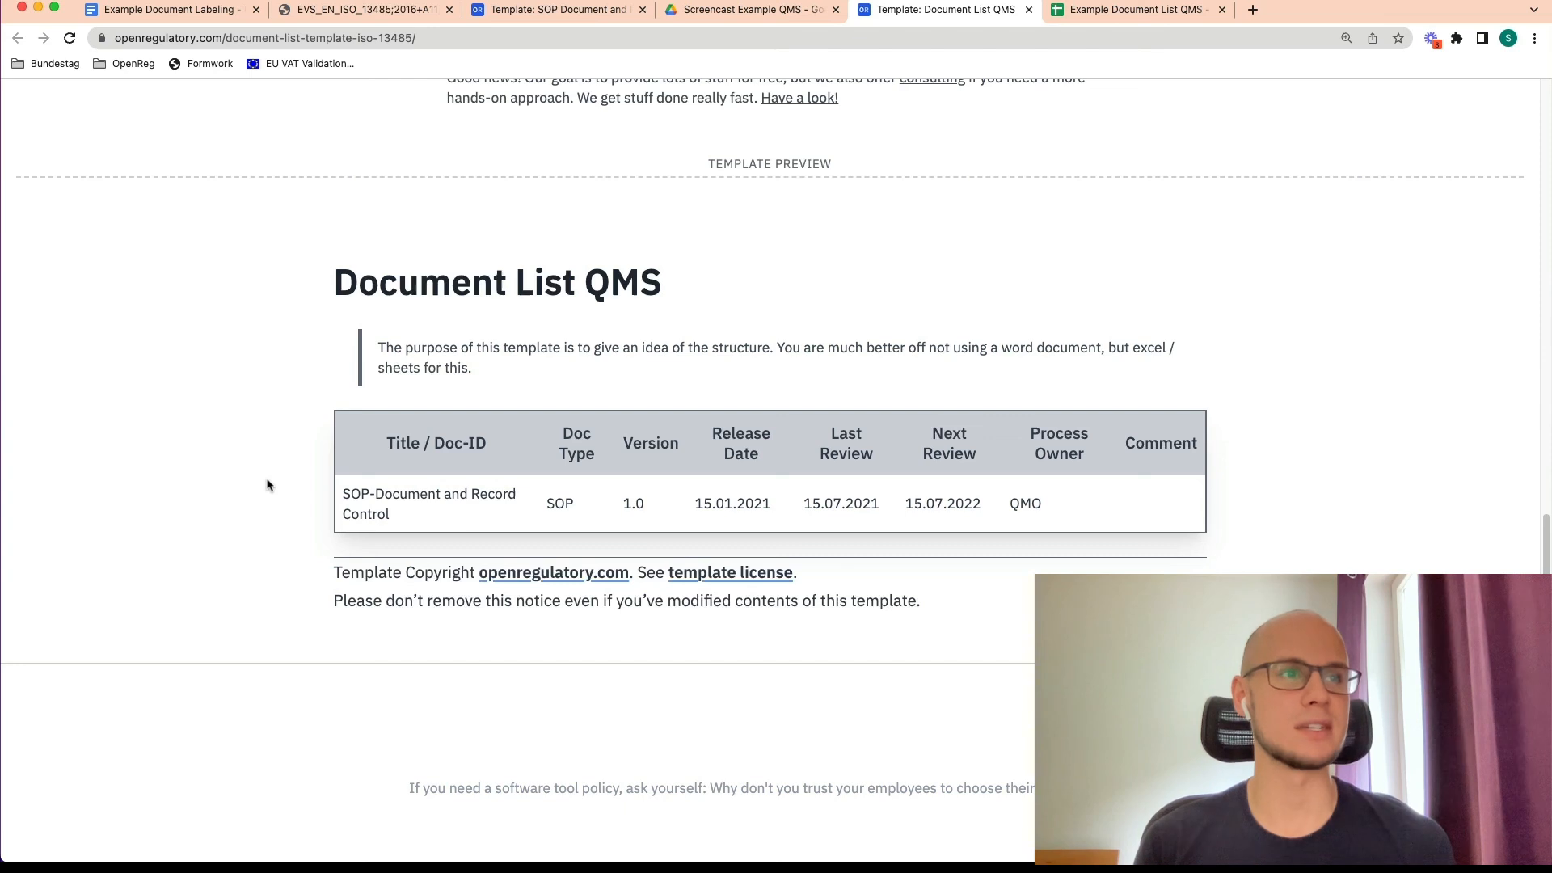
pyautogui.moveTo(274, 416)
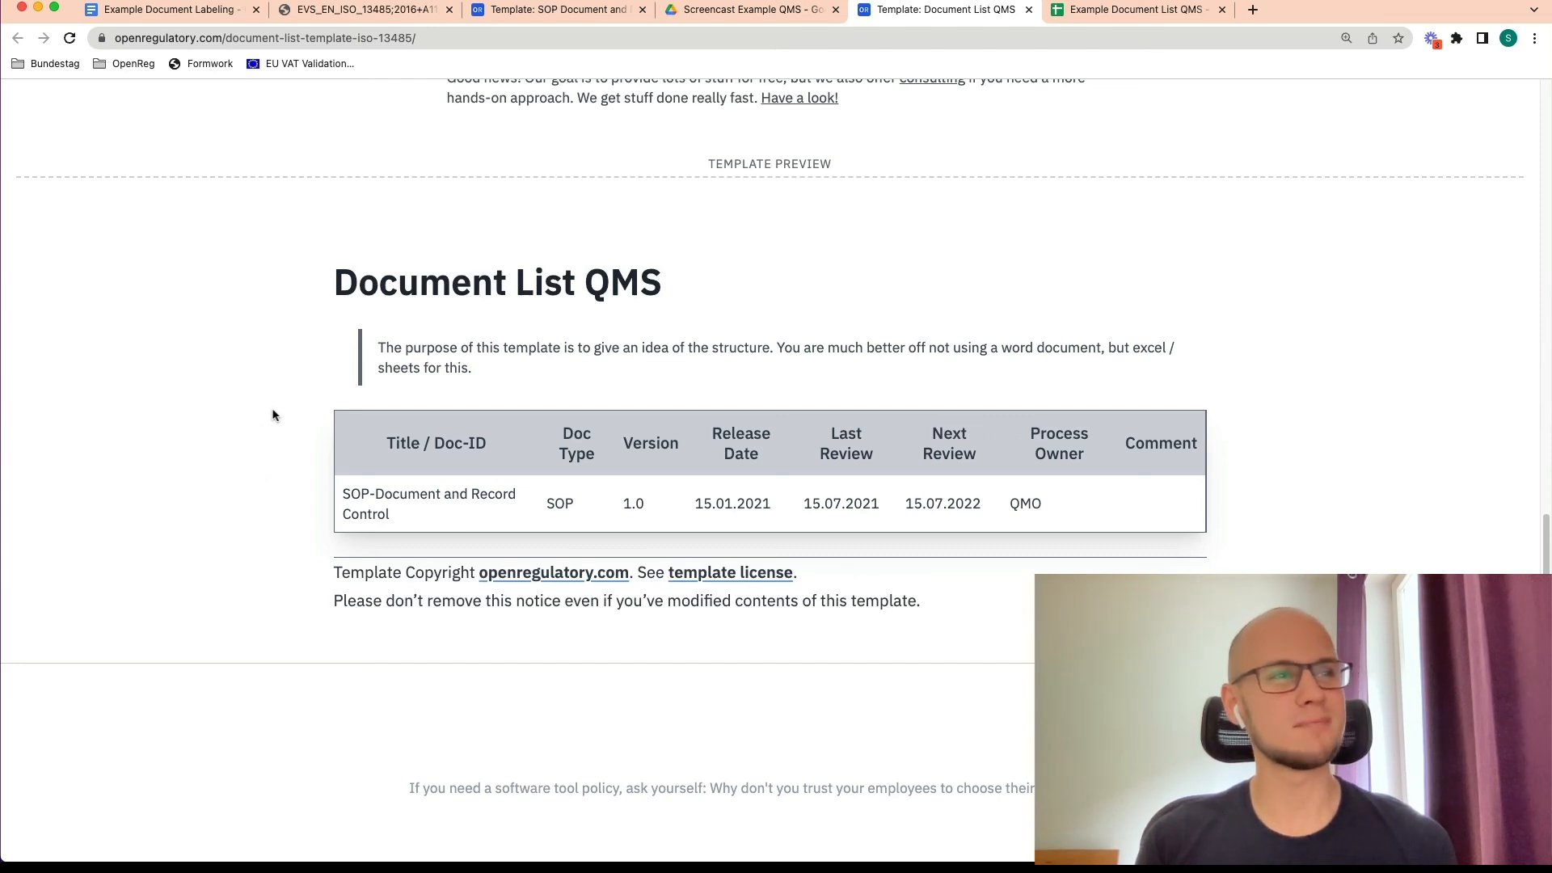
pyautogui.moveTo(296, 331)
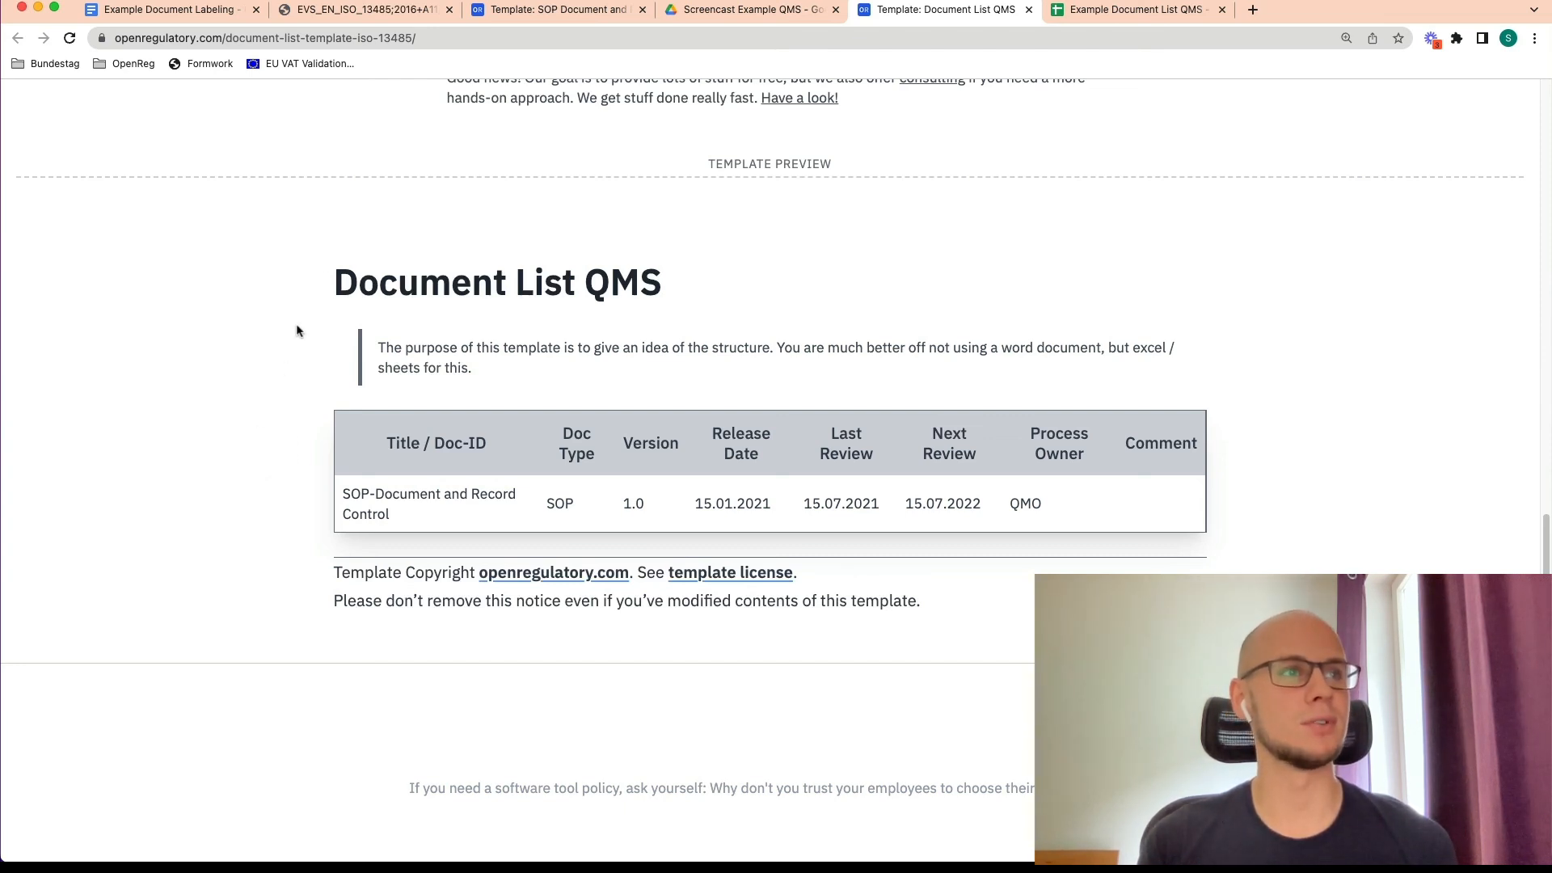
pyautogui.moveTo(1271, 332)
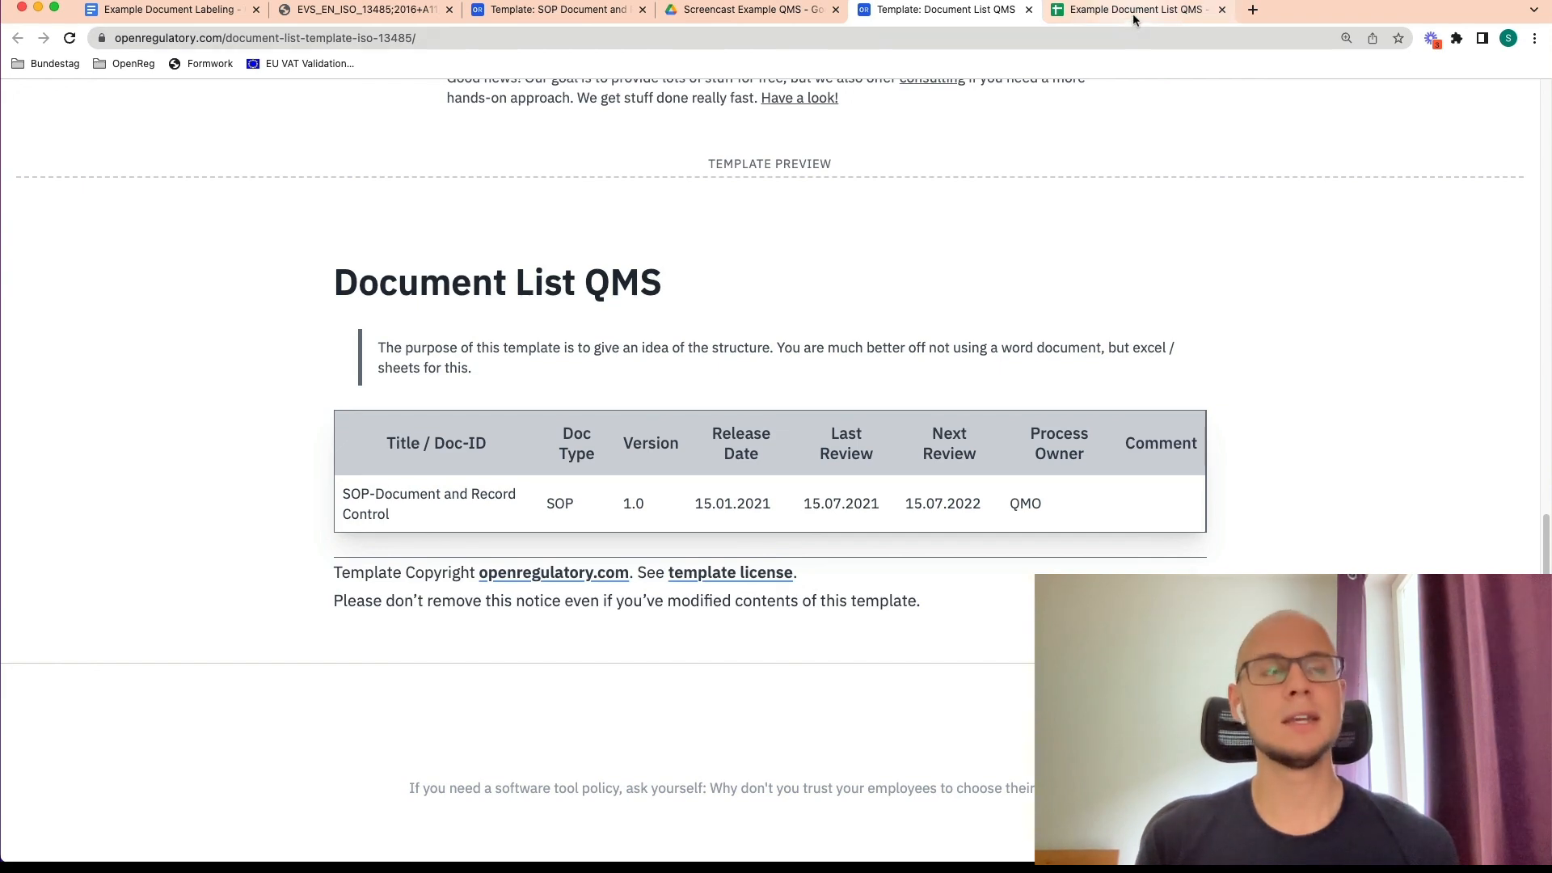
# Switch to the Example Document List QMS spreadsheet tab in Google Sheets
pyautogui.click(1135, 9)
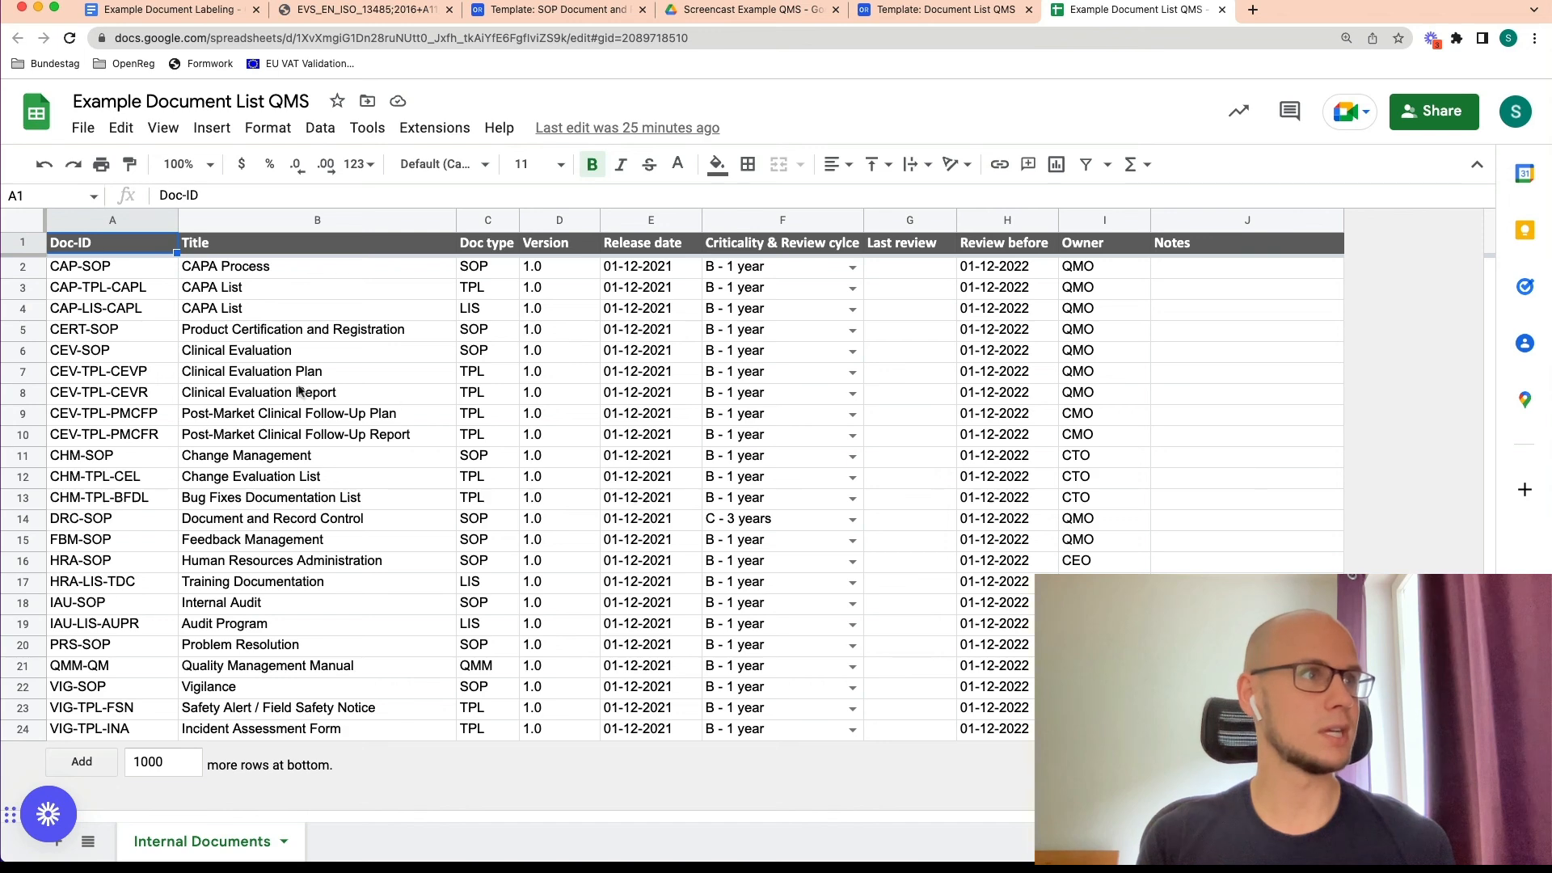
pyautogui.click(111, 220)
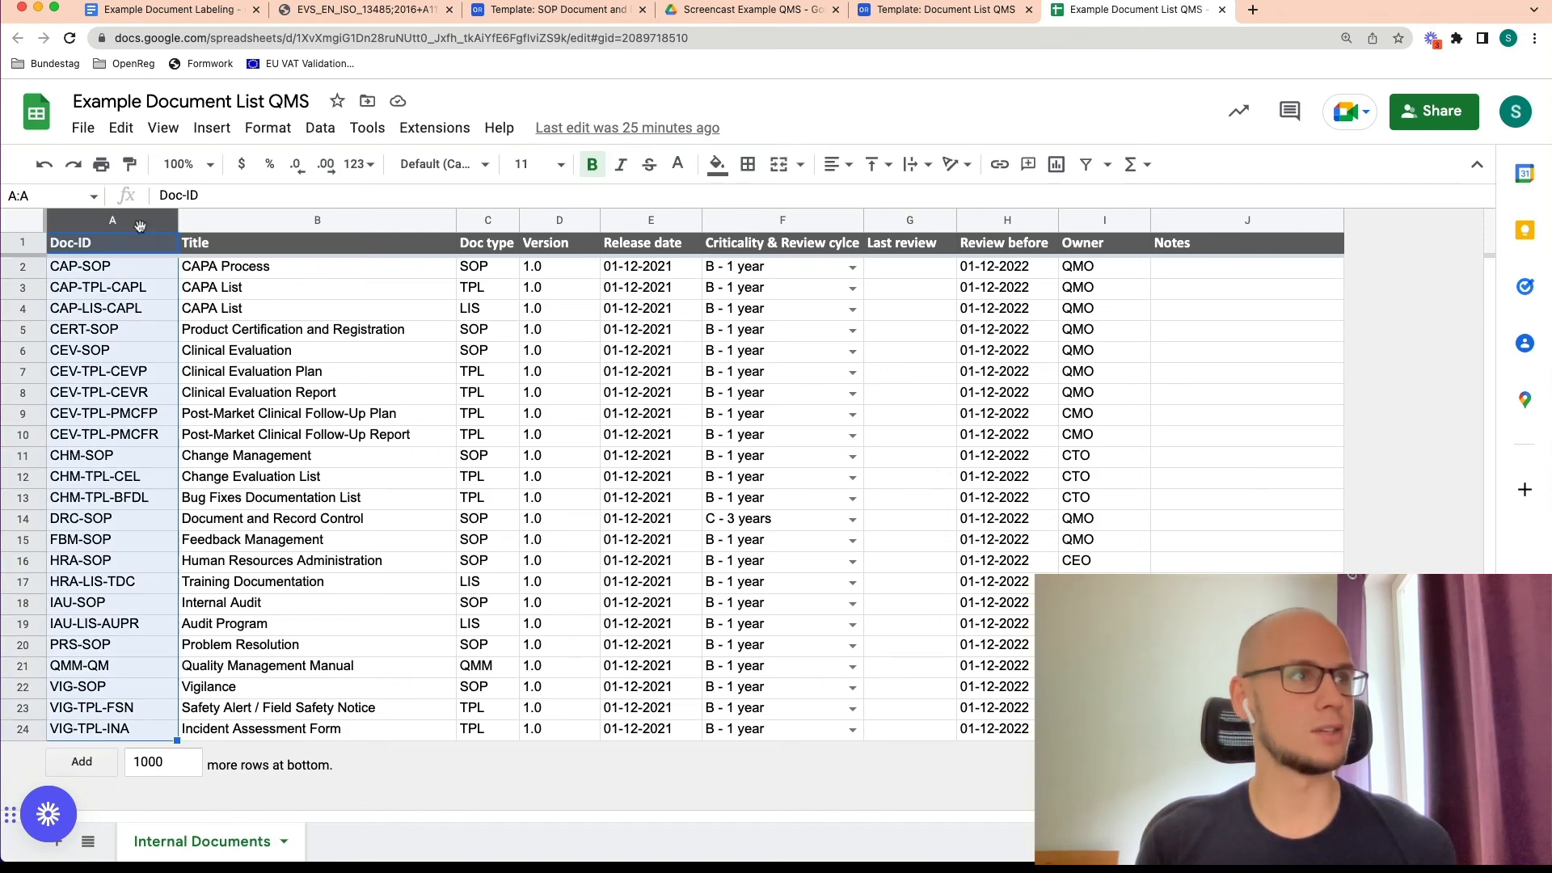
pyautogui.moveTo(144, 494)
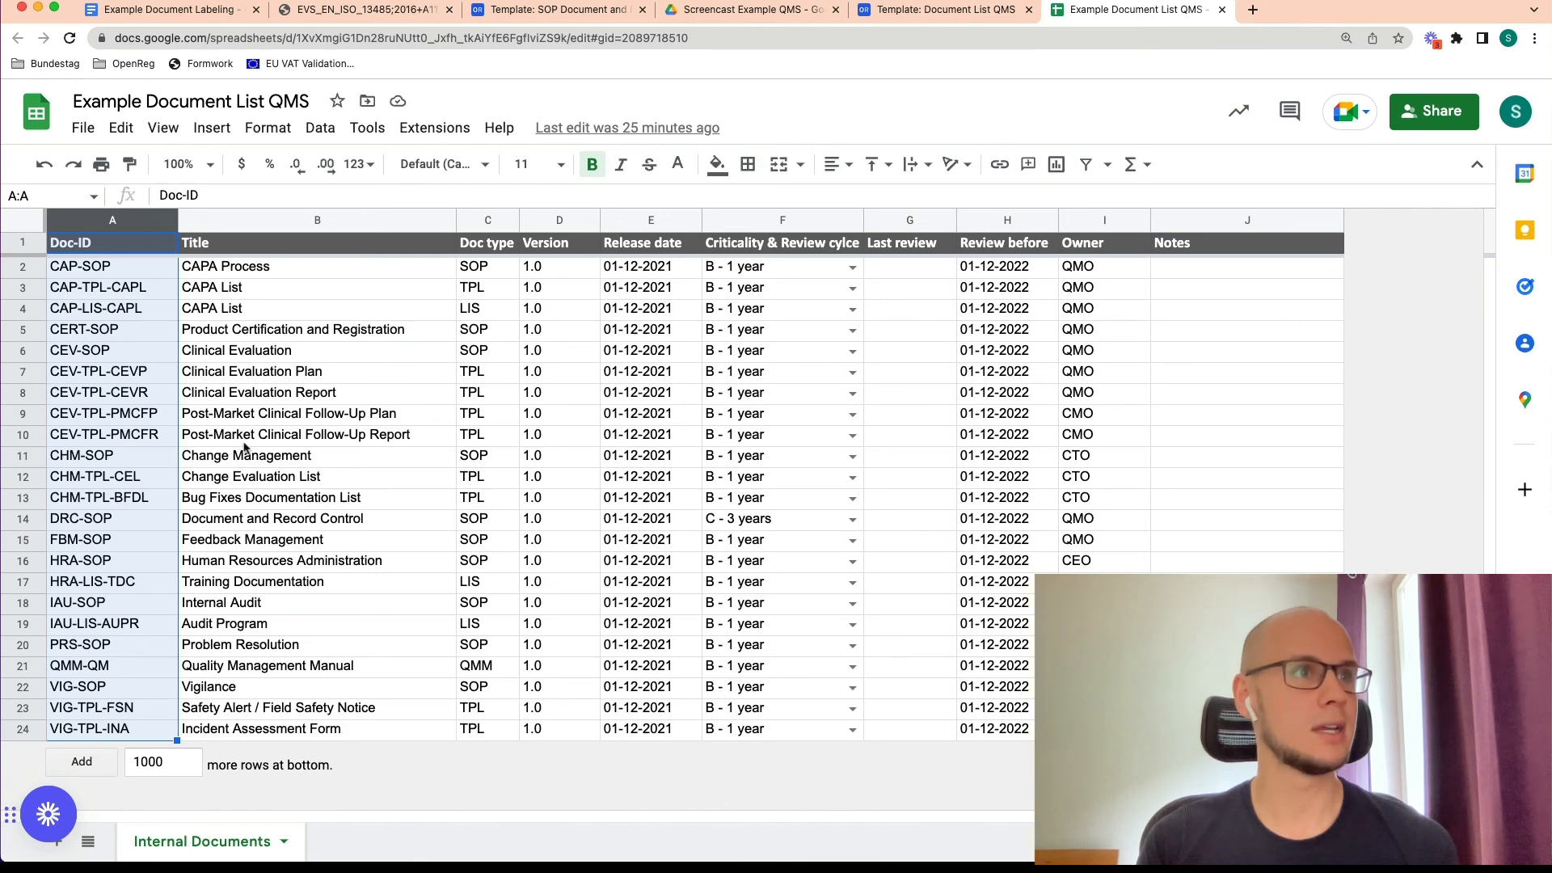
pyautogui.click(649, 219)
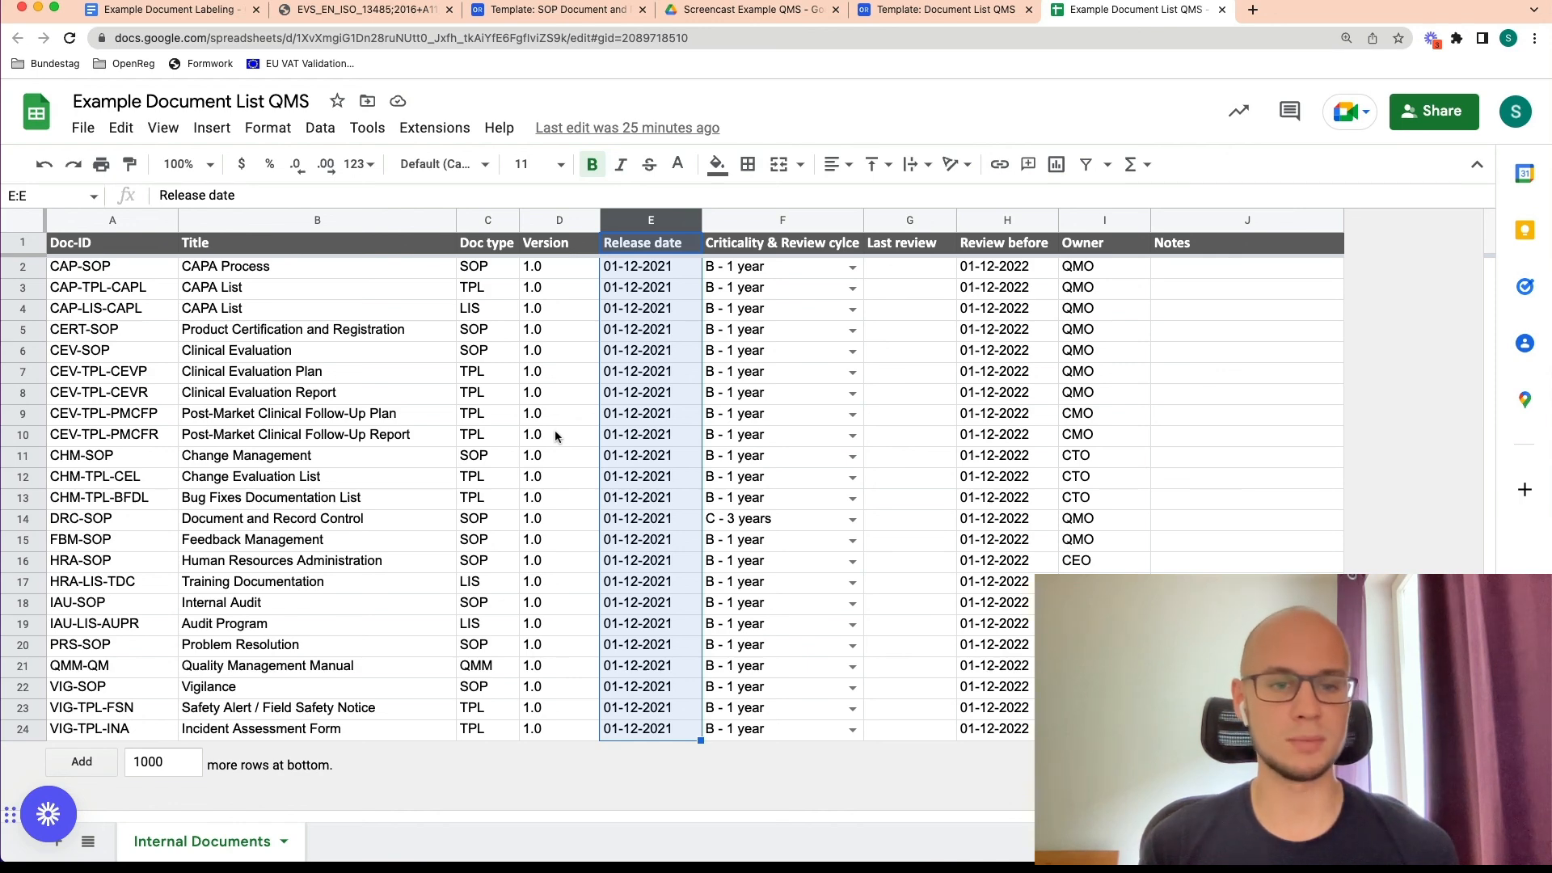
pyautogui.moveTo(779, 220)
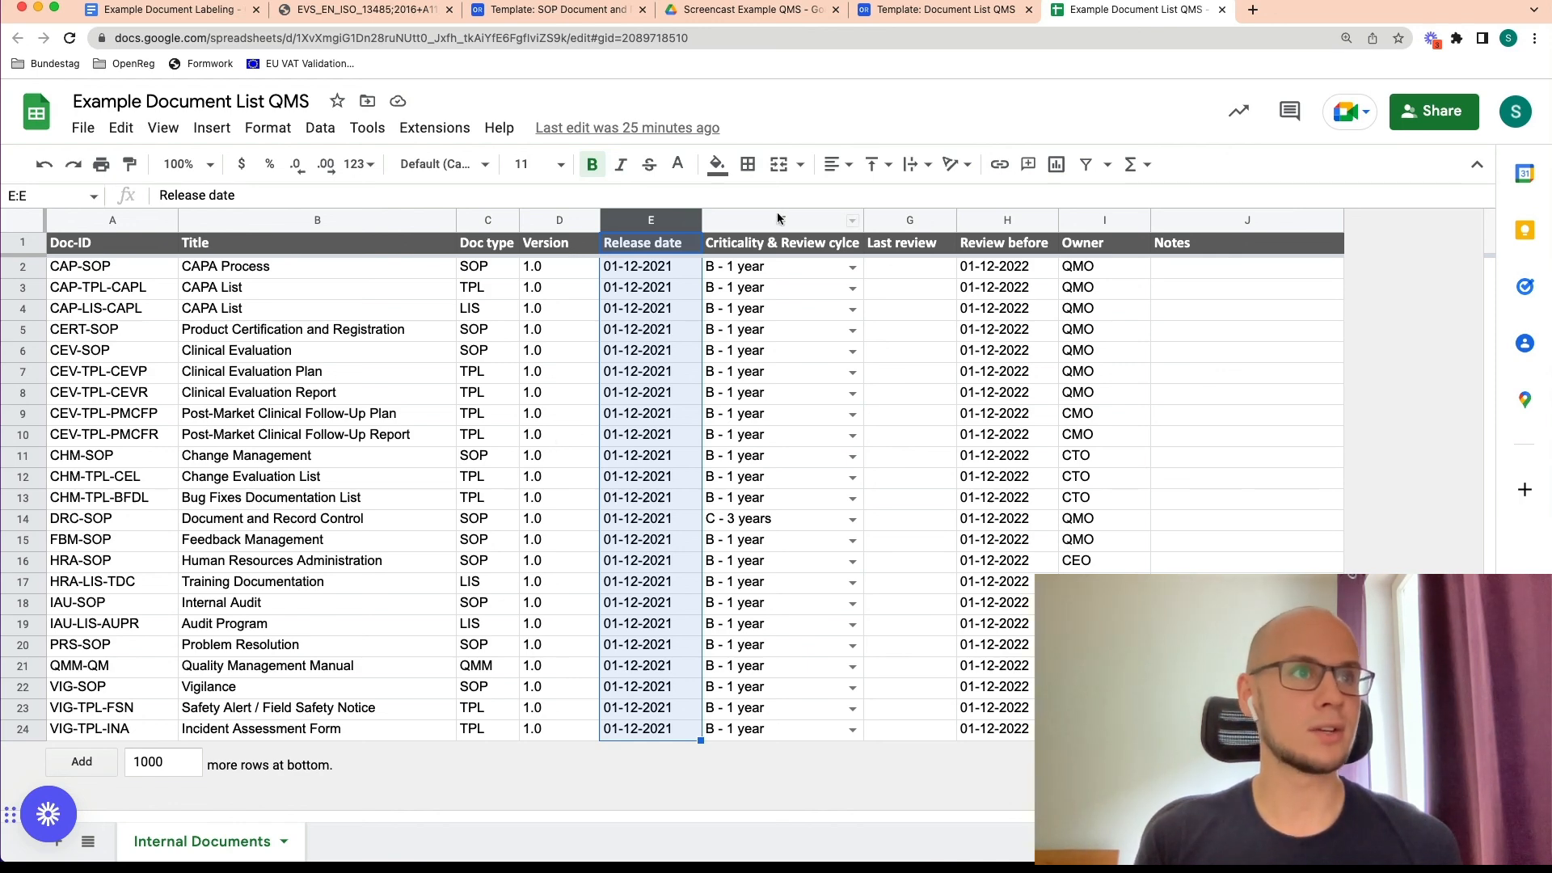
pyautogui.click(781, 220)
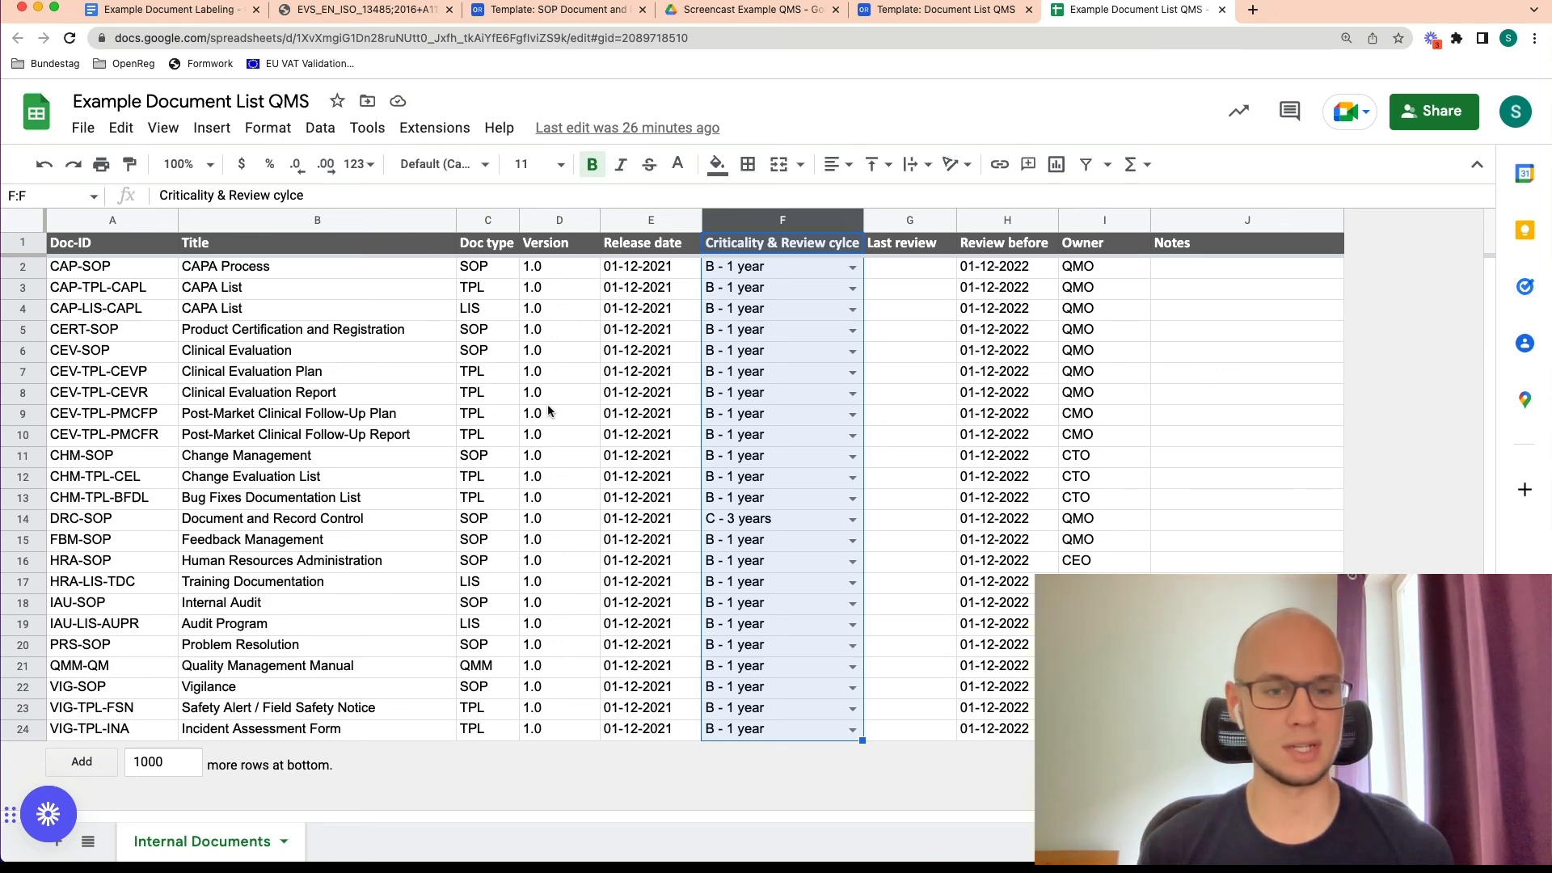
pyautogui.moveTo(828, 259)
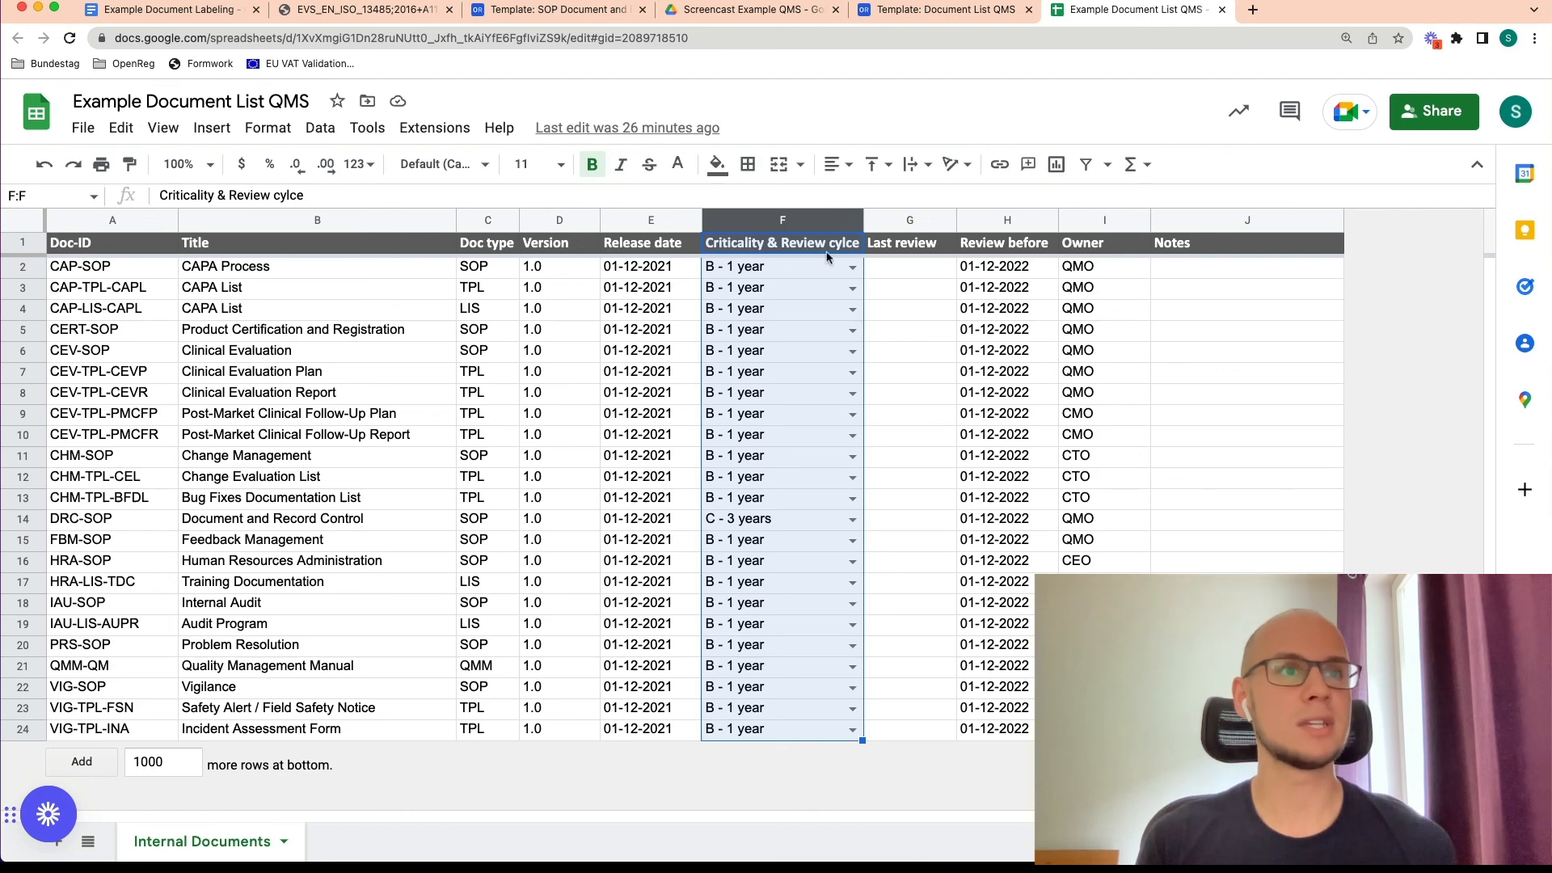
pyautogui.click(1006, 219)
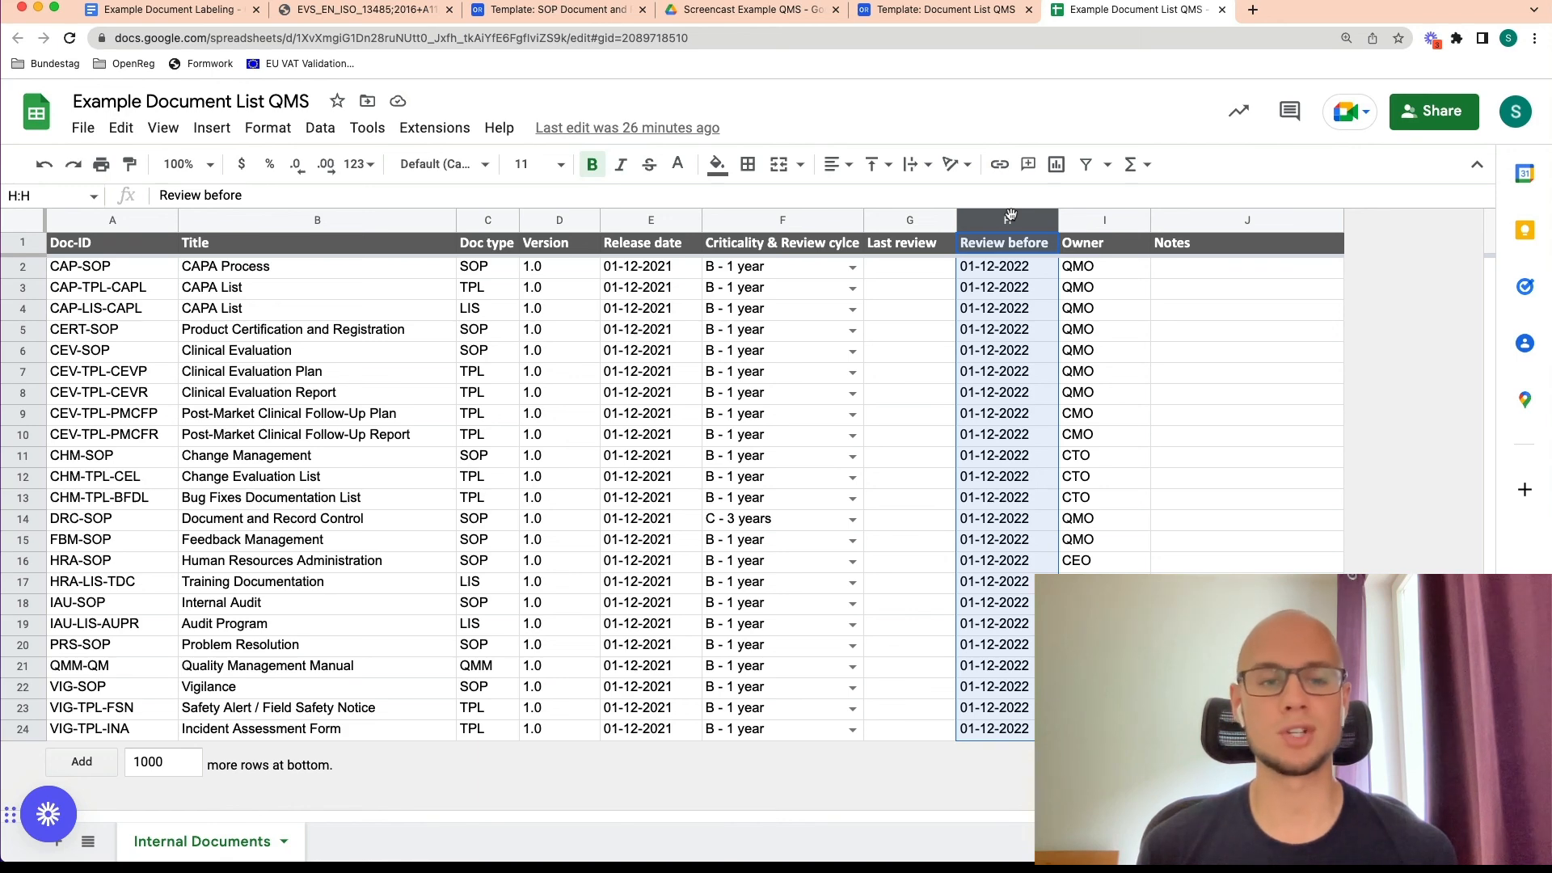
pyautogui.moveTo(1085, 220)
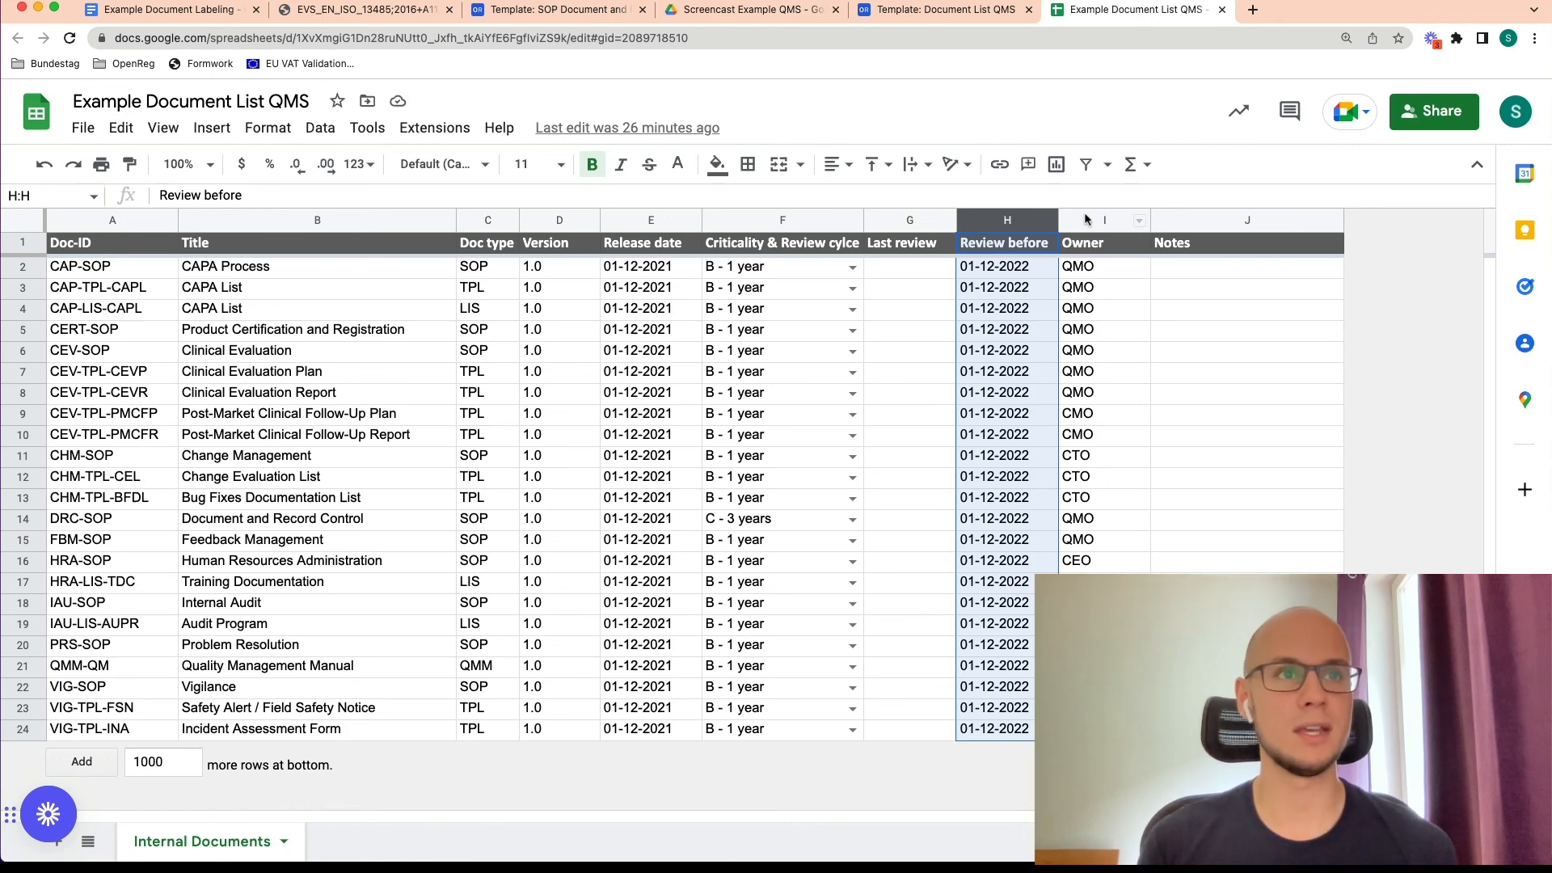
pyautogui.click(1103, 220)
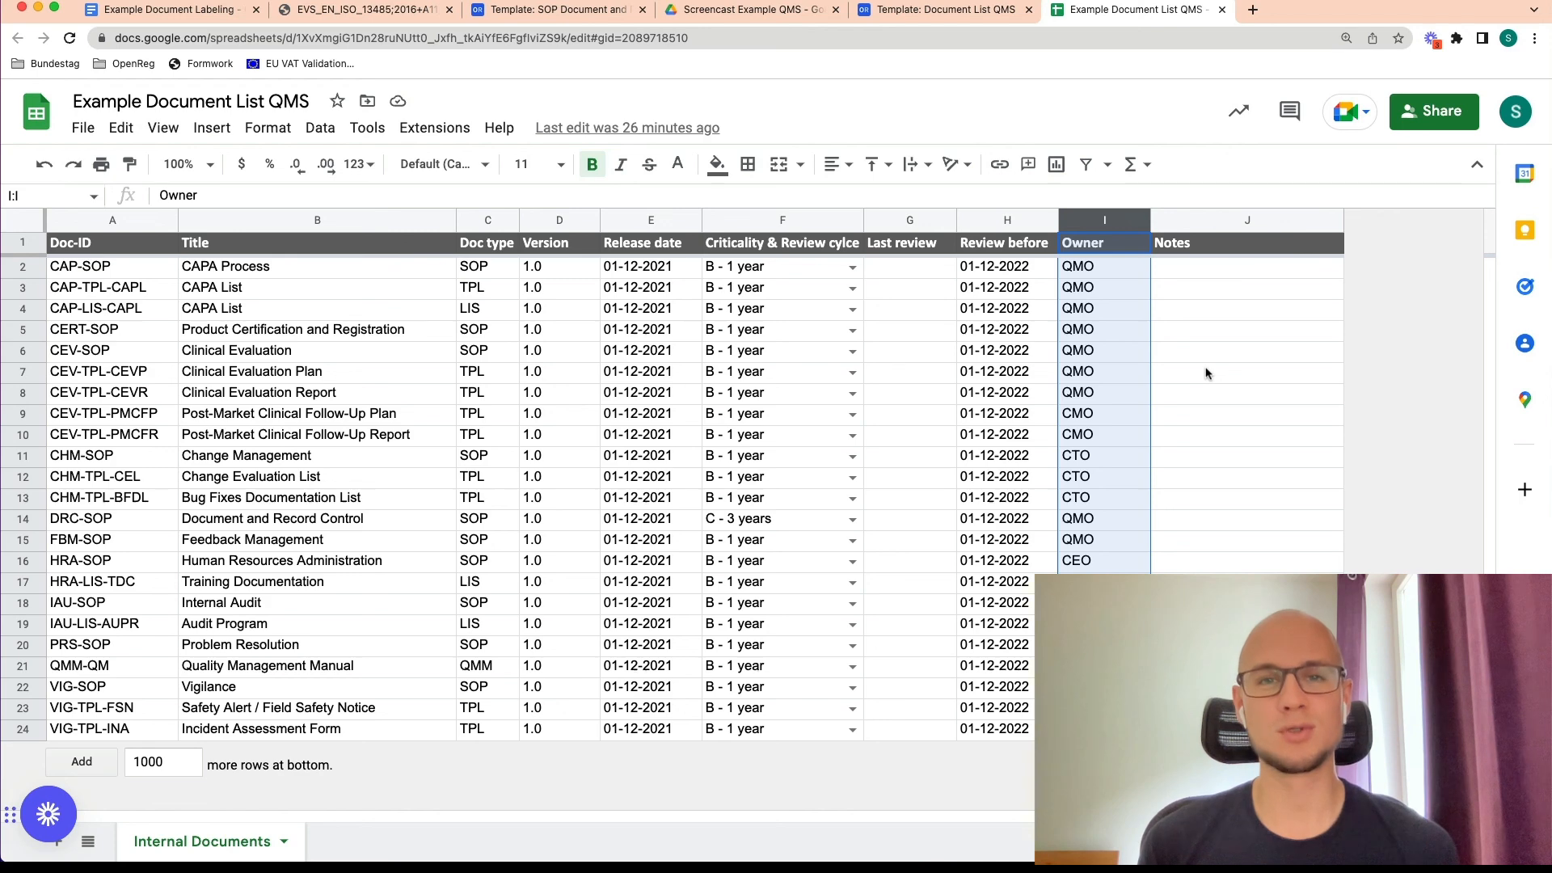